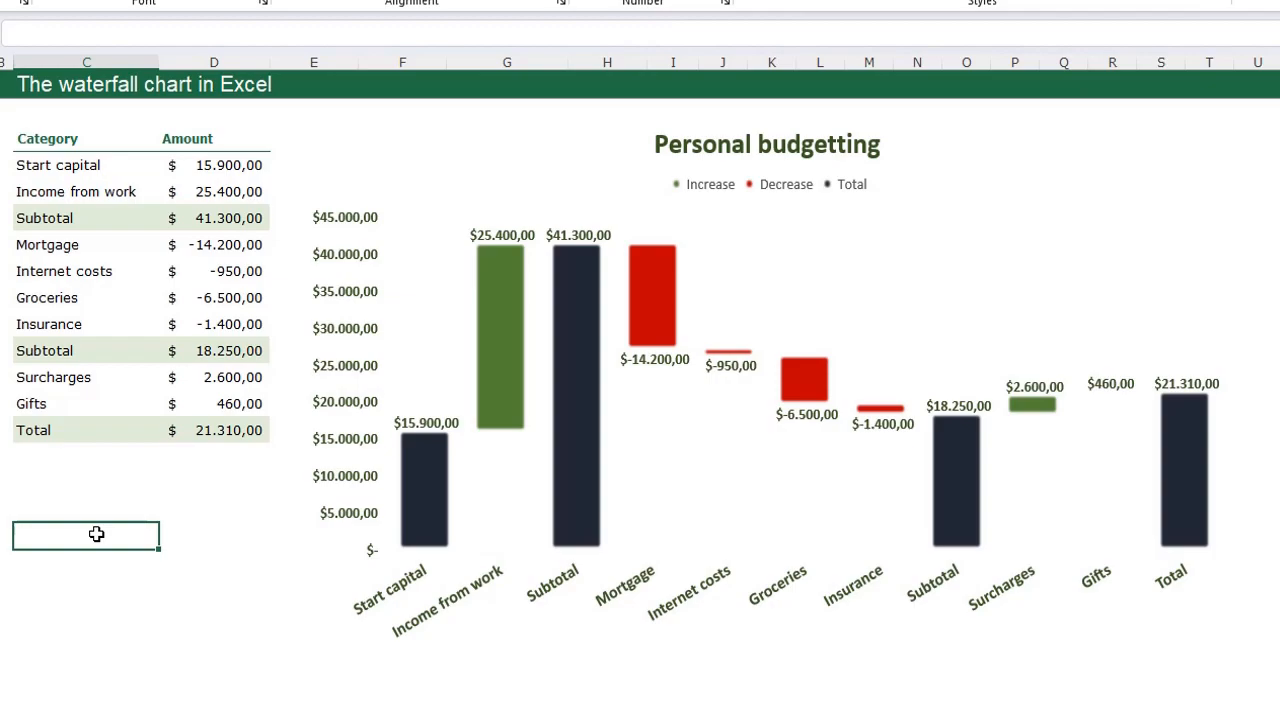
pyautogui.moveTo(710, 435)
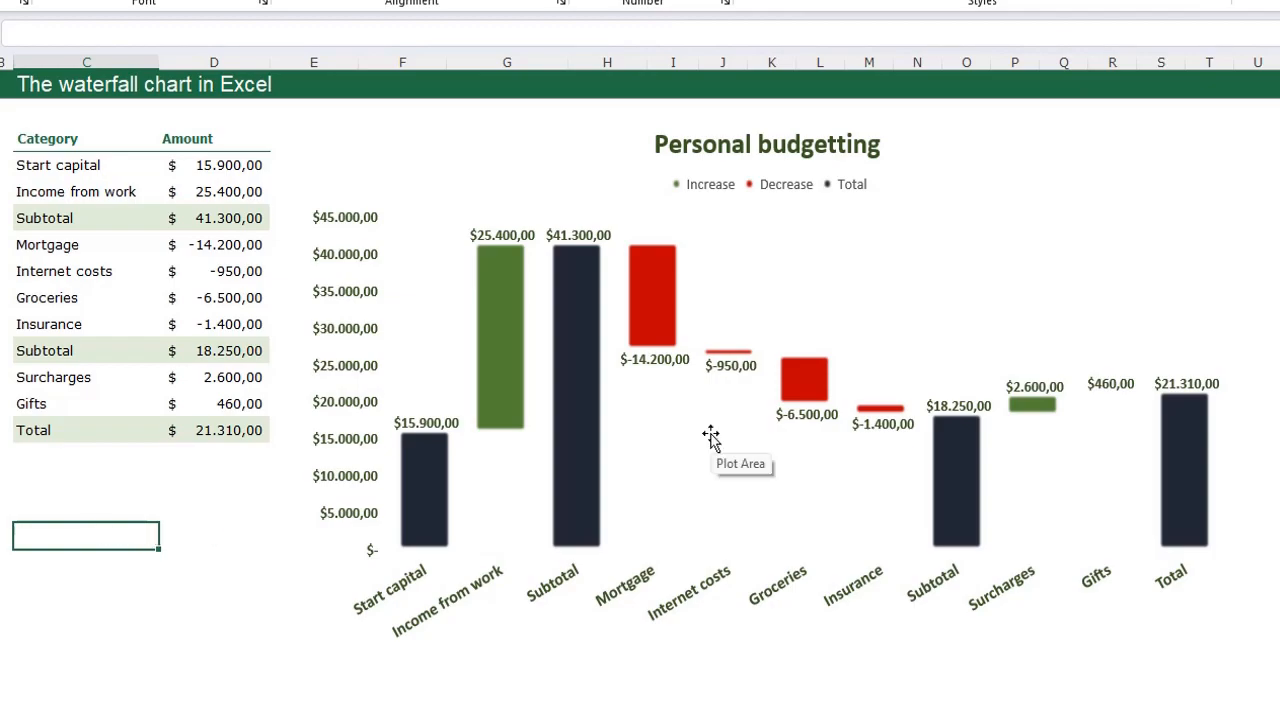
pyautogui.moveTo(711, 418)
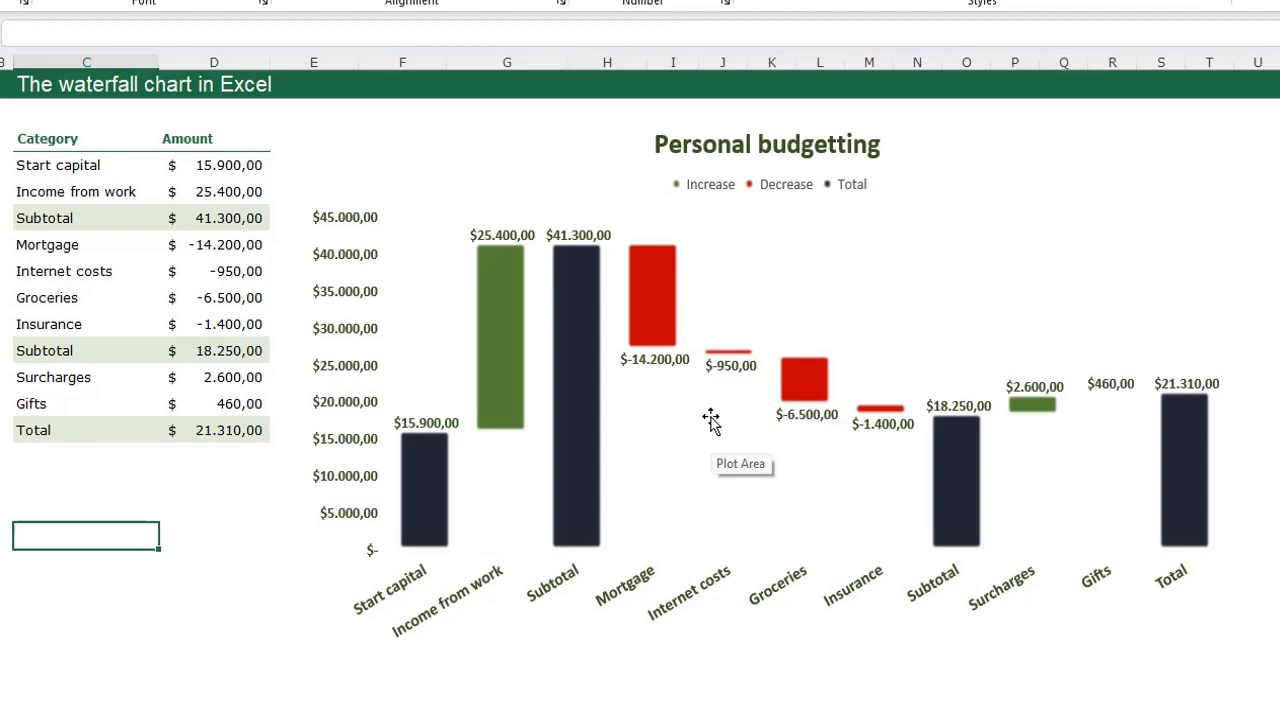
pyautogui.moveTo(631, 708)
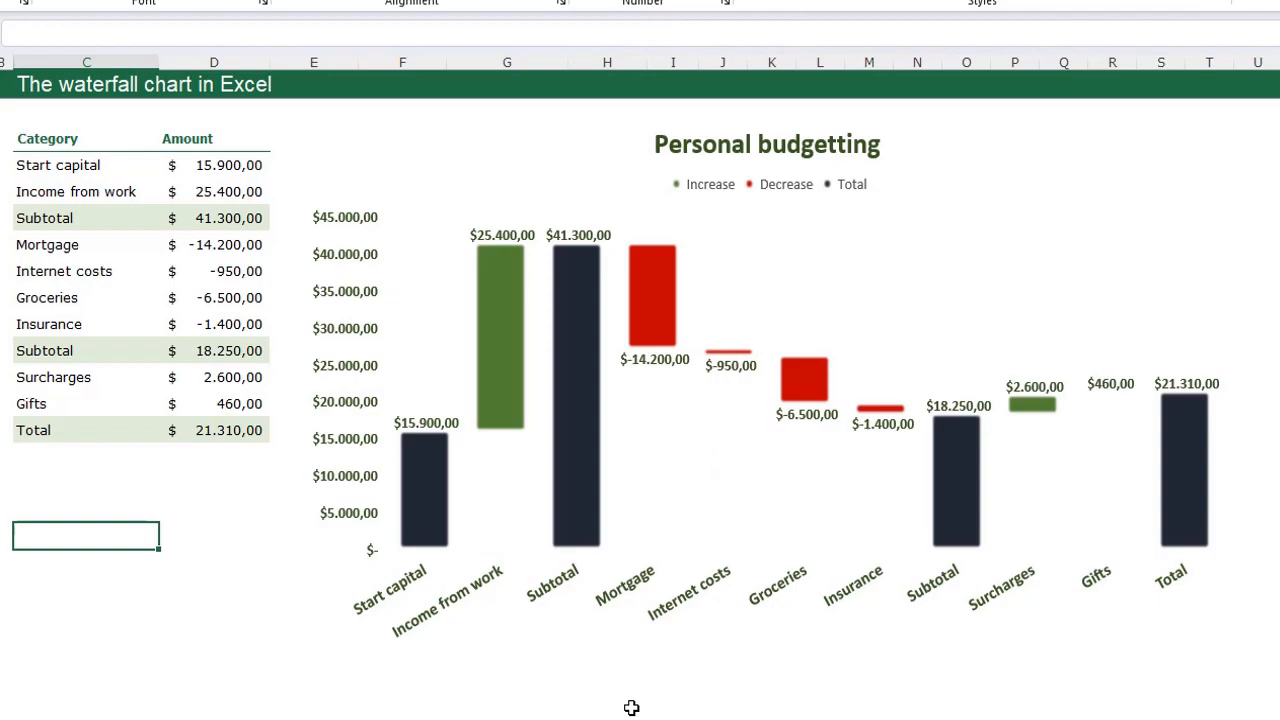
pyautogui.moveTo(670, 676)
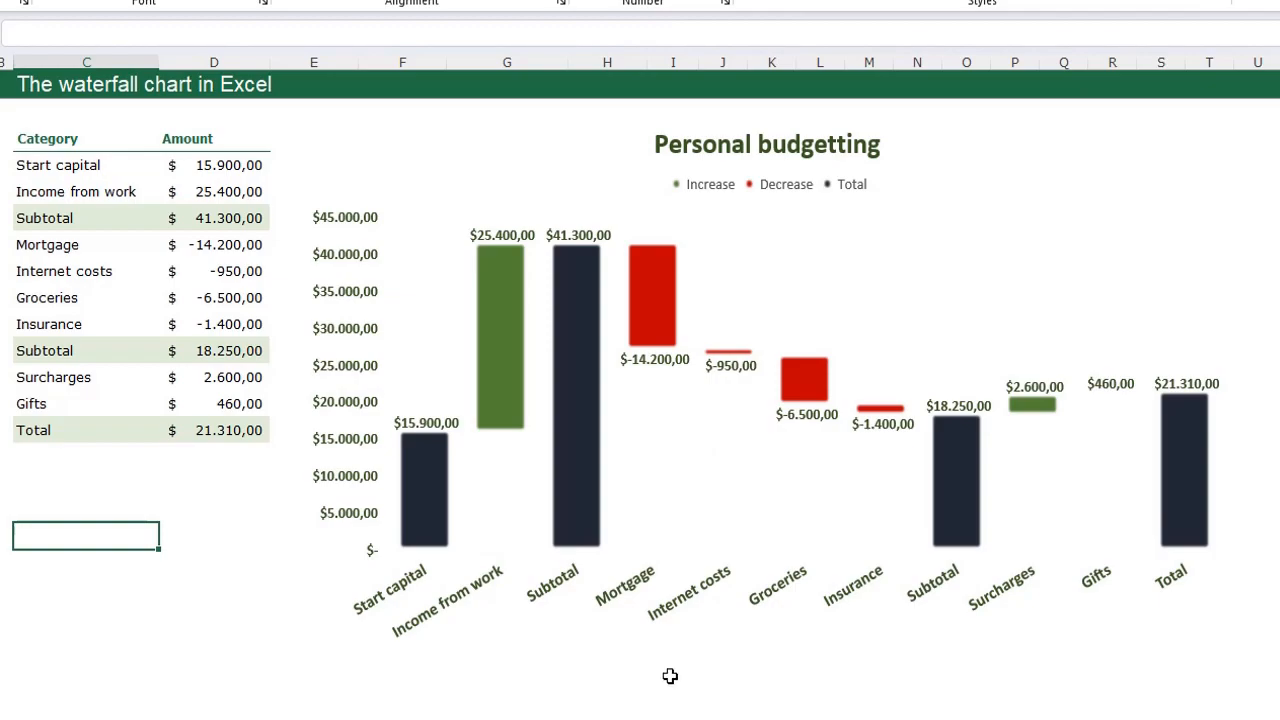
# Step: Insert a default Waterfall chart from the Category and Amount data in C3:D14
pyautogui.click(85, 165)
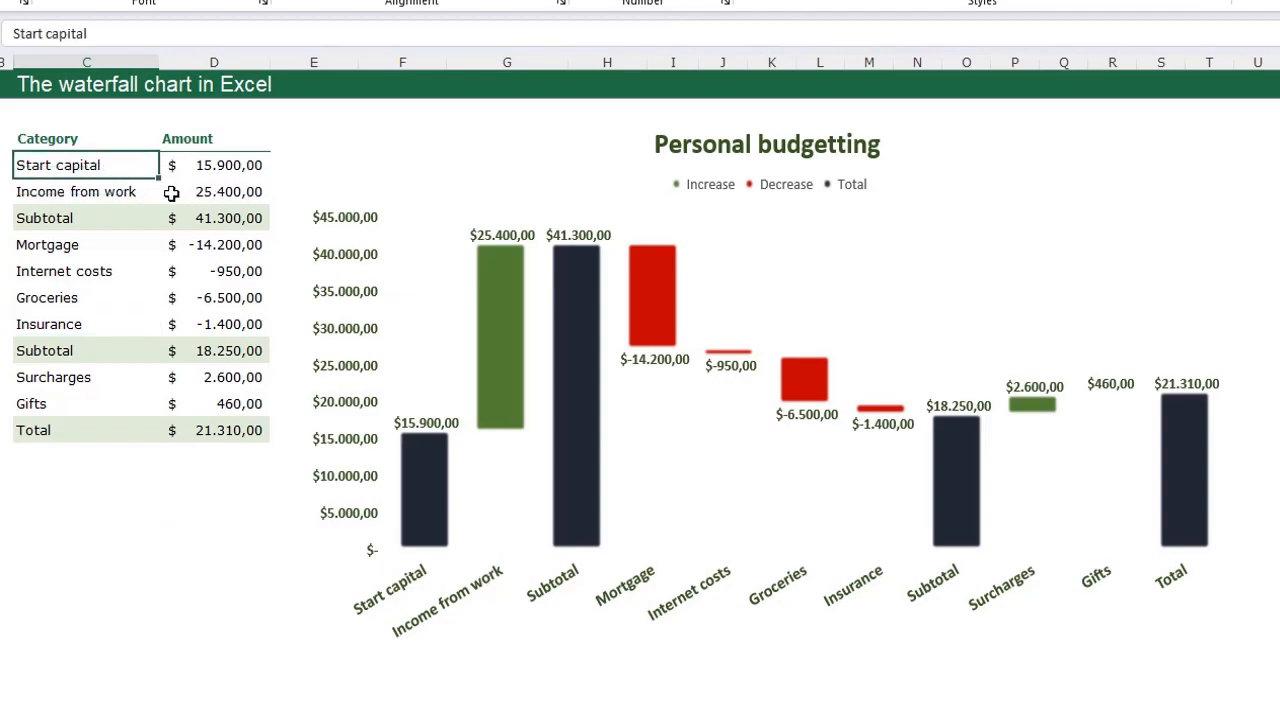
pyautogui.moveTo(243, 278)
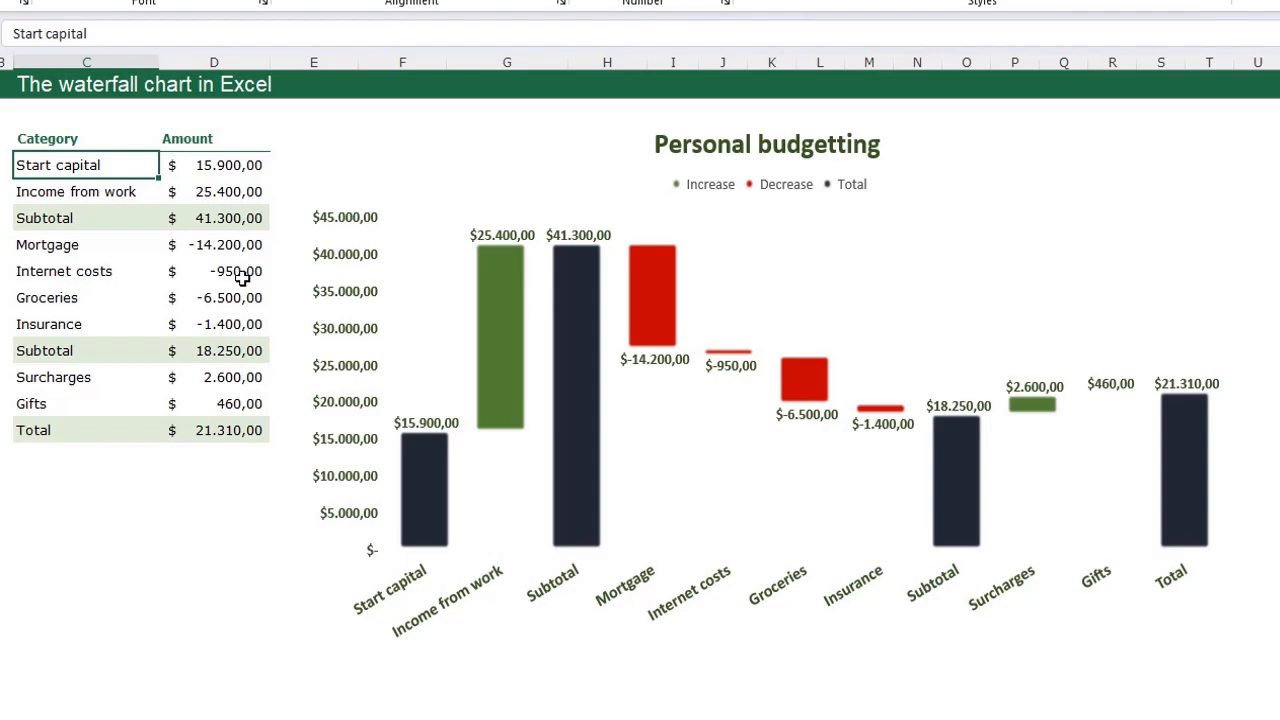
pyautogui.moveTo(227, 361)
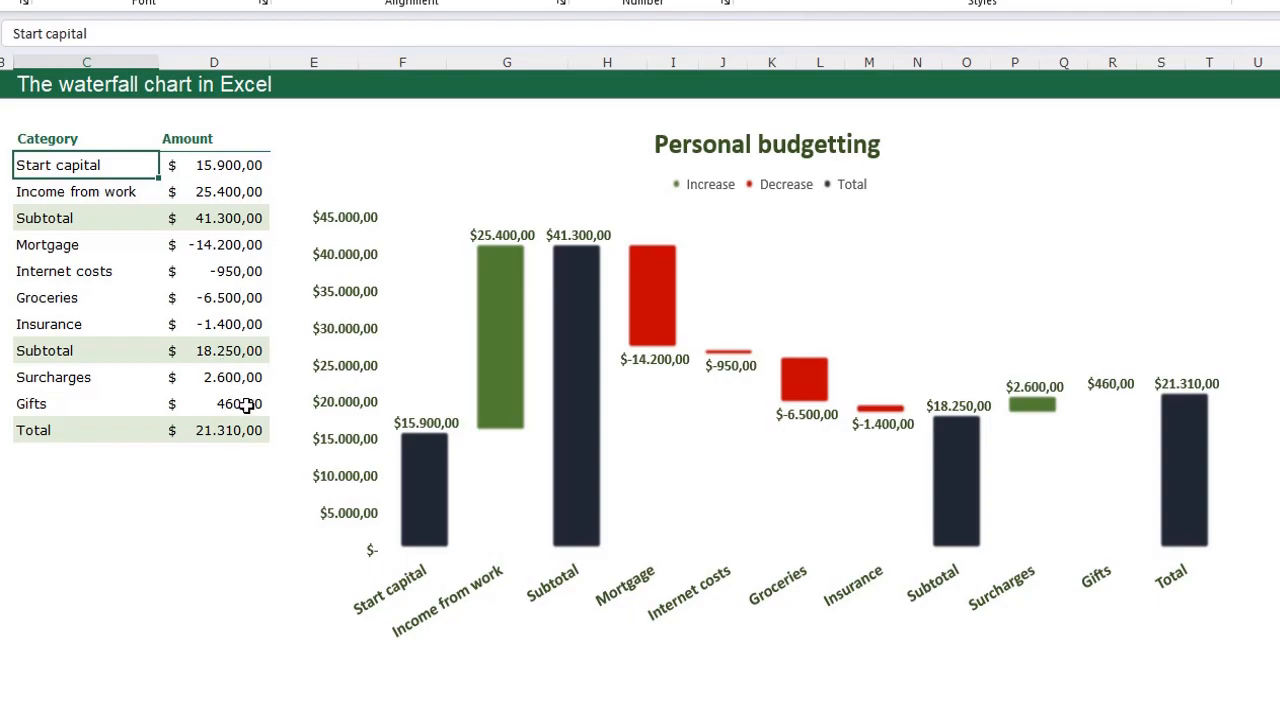
pyautogui.moveTo(240, 430)
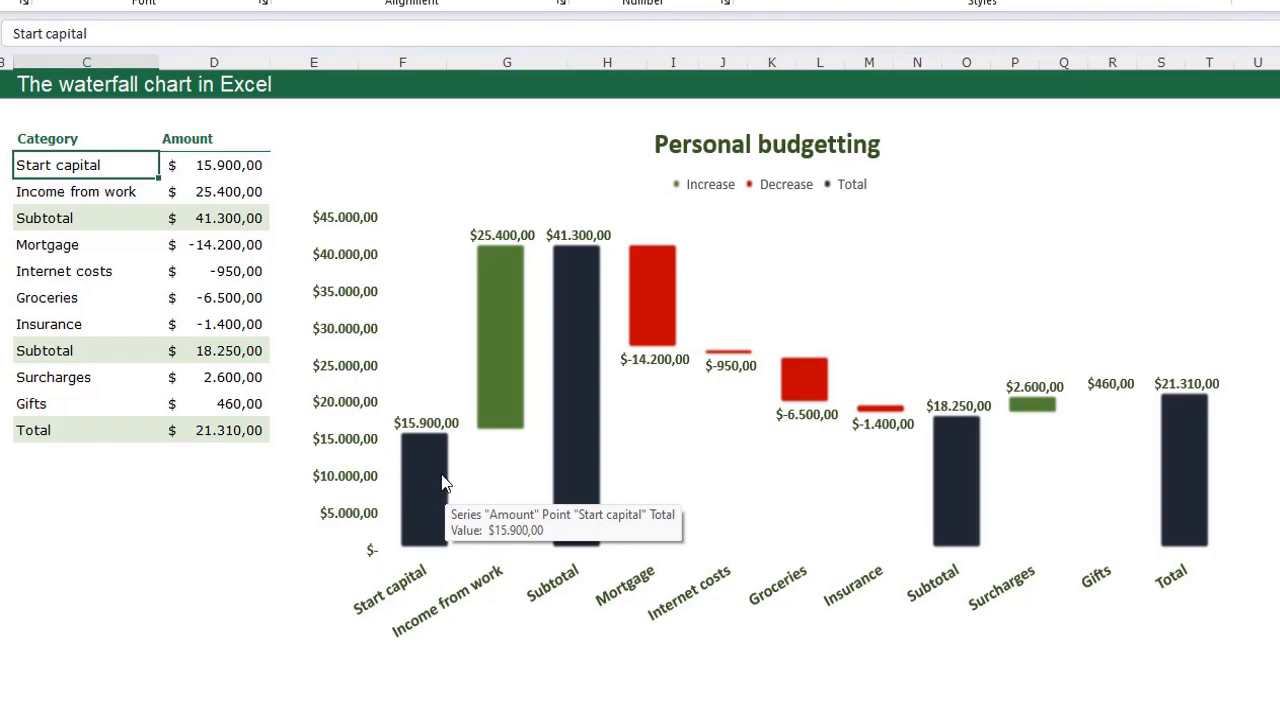
pyautogui.moveTo(424, 491)
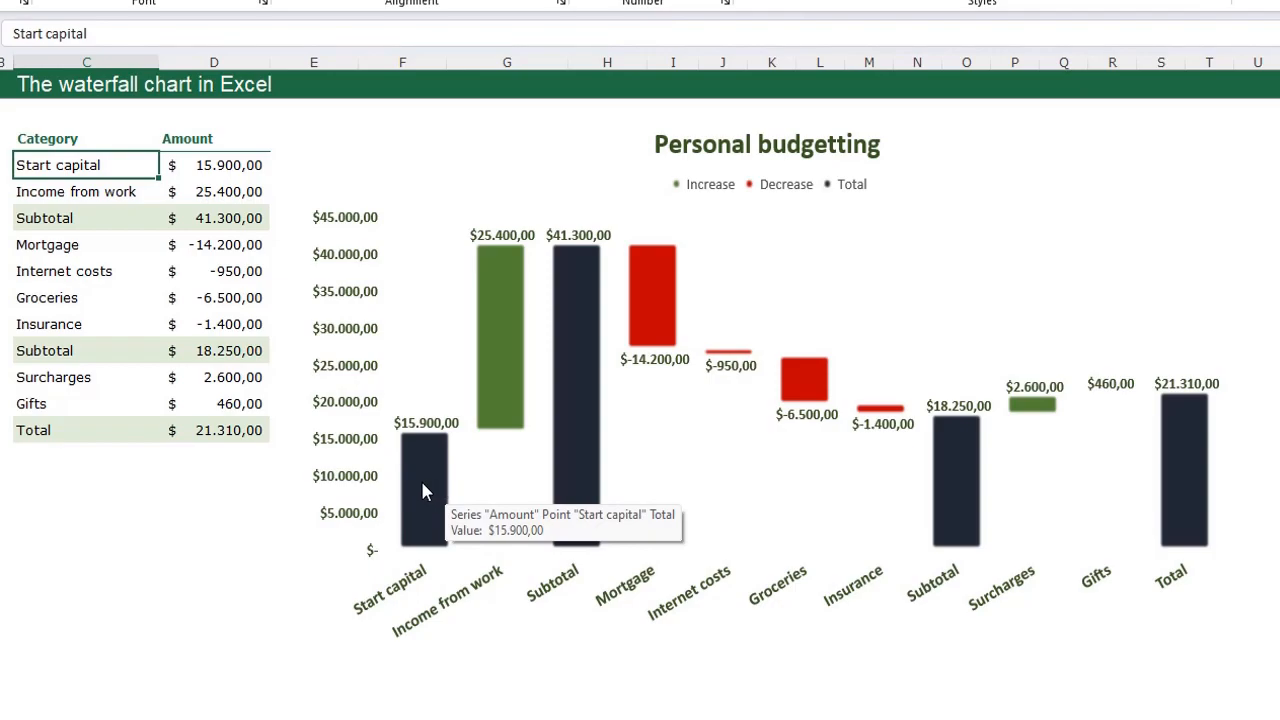
pyautogui.moveTo(500, 390)
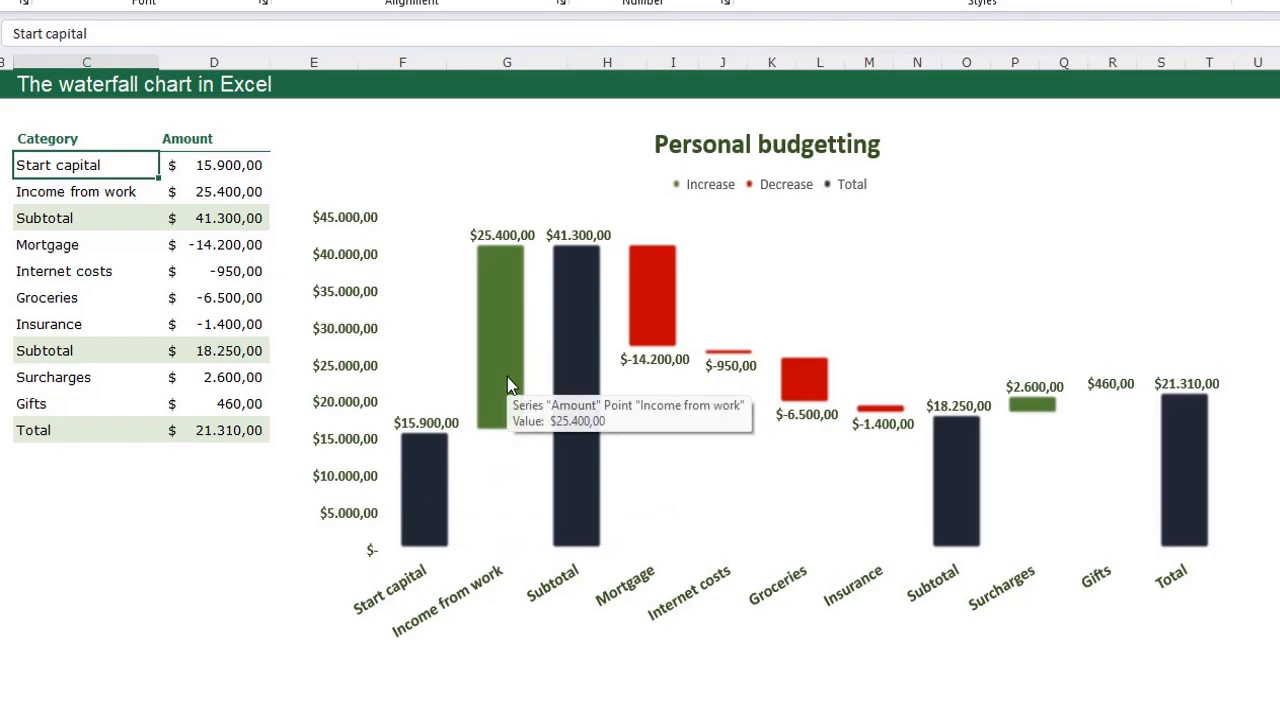
pyautogui.moveTo(649, 309)
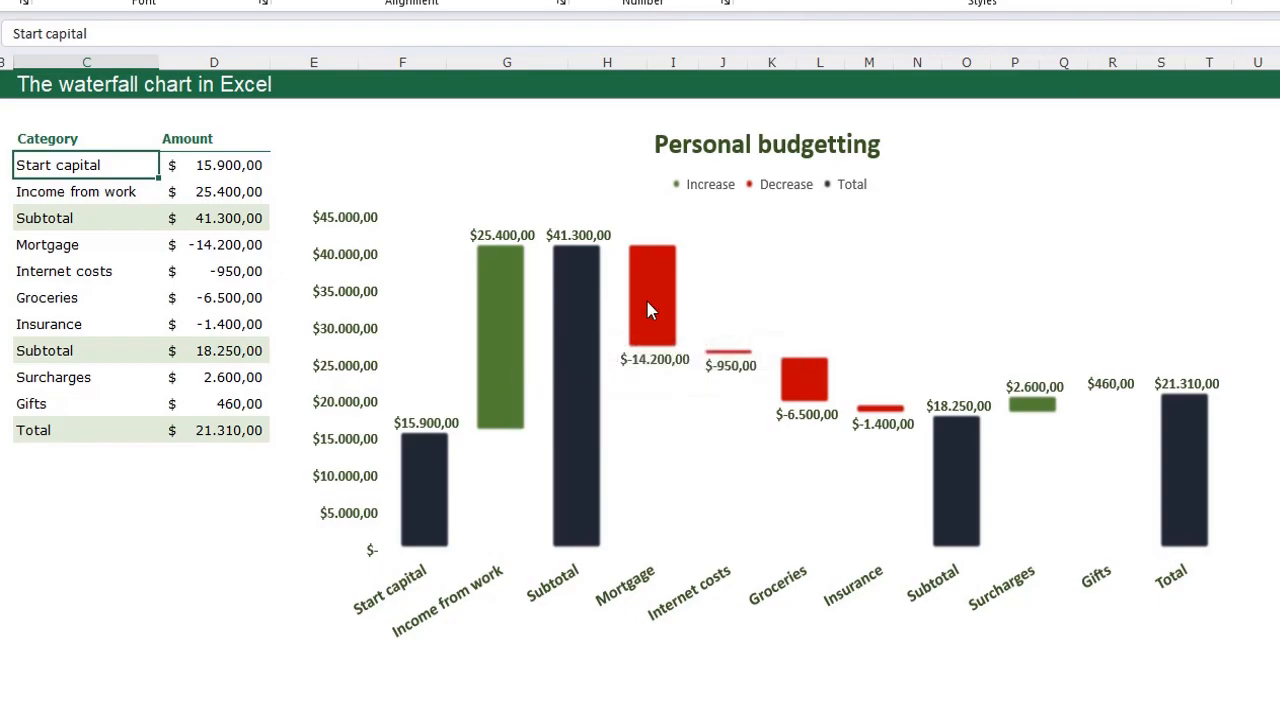
pyautogui.moveTo(651, 295)
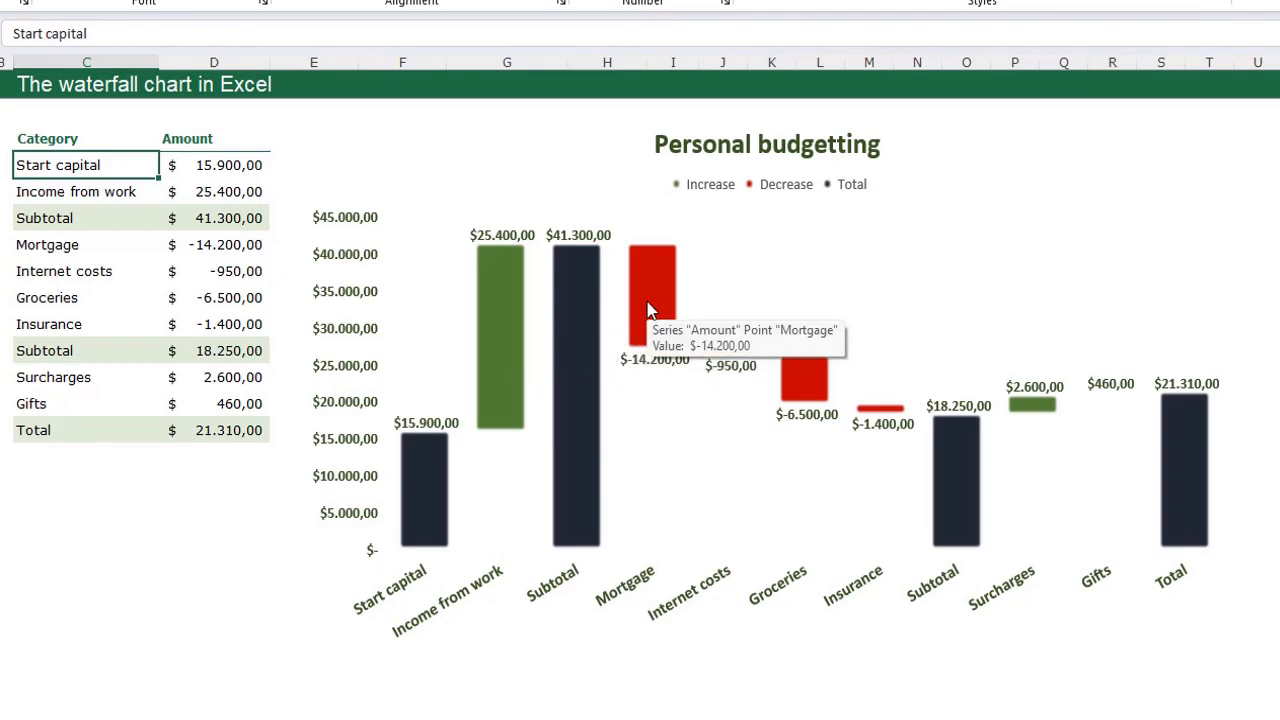
pyautogui.moveTo(425, 440)
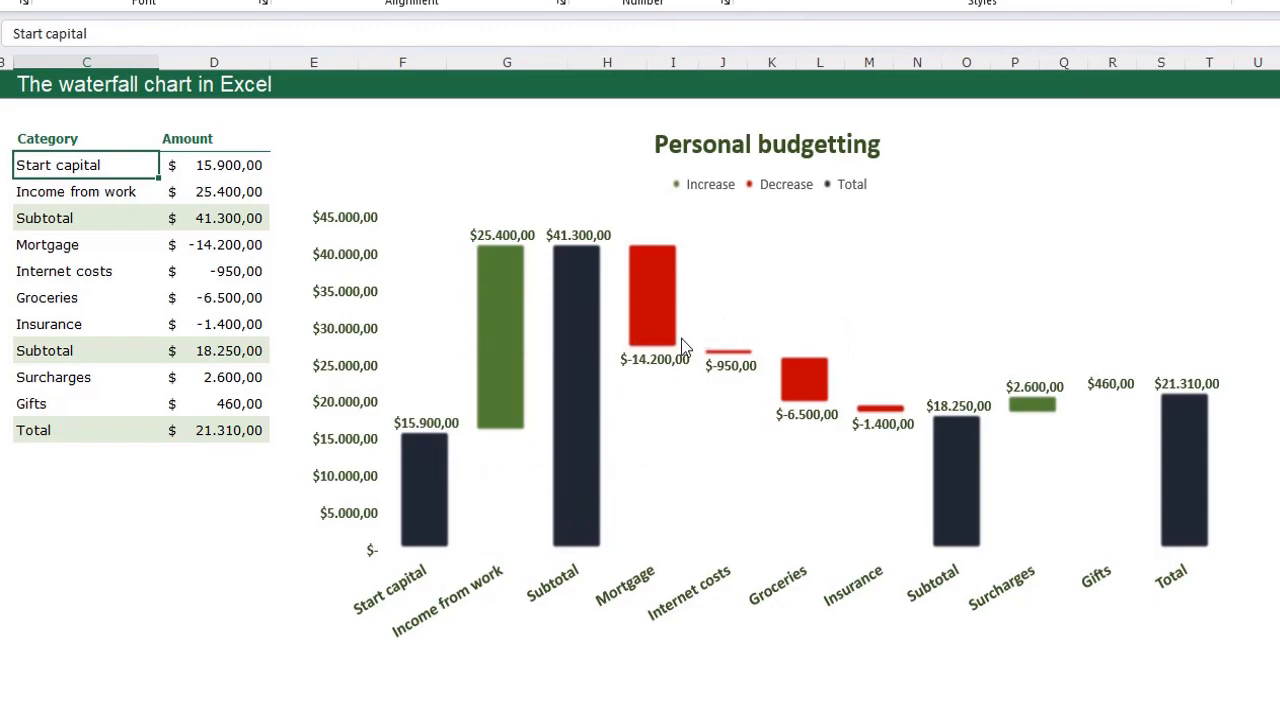
pyautogui.moveTo(1184, 430)
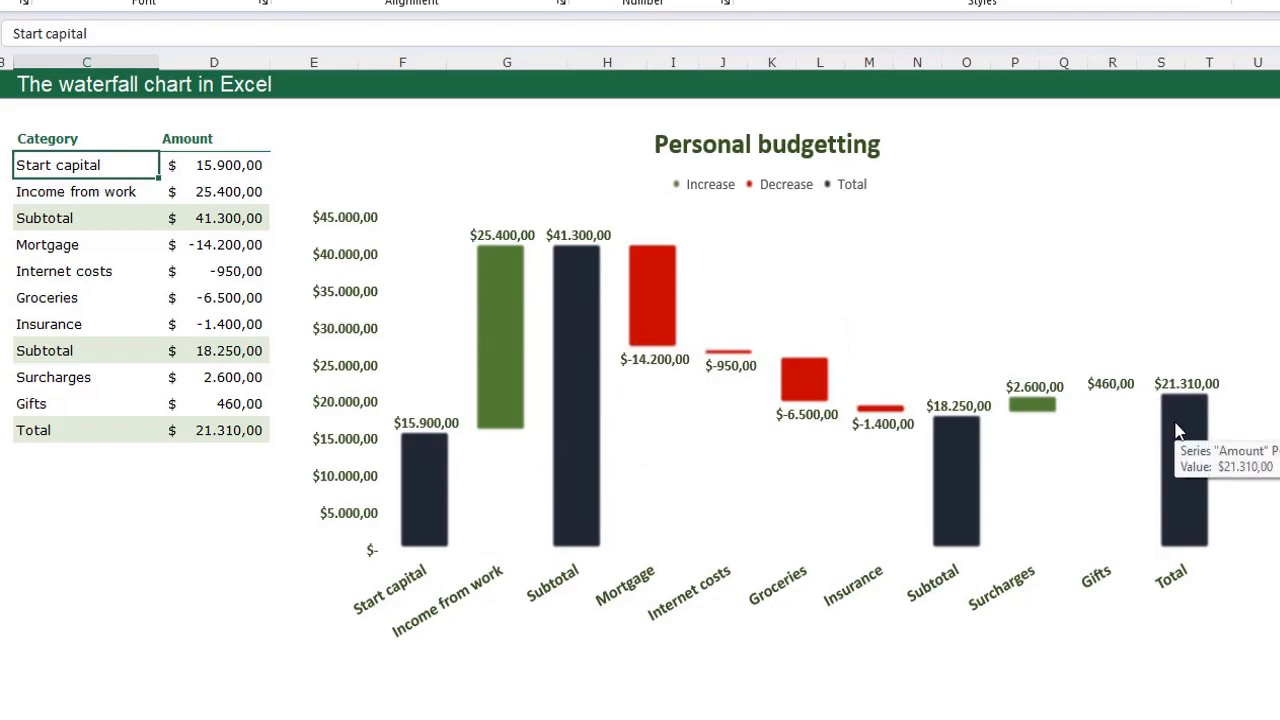
pyautogui.moveTo(134, 461)
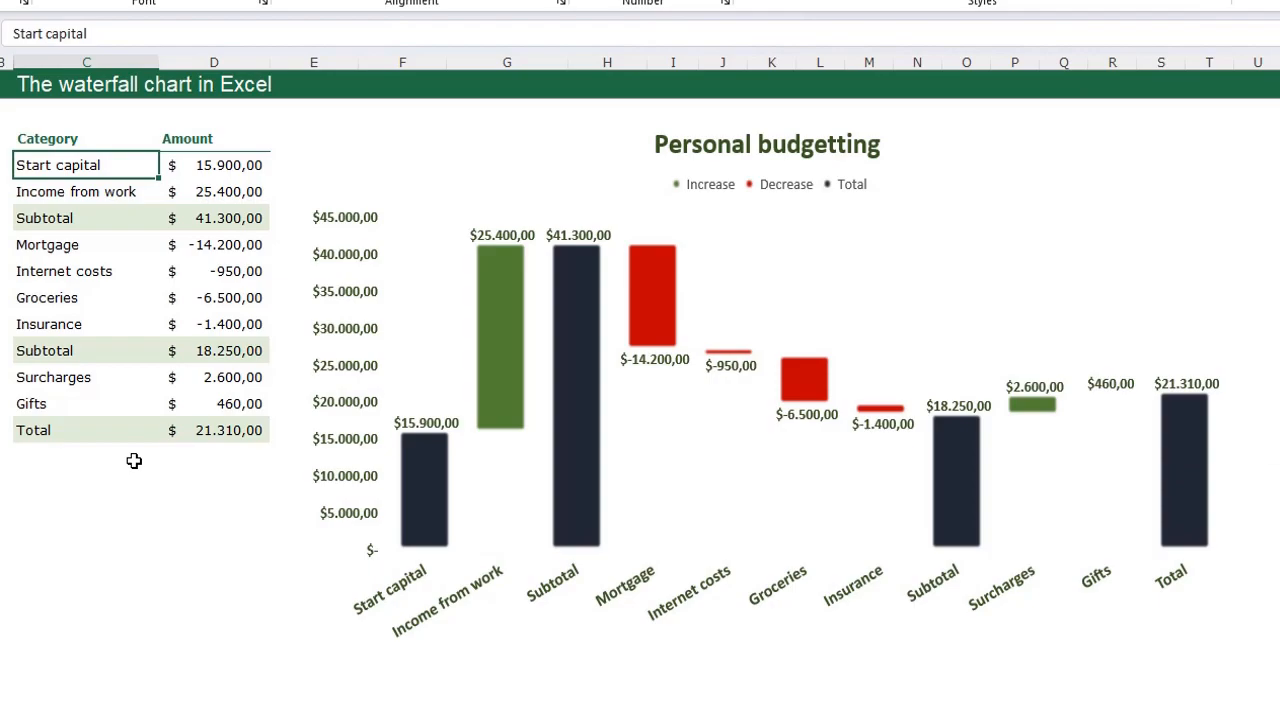
pyautogui.moveTo(198, 501)
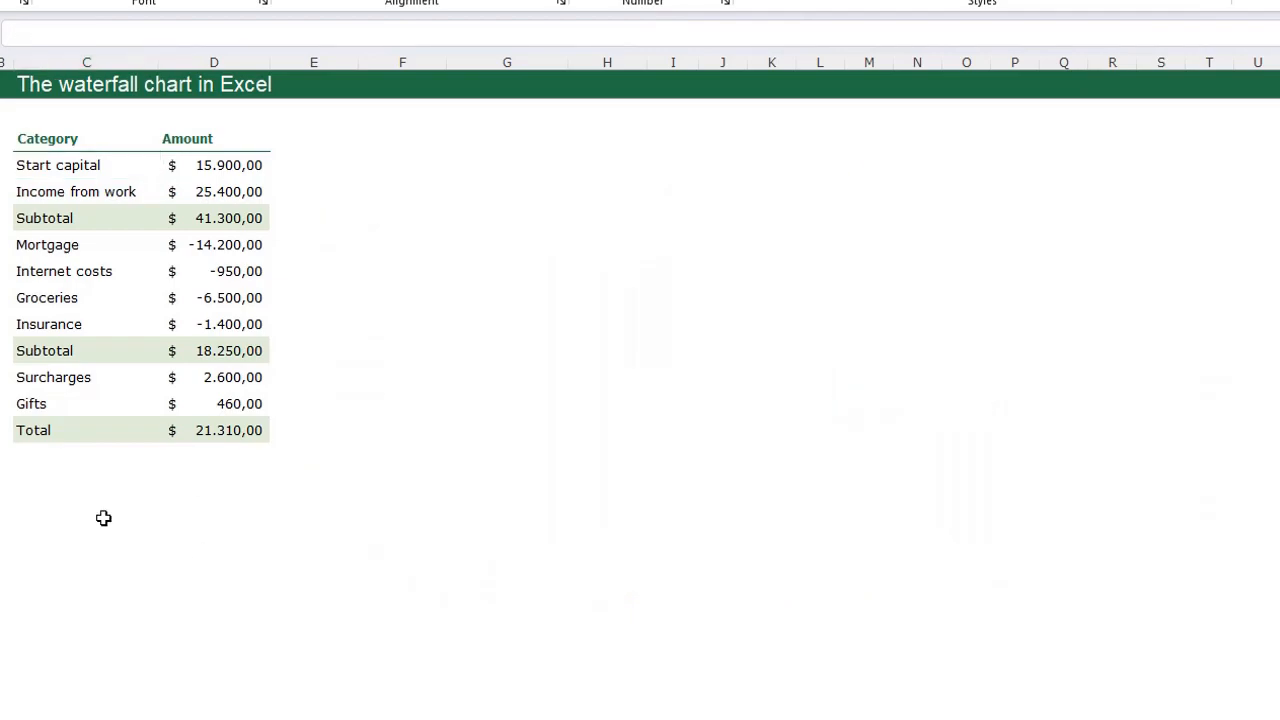
pyautogui.moveTo(77, 165)
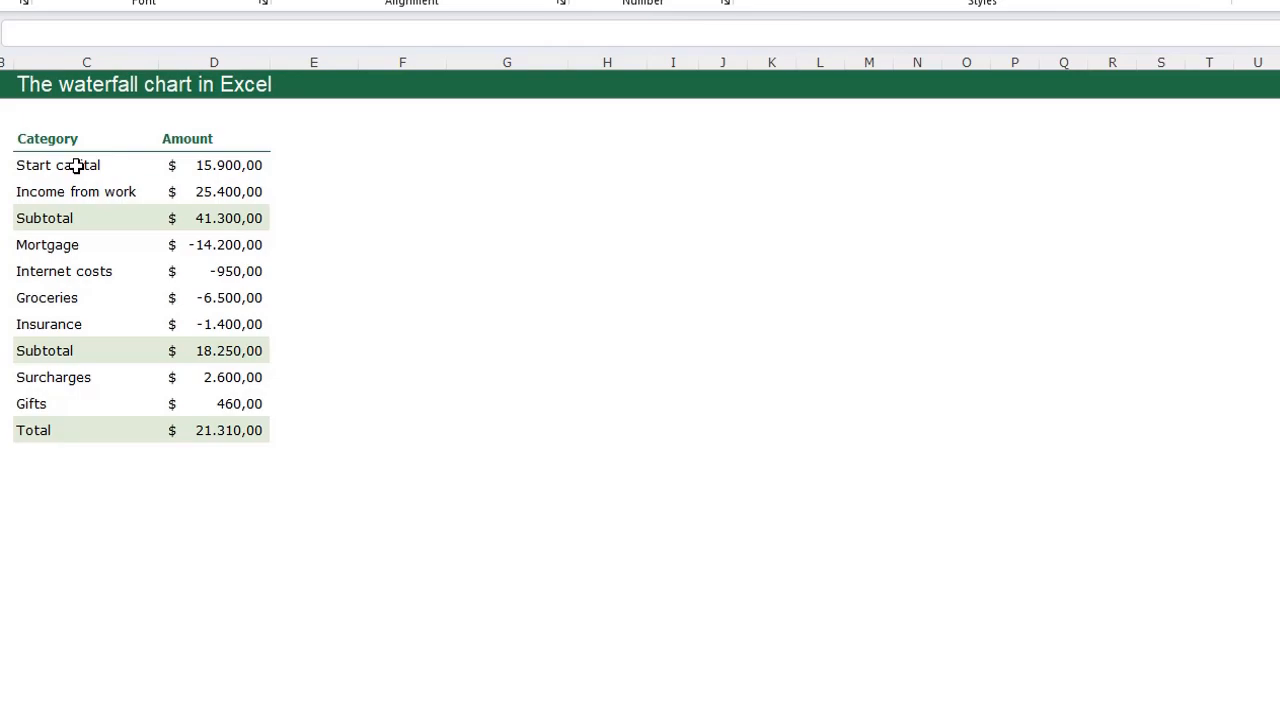
pyautogui.moveTo(86, 165); pyautogui.dragTo(213, 377)
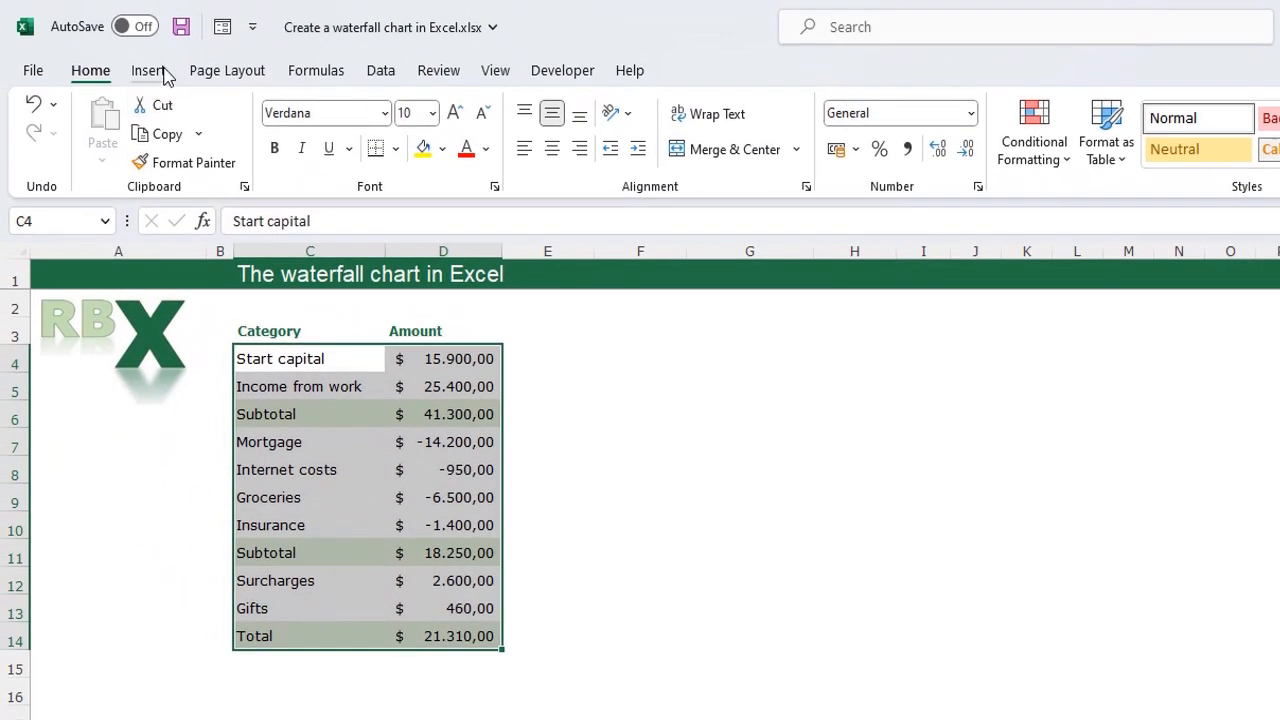
pyautogui.click(148, 70)
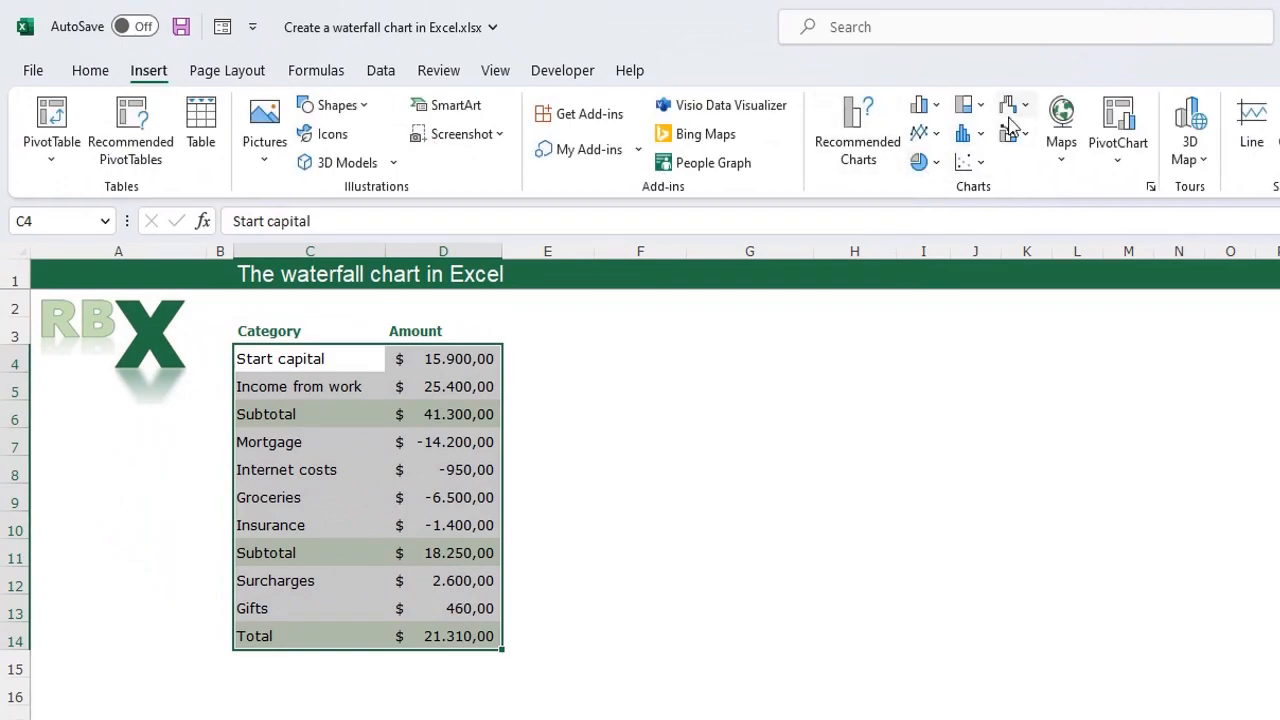
pyautogui.click(1012, 104)
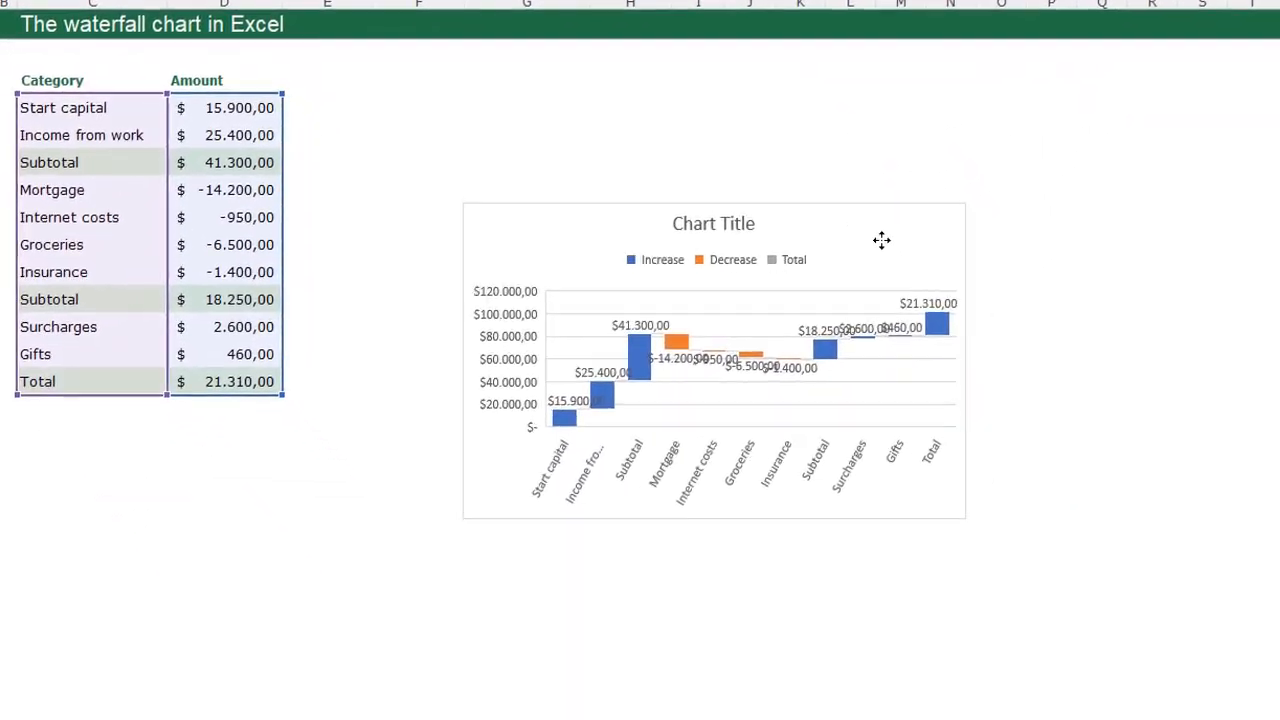
pyautogui.moveTo(881, 240); pyautogui.dragTo(570, 210)
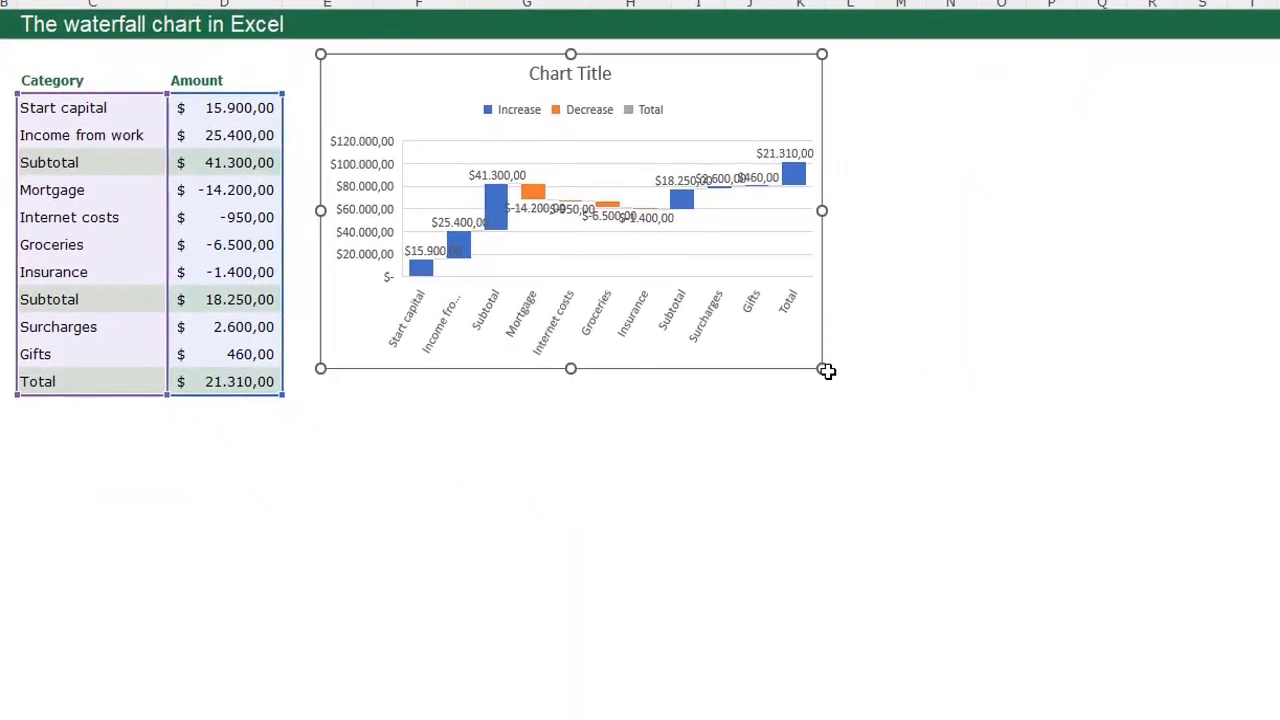
pyautogui.moveTo(822, 370); pyautogui.dragTo(1225, 628)
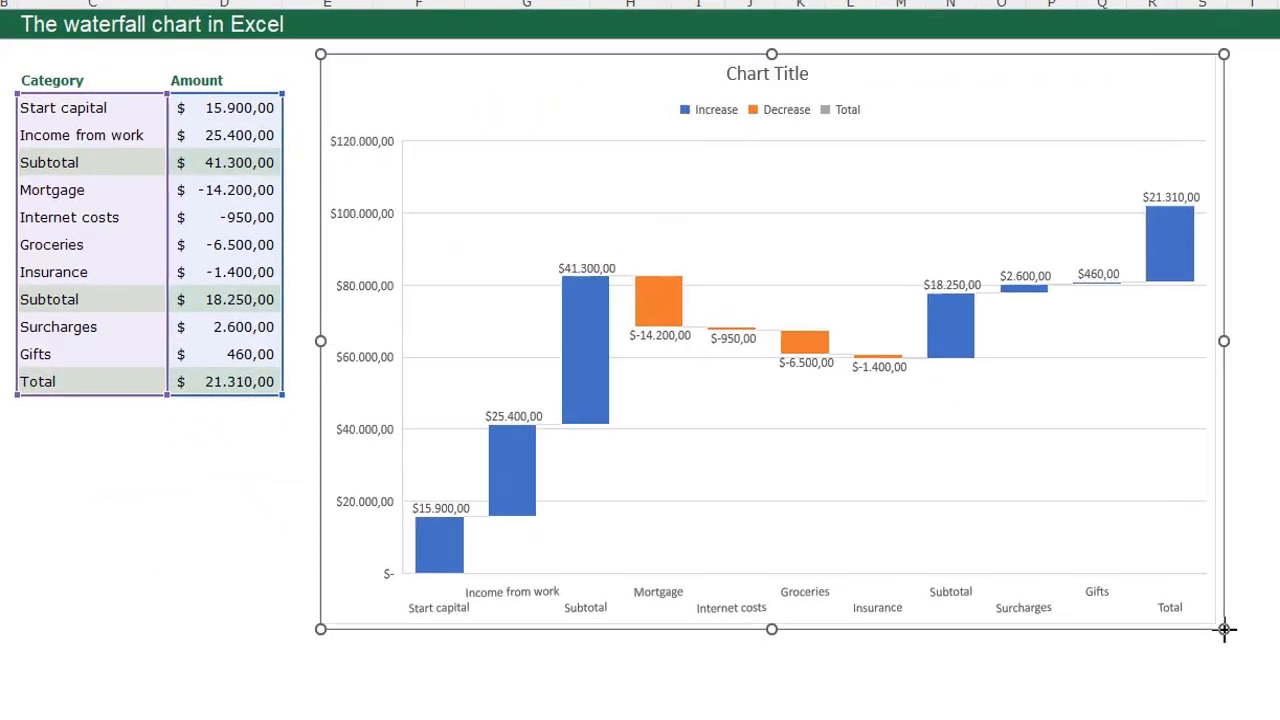
pyautogui.moveTo(681, 417)
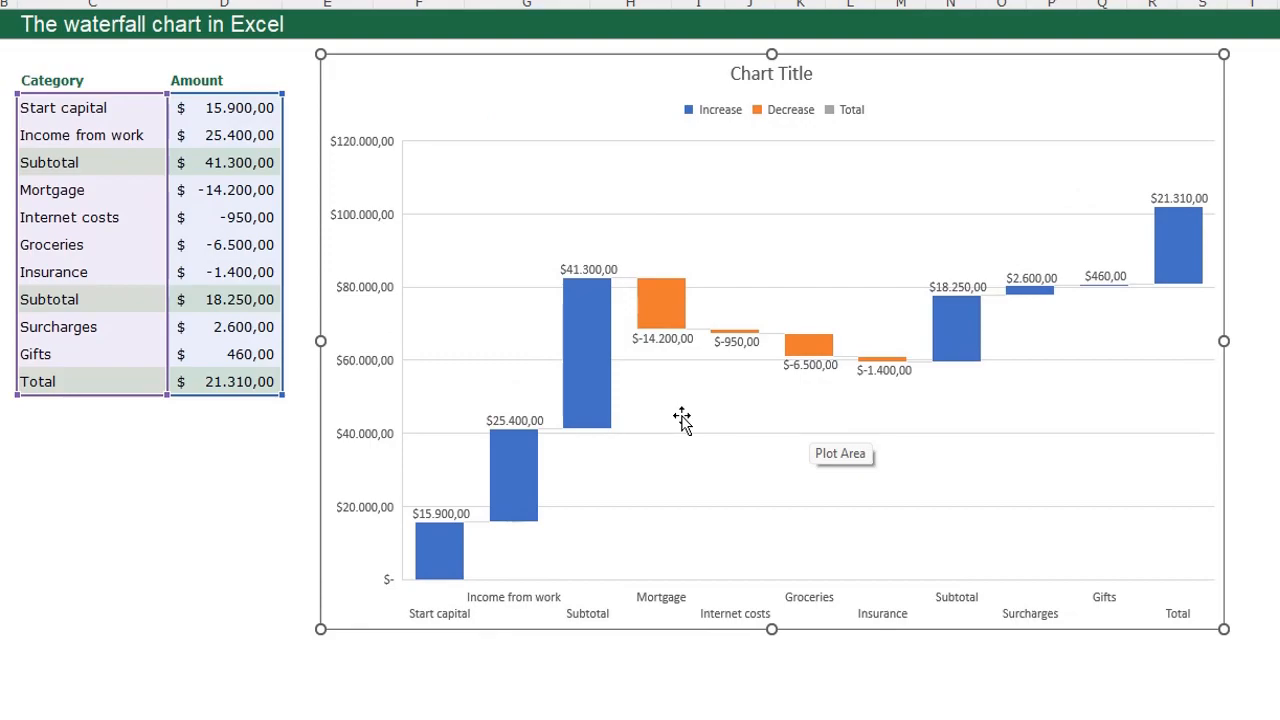
pyautogui.moveTo(705, 402)
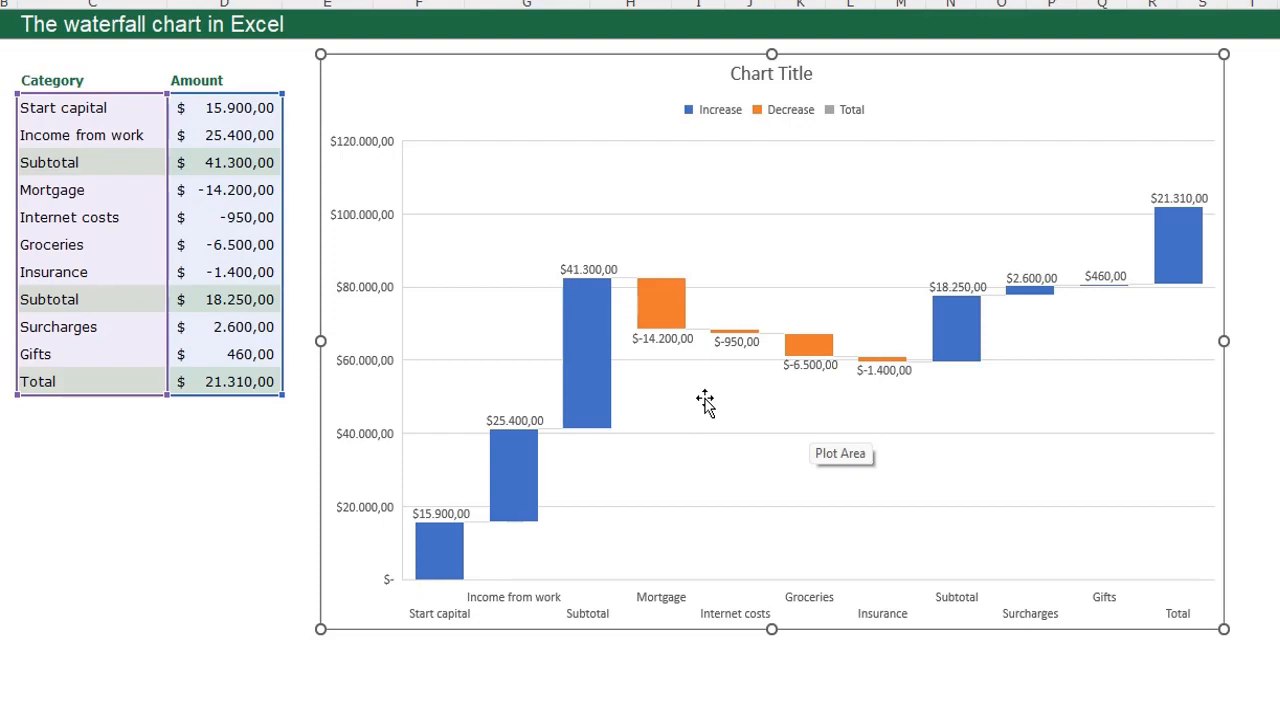
pyautogui.moveTo(645, 442)
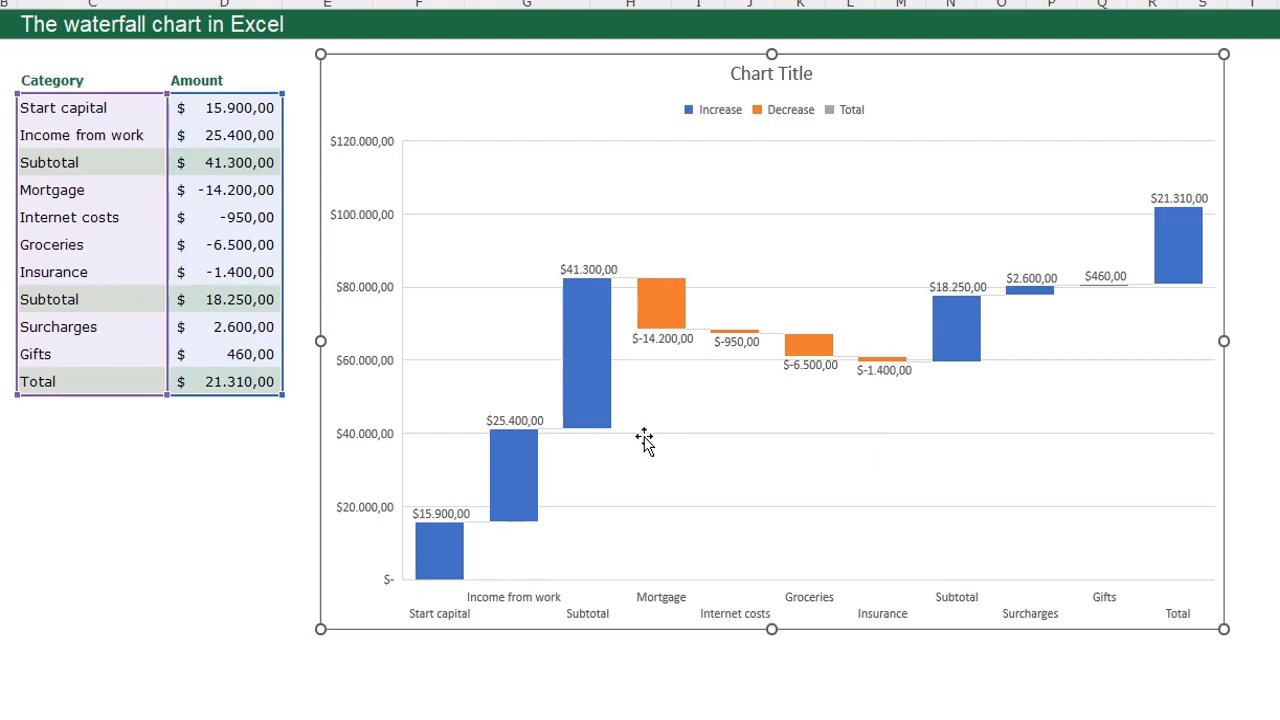
pyautogui.moveTo(657, 428)
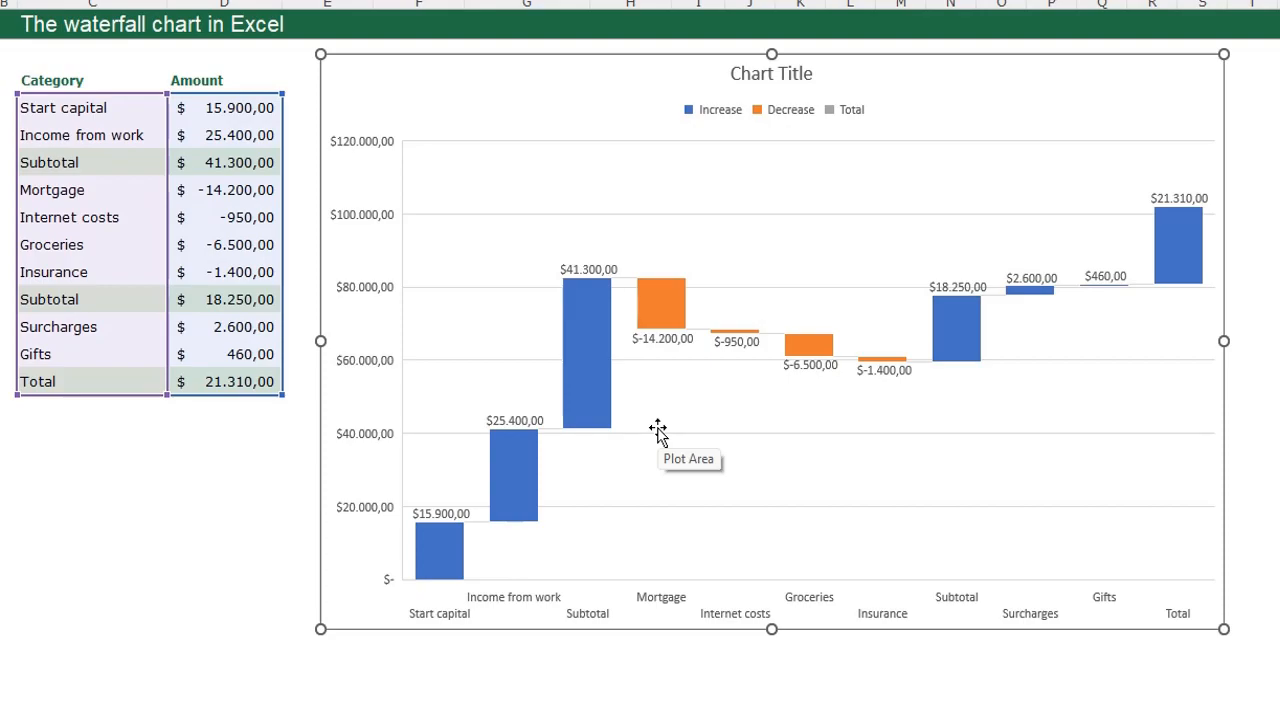
pyautogui.moveTo(622, 432)
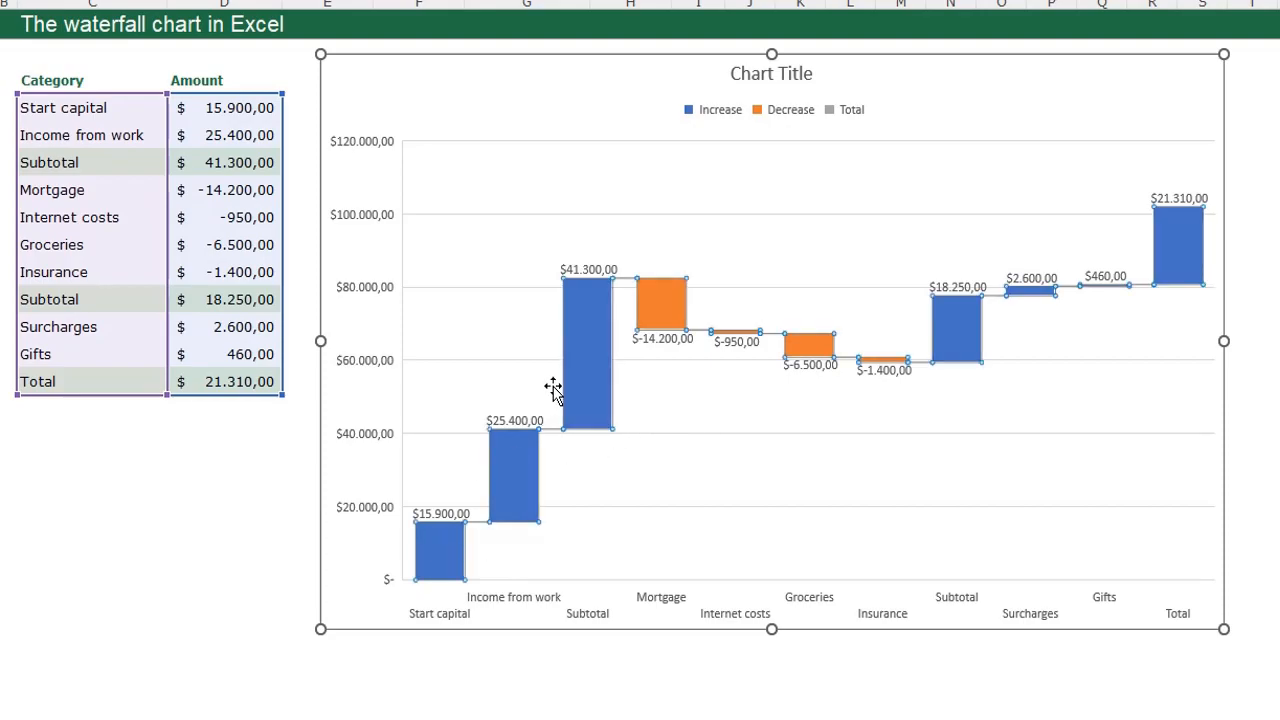
pyautogui.moveTo(958, 305)
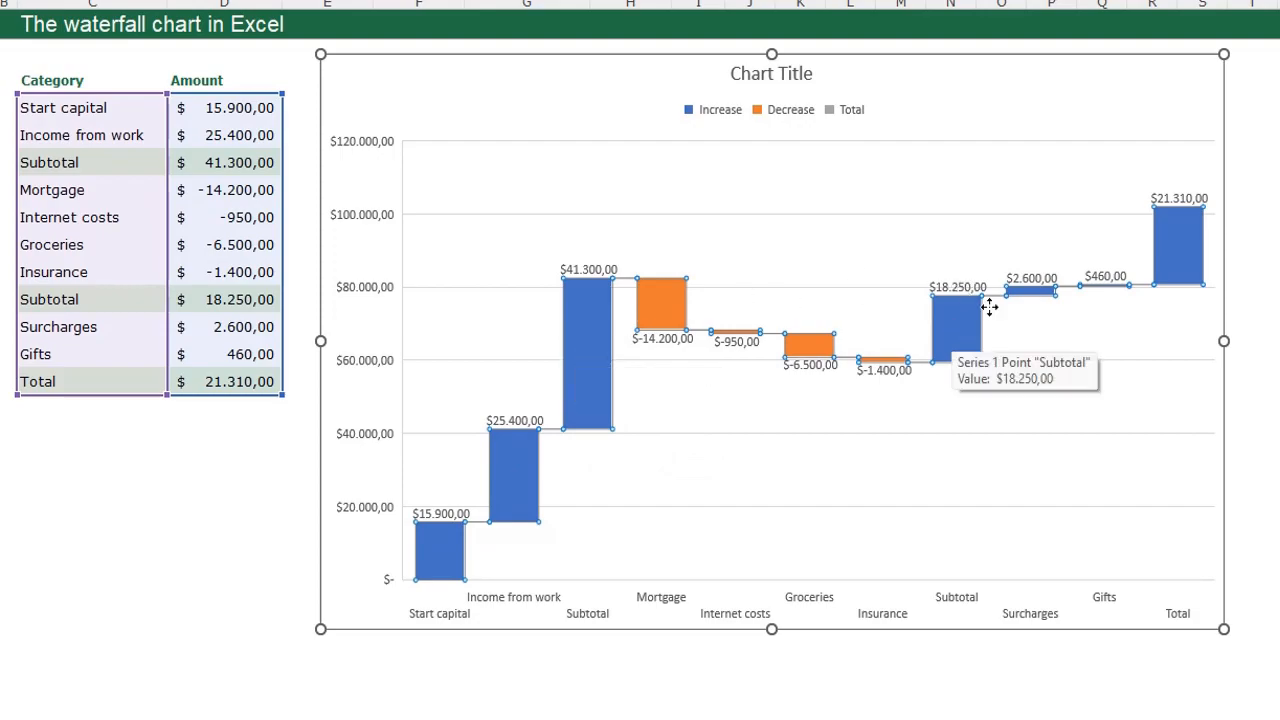
pyautogui.moveTo(1178, 250)
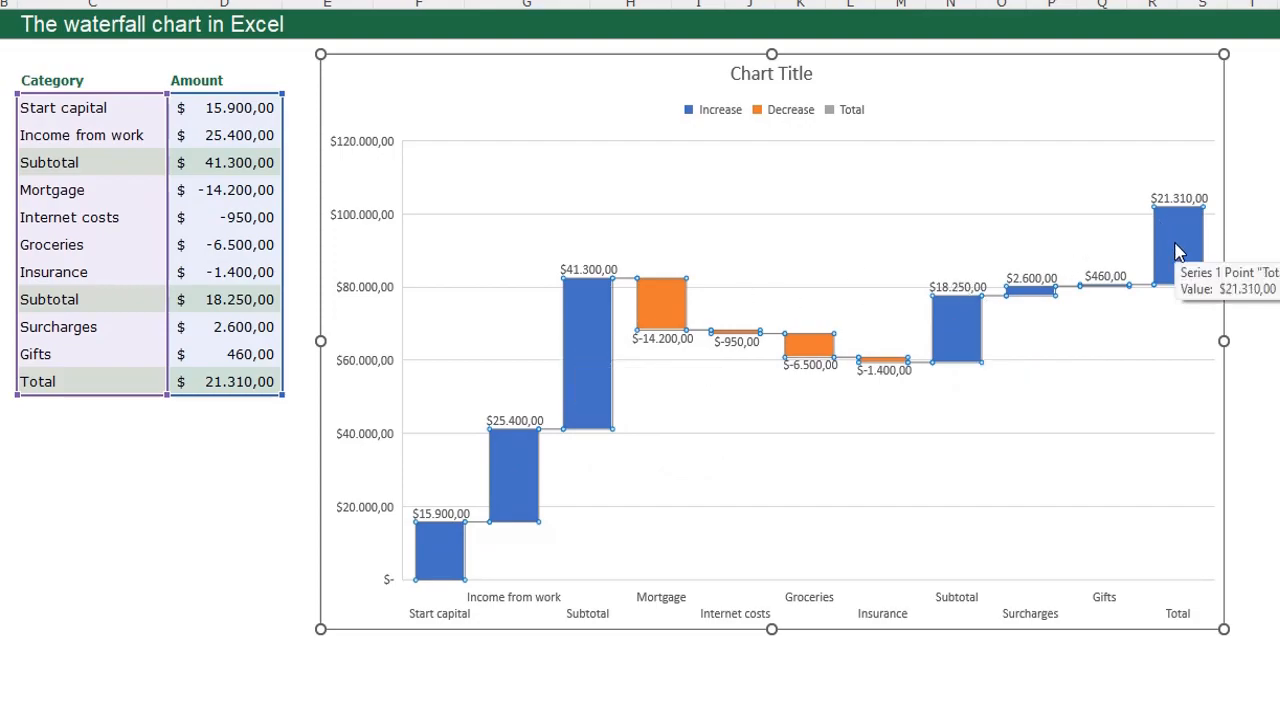
pyautogui.moveTo(483, 523)
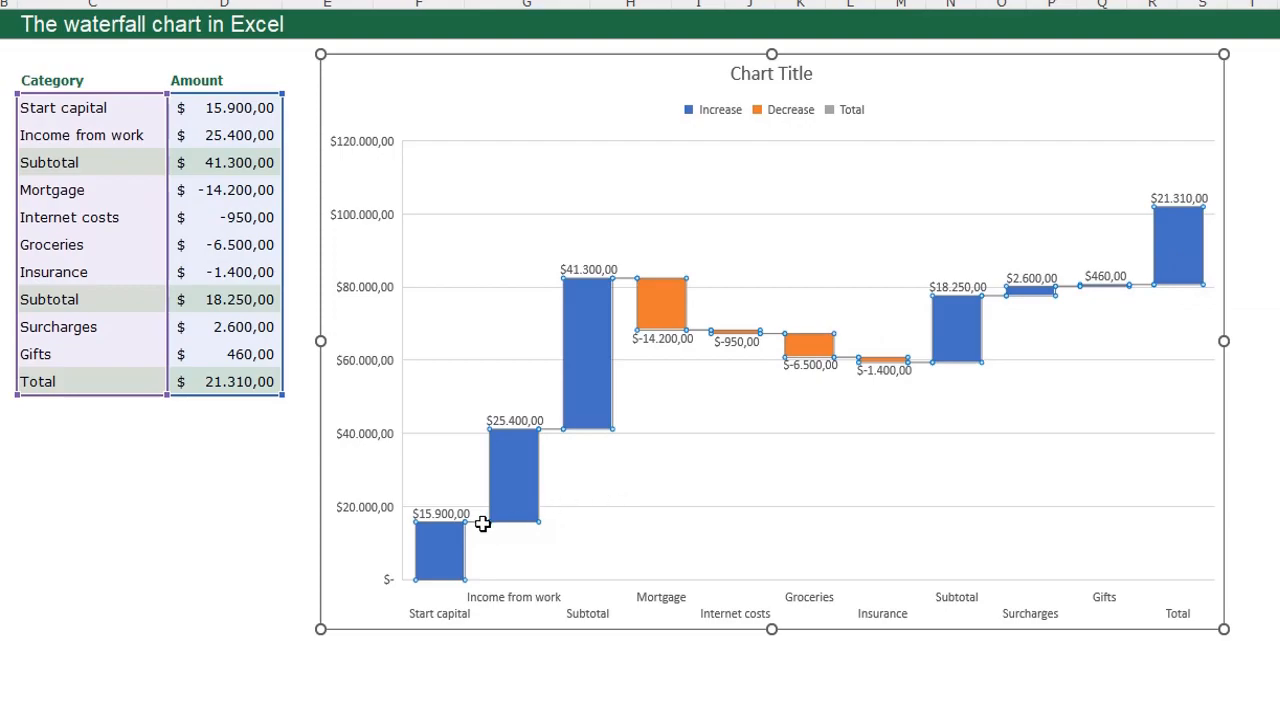
pyautogui.moveTo(588, 349)
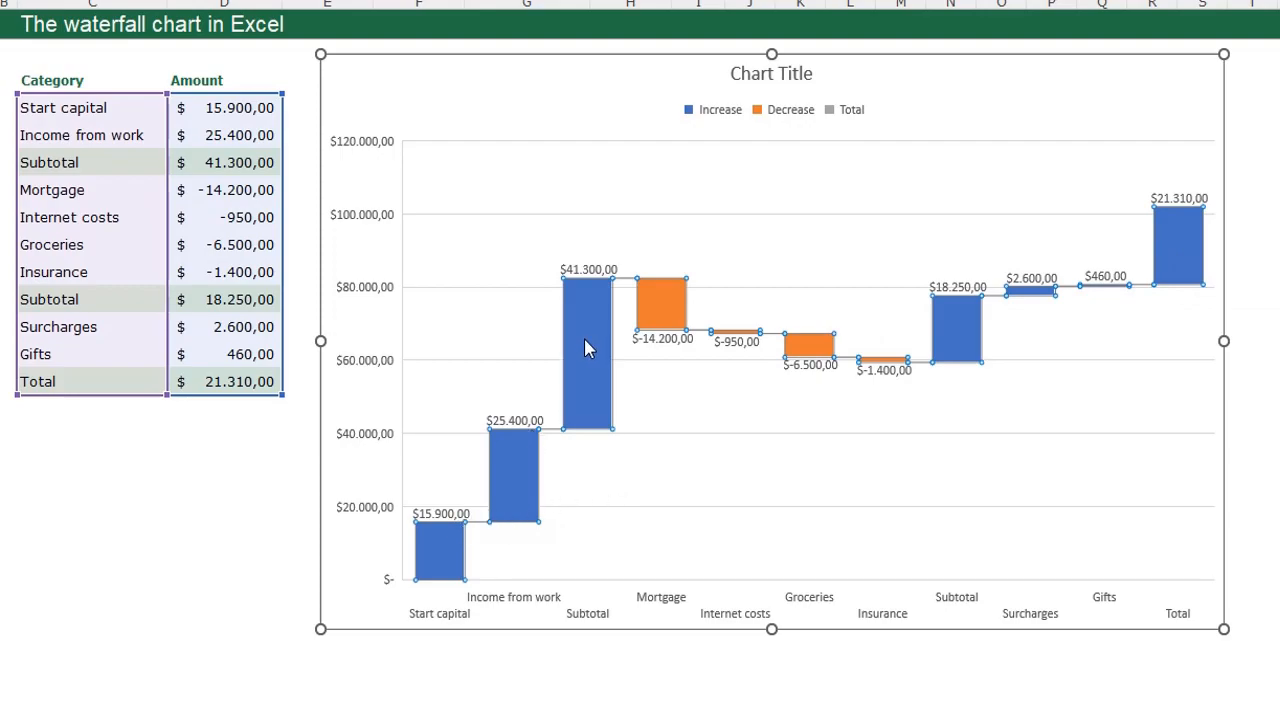
pyautogui.moveTo(451, 550)
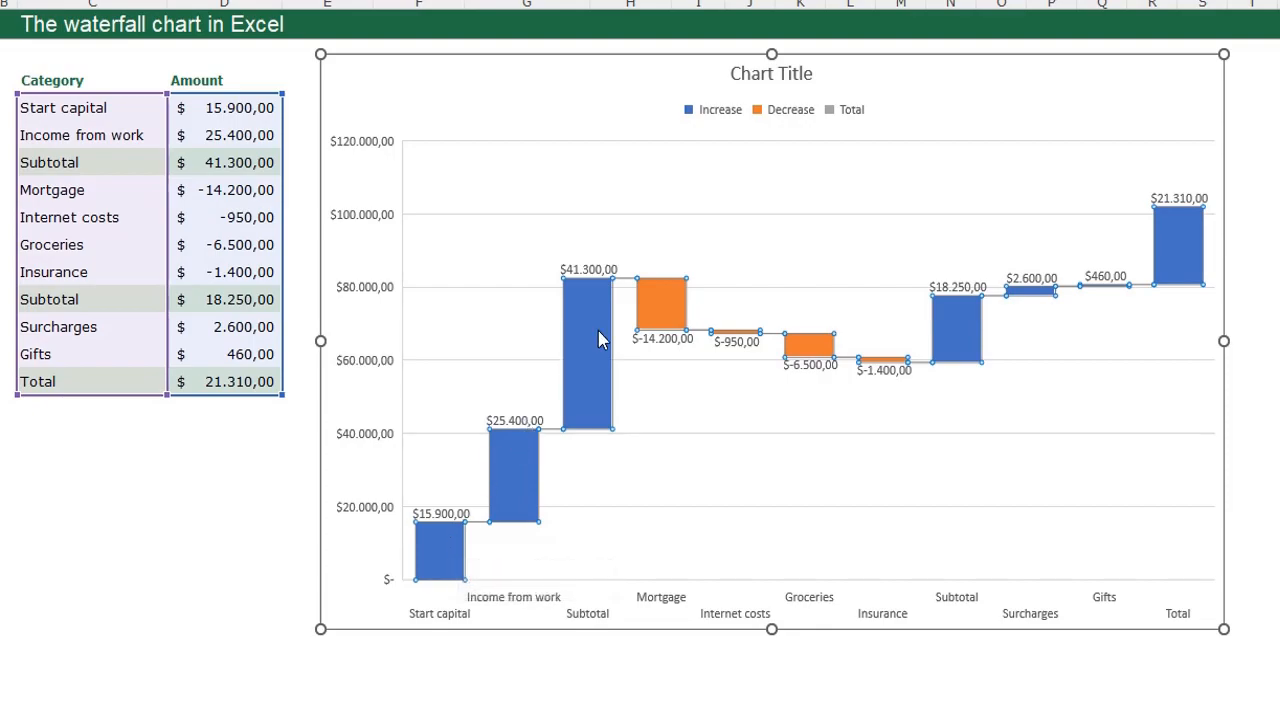
pyautogui.moveTo(440, 550)
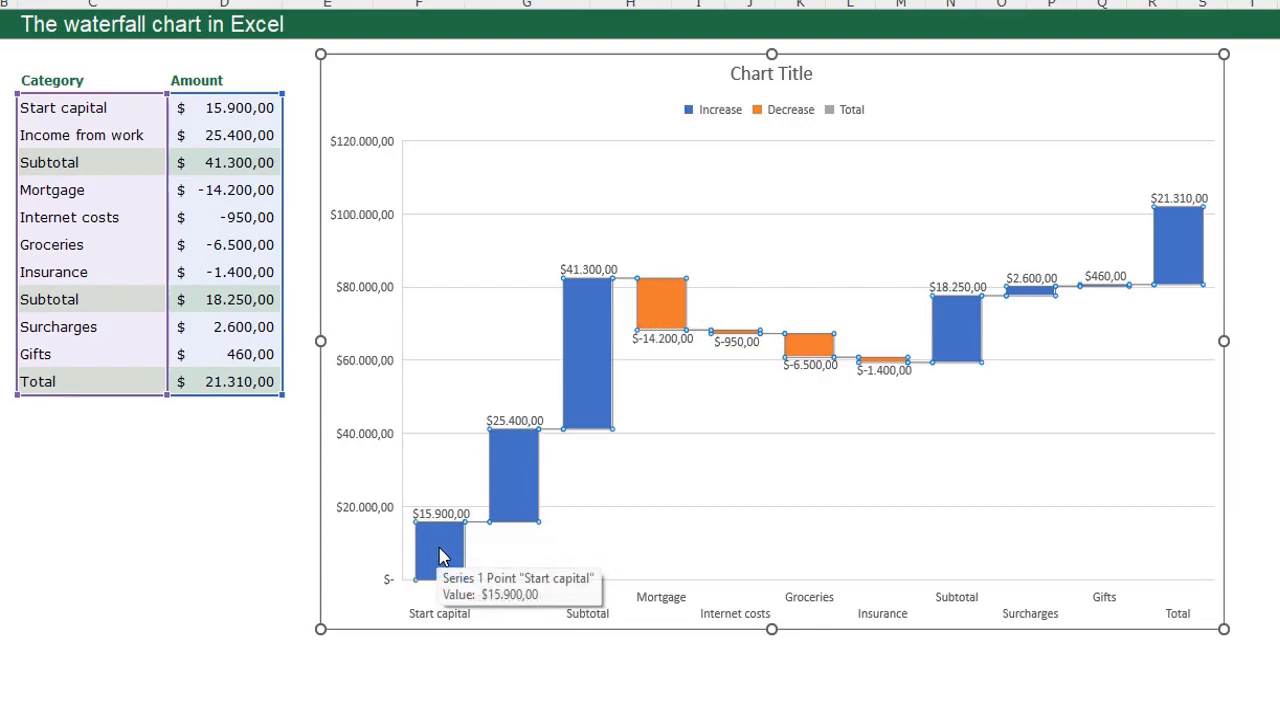
# Step: Set Start capital, both Subtotal points and Total as total bars
pyautogui.click(443, 555)
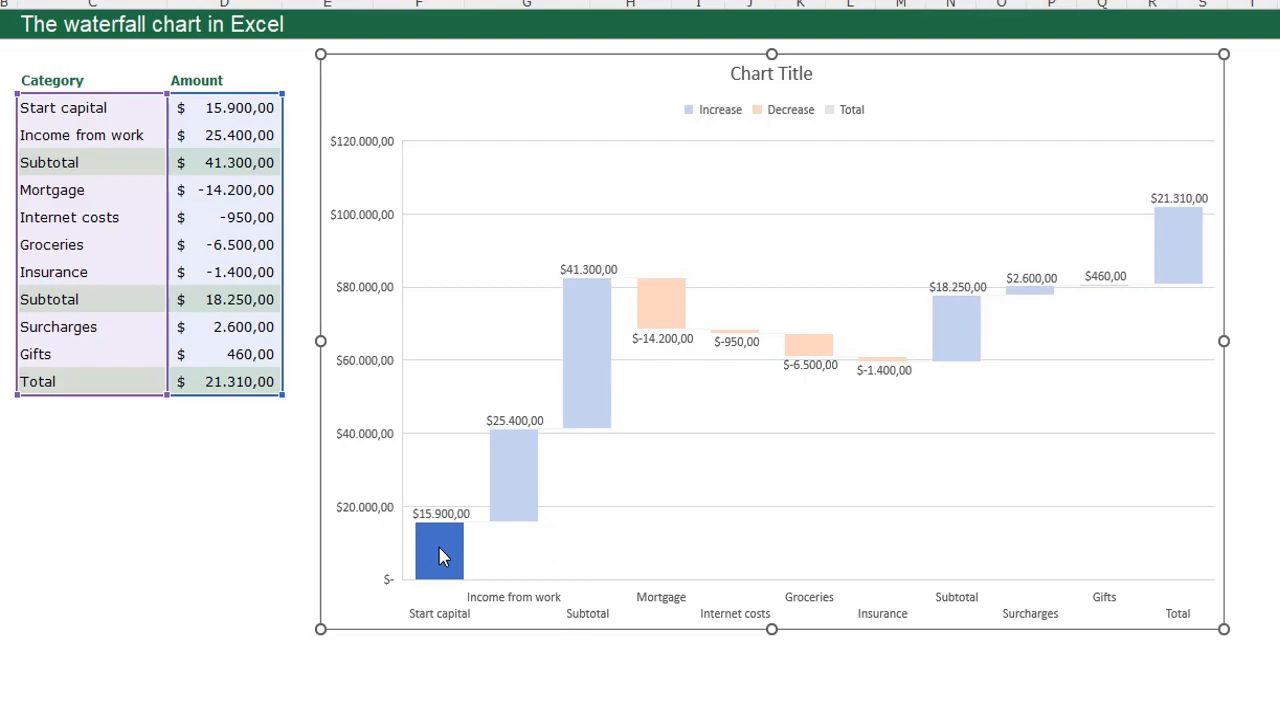
pyautogui.rightClick(442, 555)
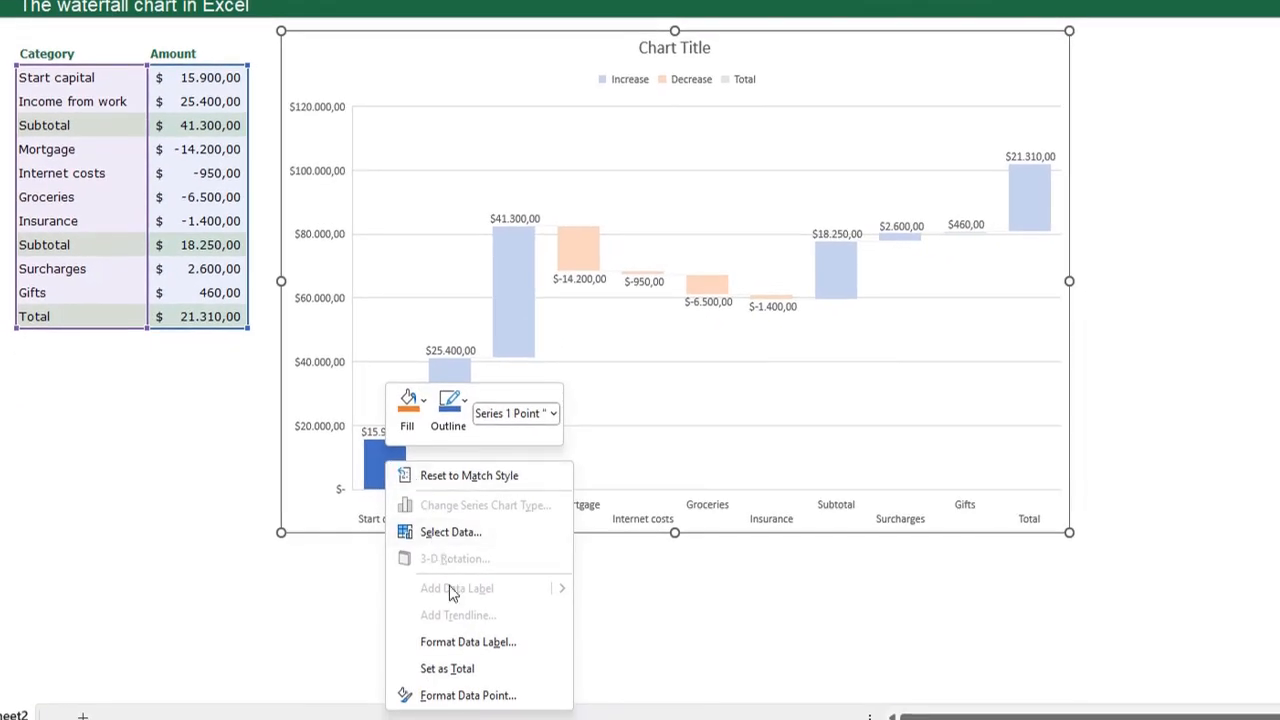
pyautogui.click(385, 460)
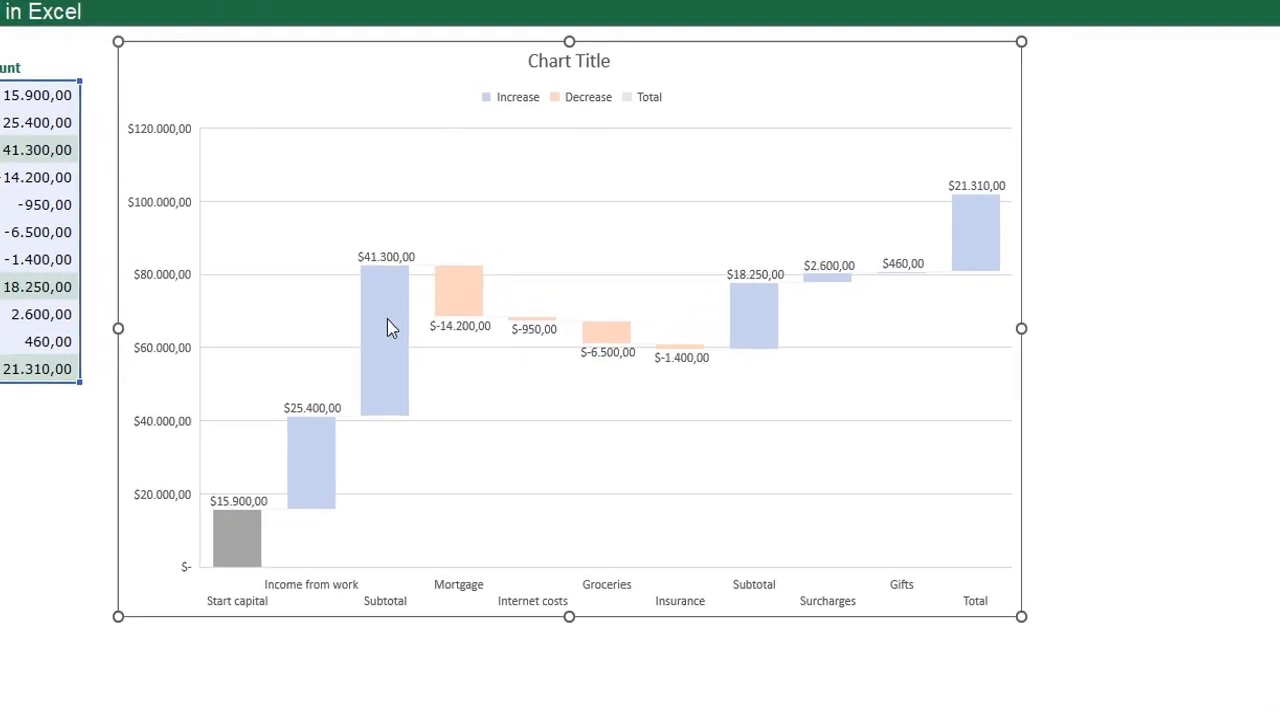
pyautogui.rightClick(385, 330)
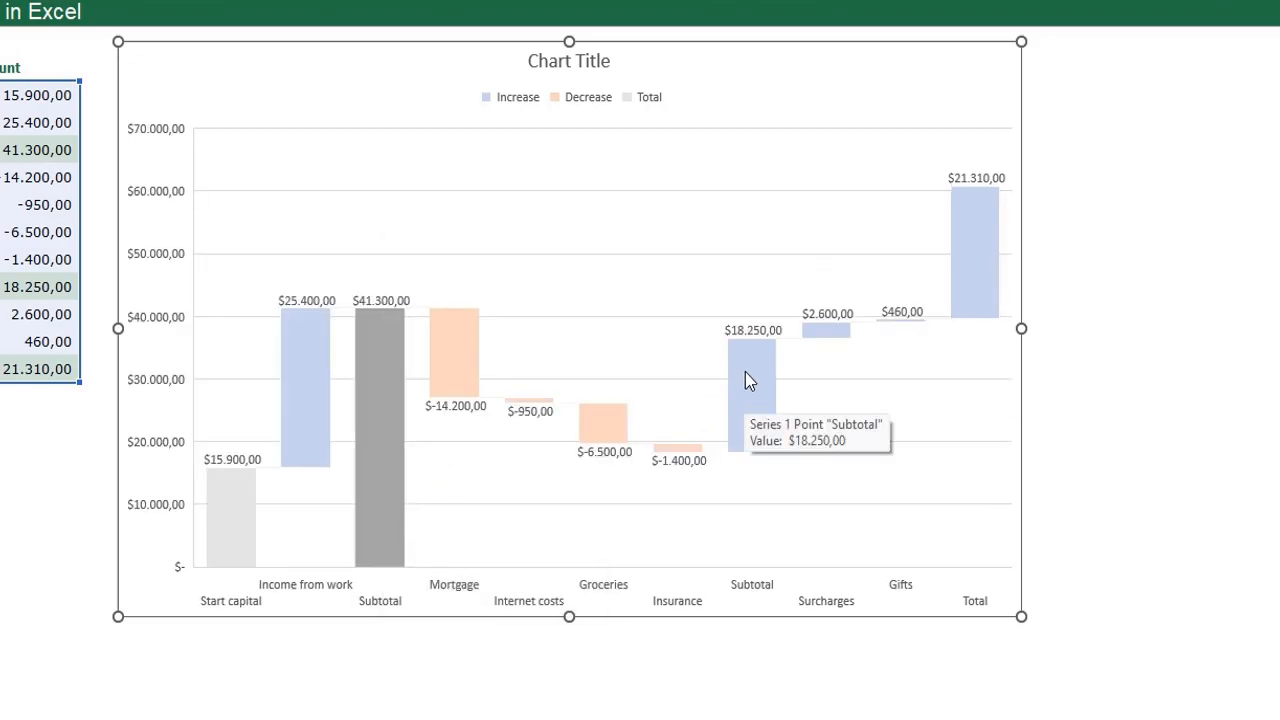
pyautogui.rightClick(752, 355)
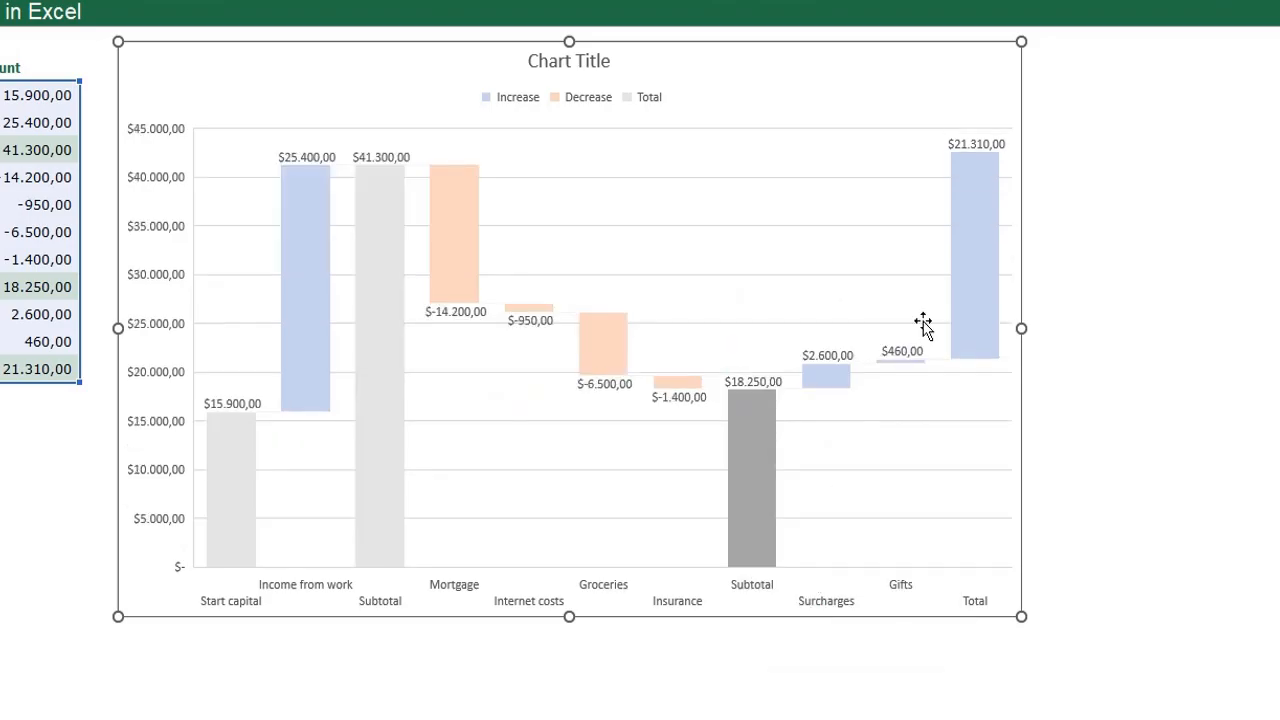
pyautogui.click(975, 255)
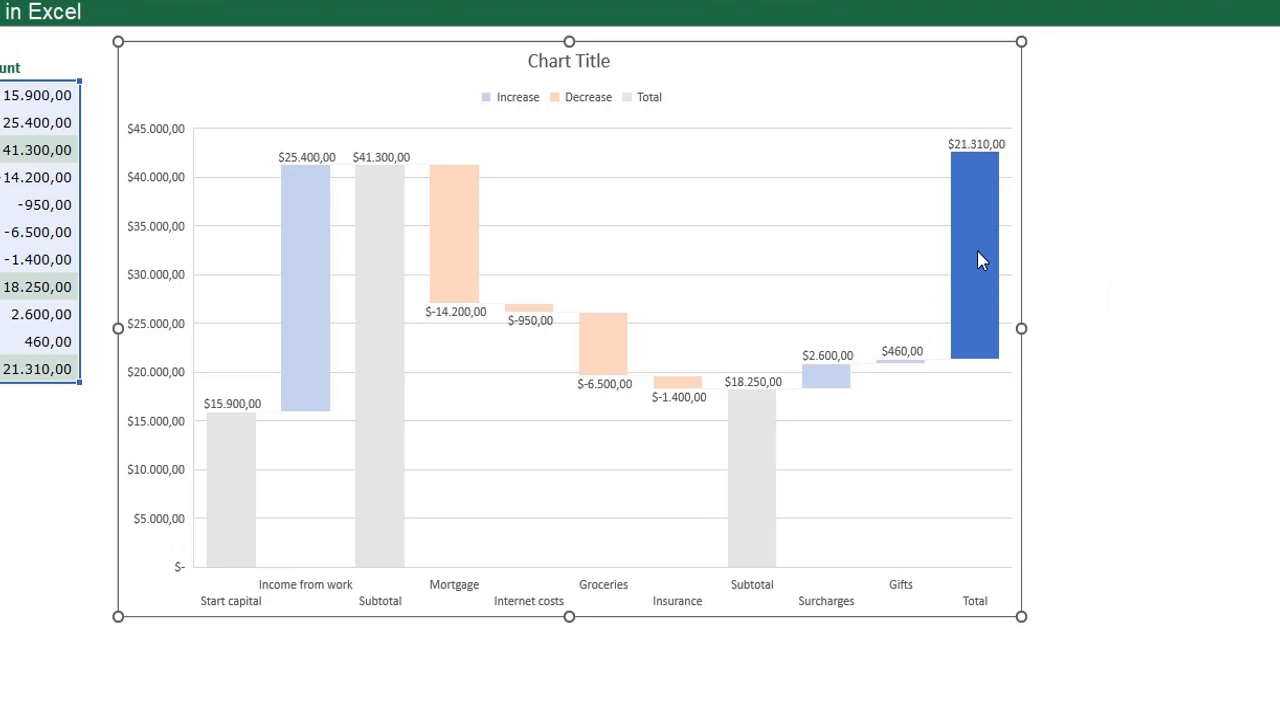
pyautogui.rightClick(975, 260)
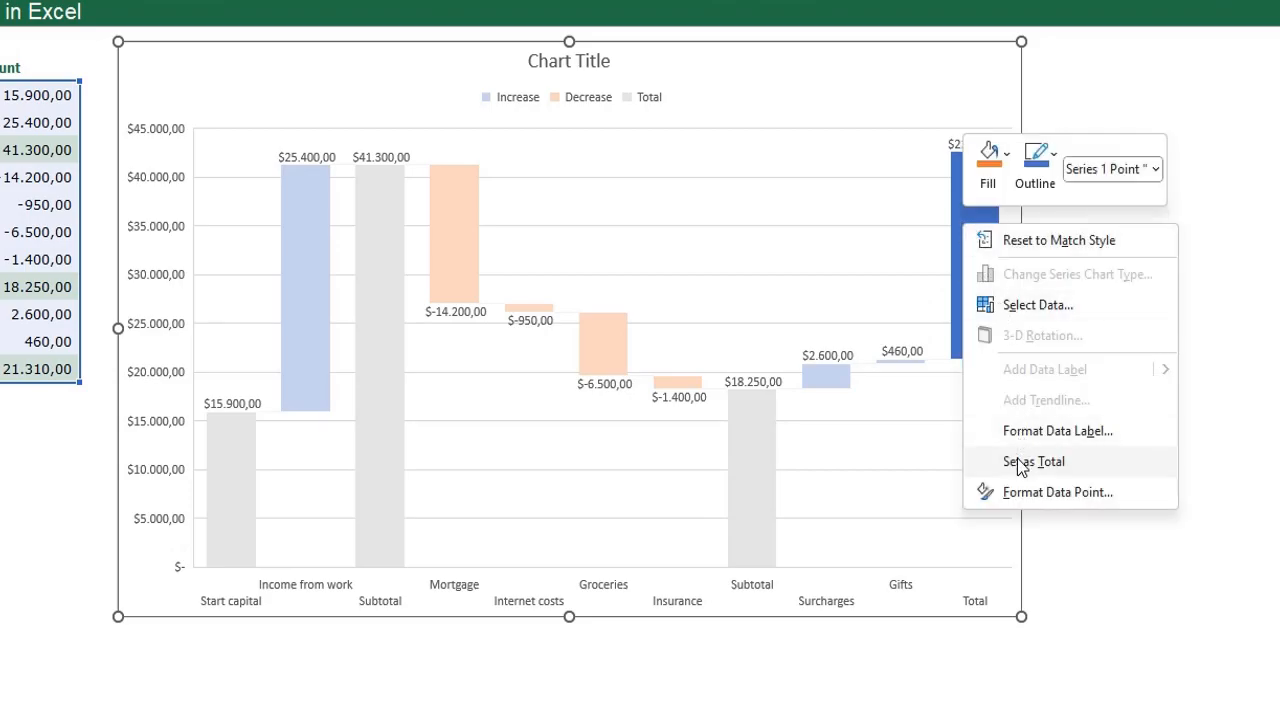
pyautogui.click(1033, 461)
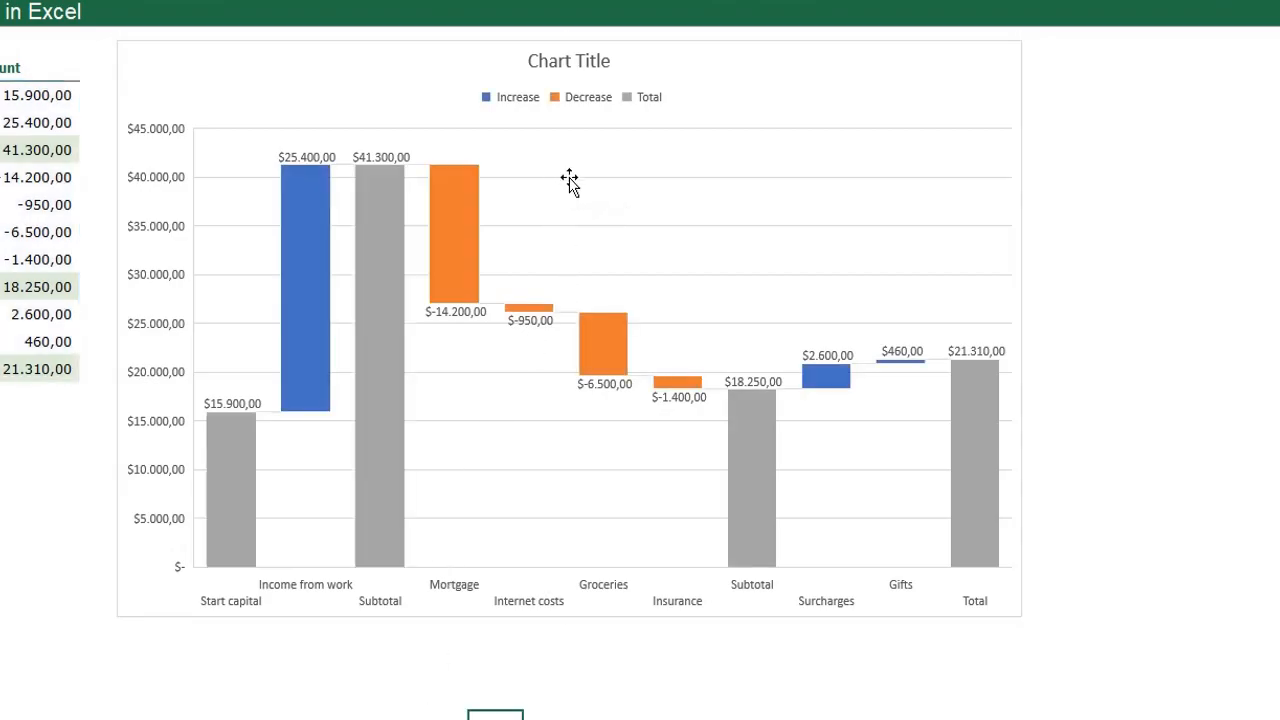
# Step: Turn off the series' connector lines and set Gap Width to 30%
pyautogui.click(569, 180)
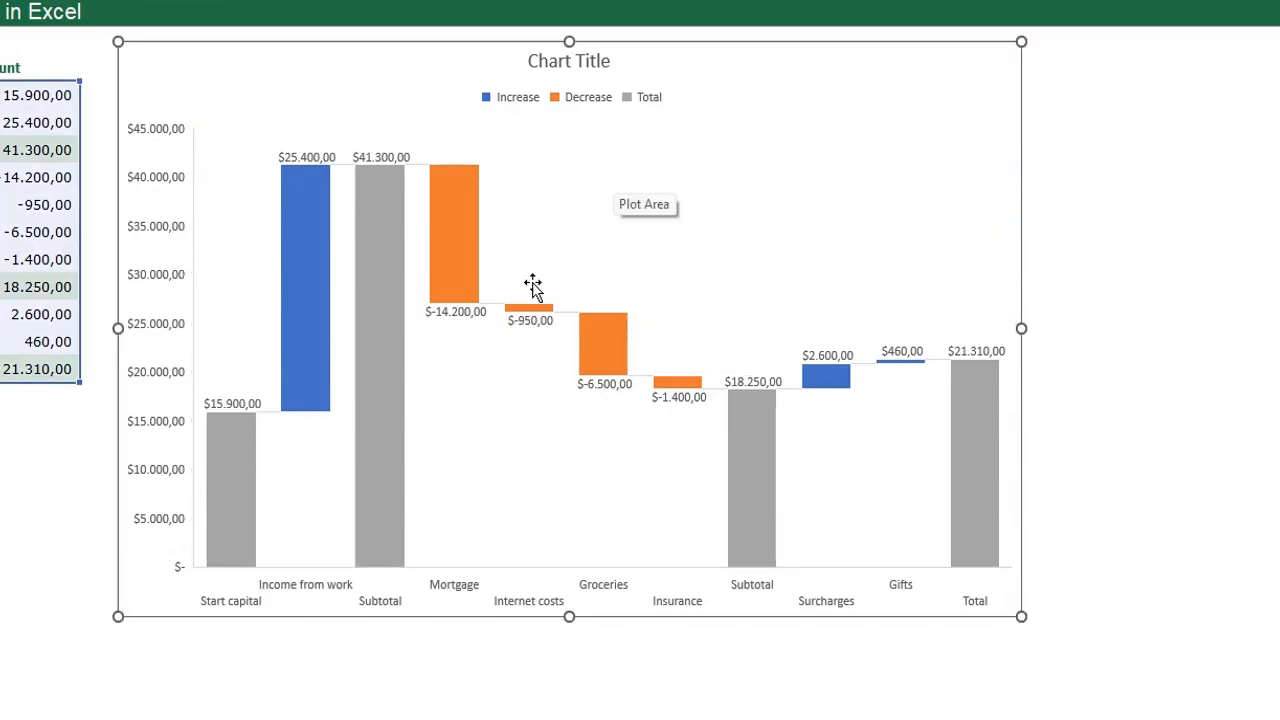
pyautogui.moveTo(408, 172)
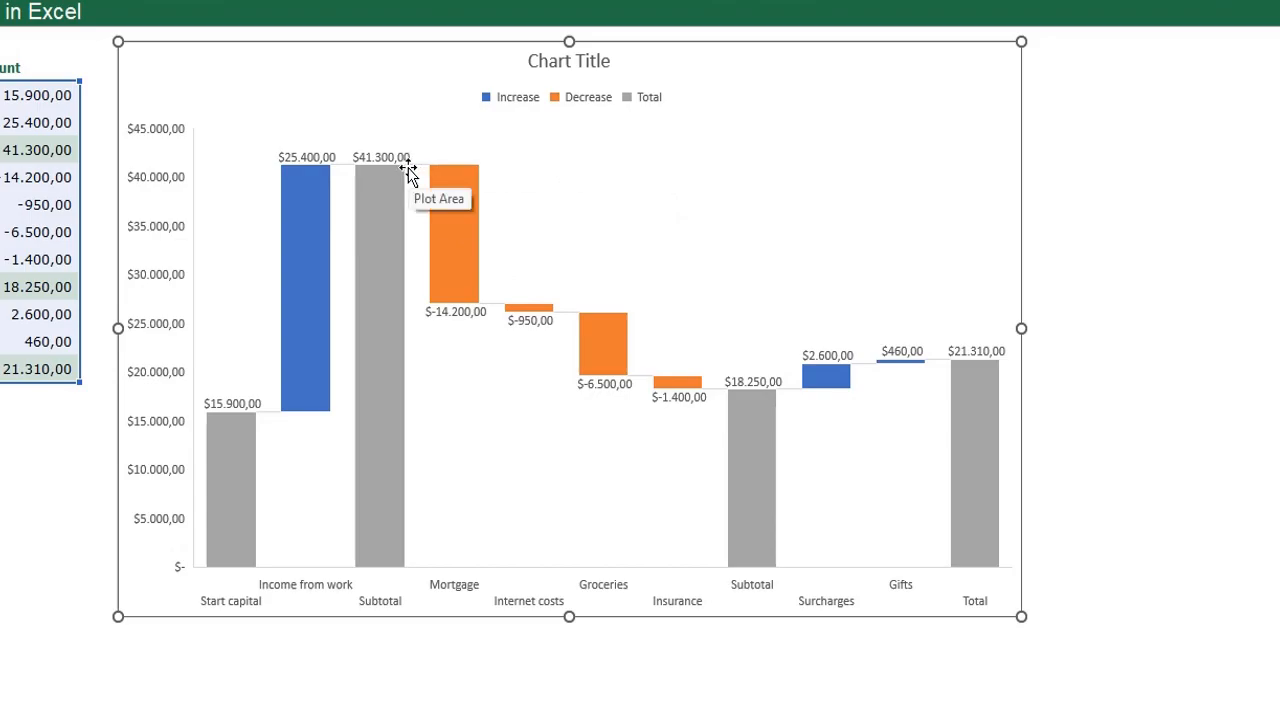
pyautogui.moveTo(458, 357)
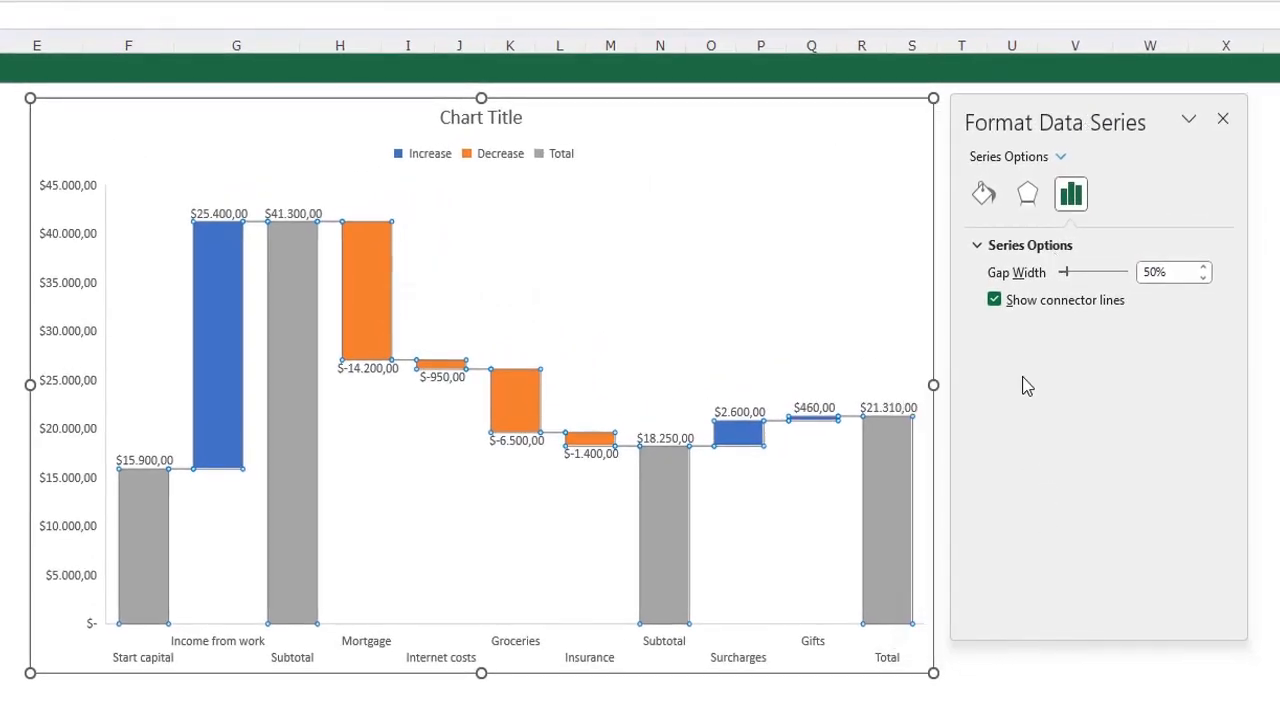
pyautogui.moveTo(1015, 323)
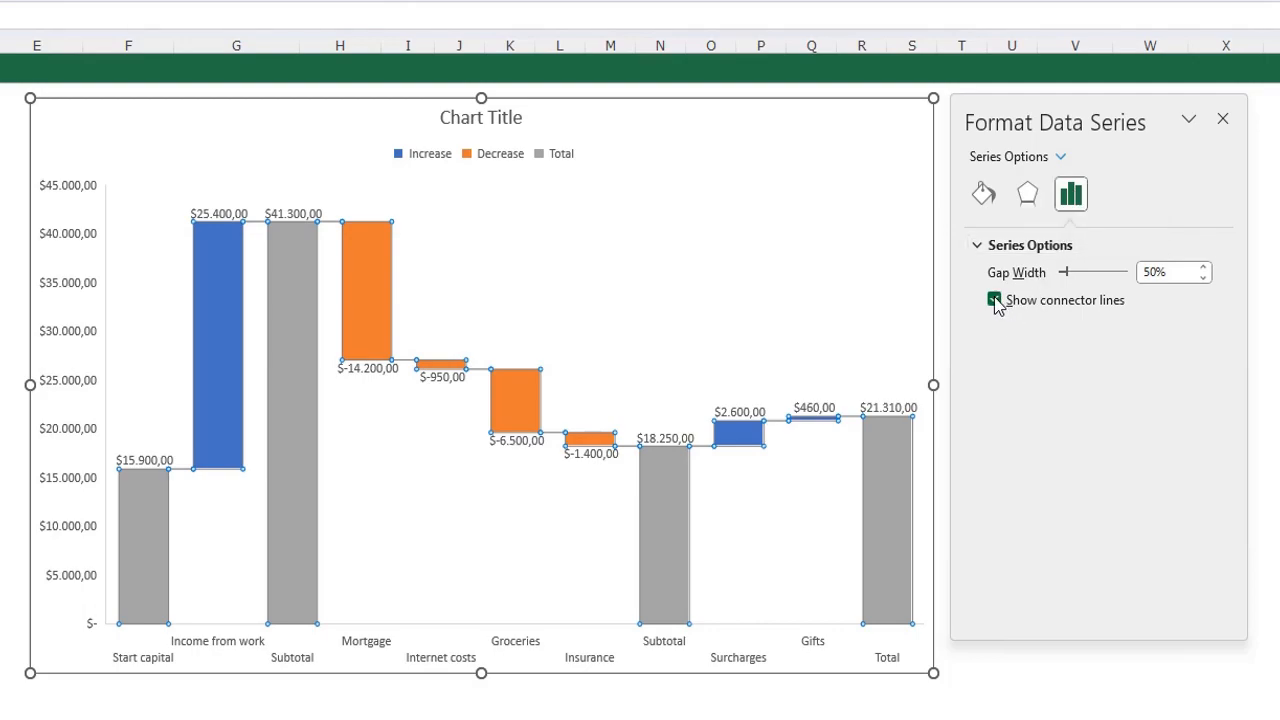
pyautogui.click(994, 300)
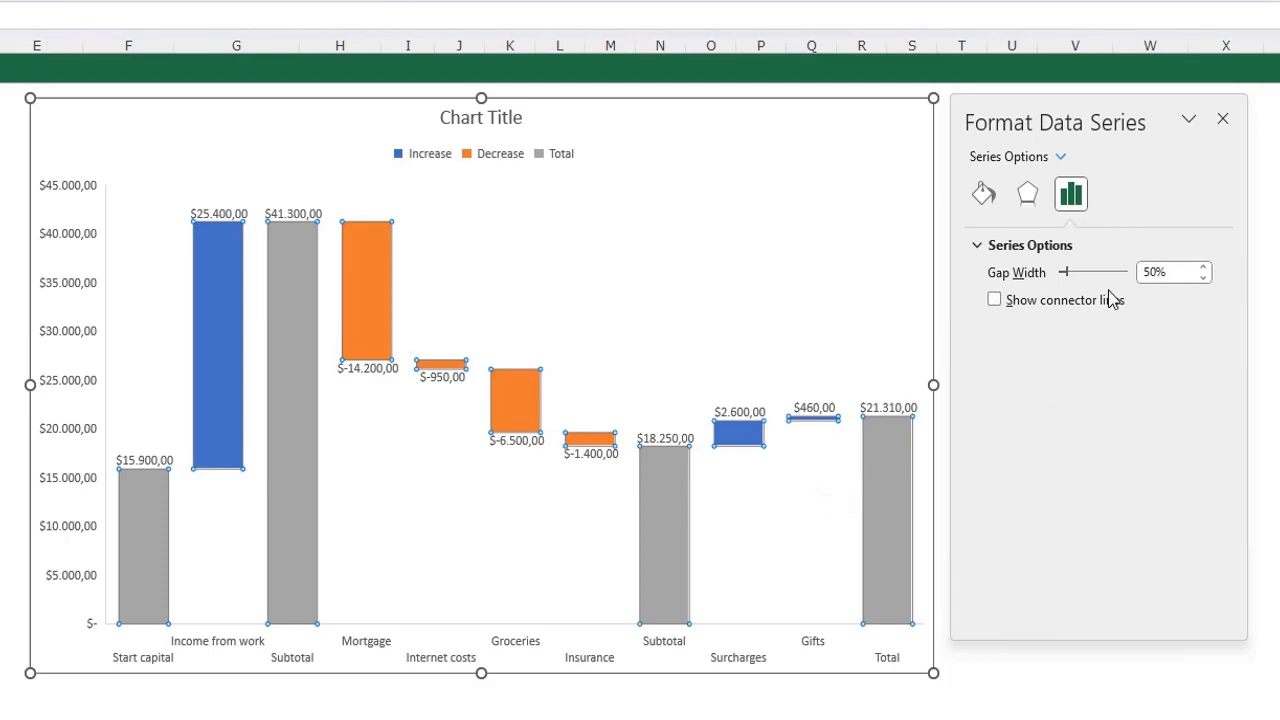
pyautogui.moveTo(1022, 281)
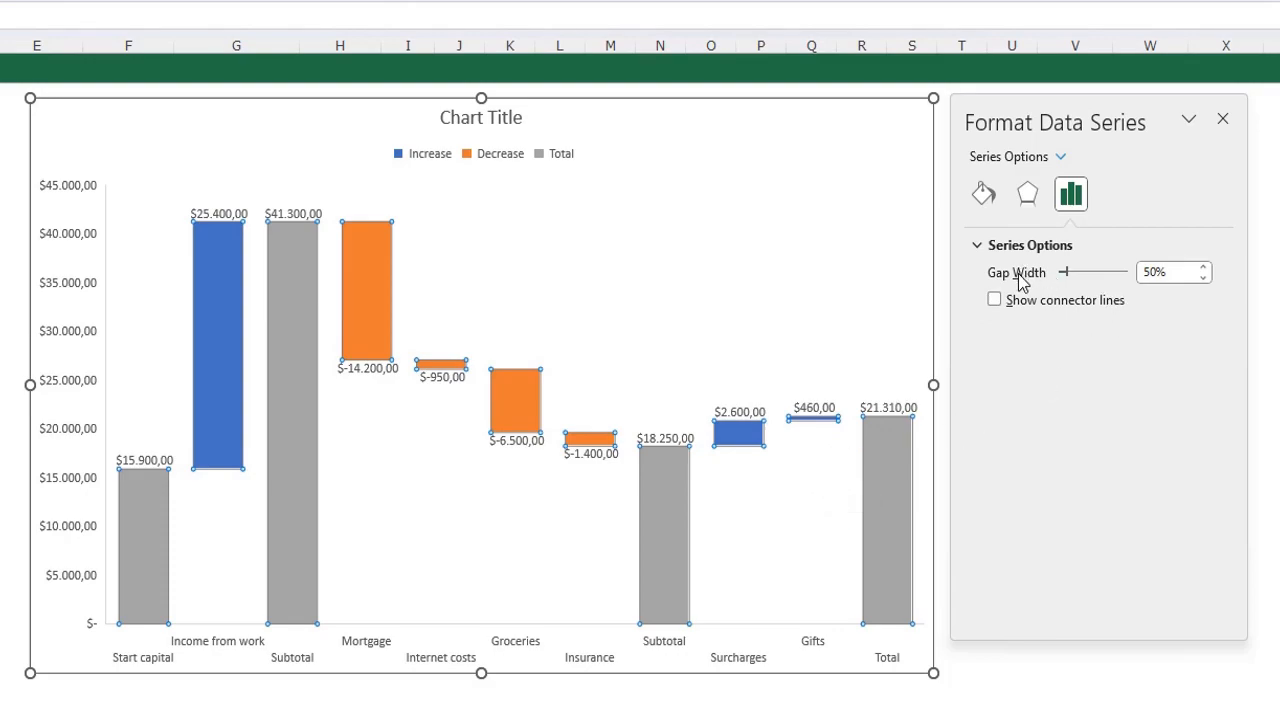
pyautogui.click(1170, 272)
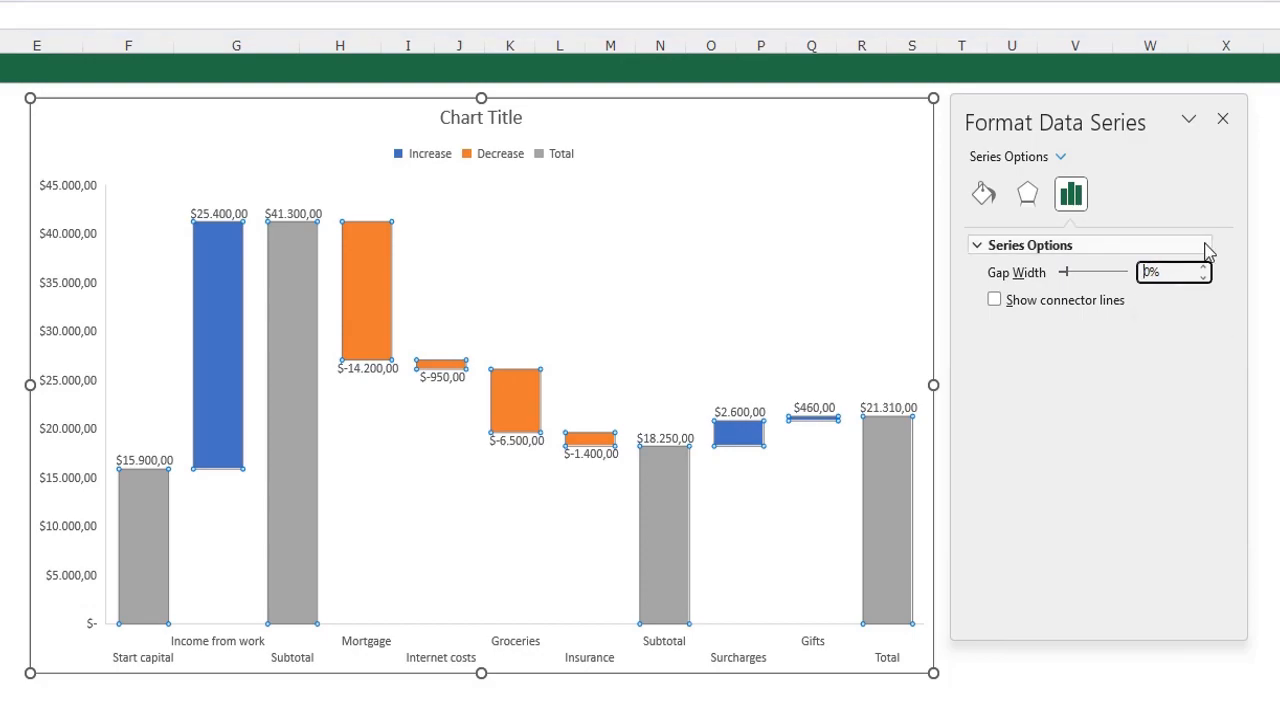
pyautogui.write('30%')
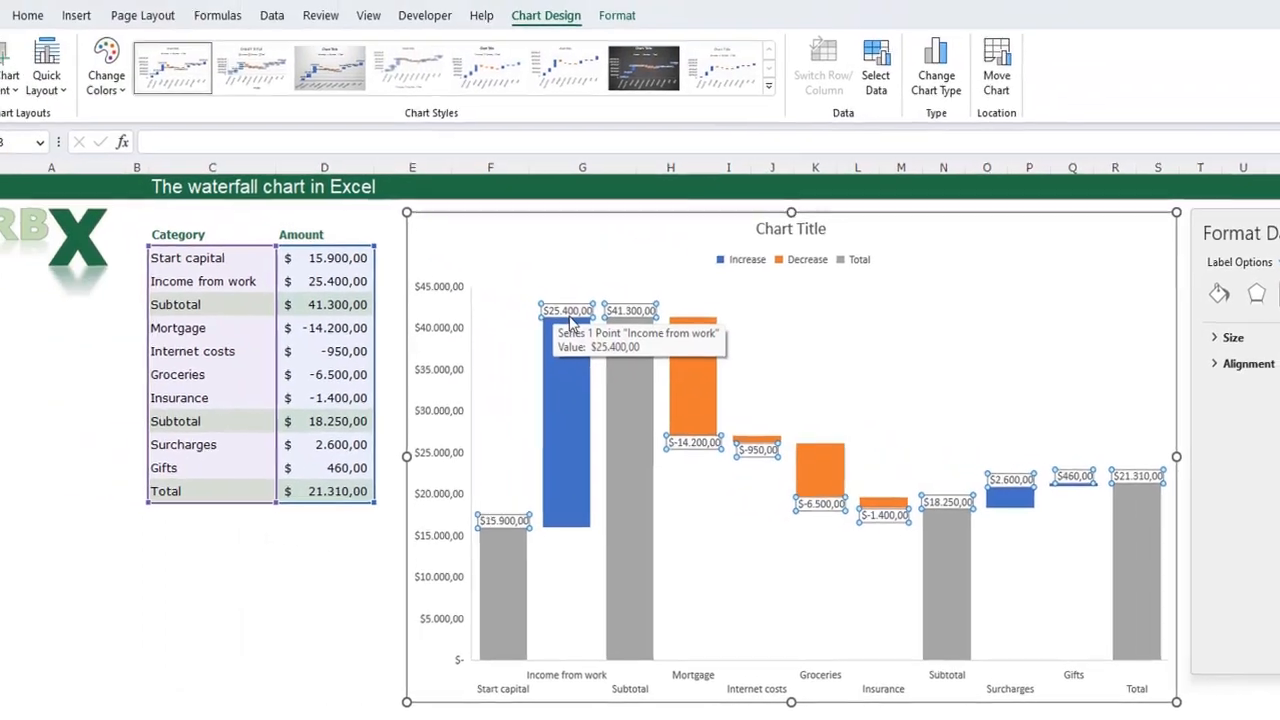
# Step: Make the data labels and axis labels bold dark green
pyautogui.click(42, 20)
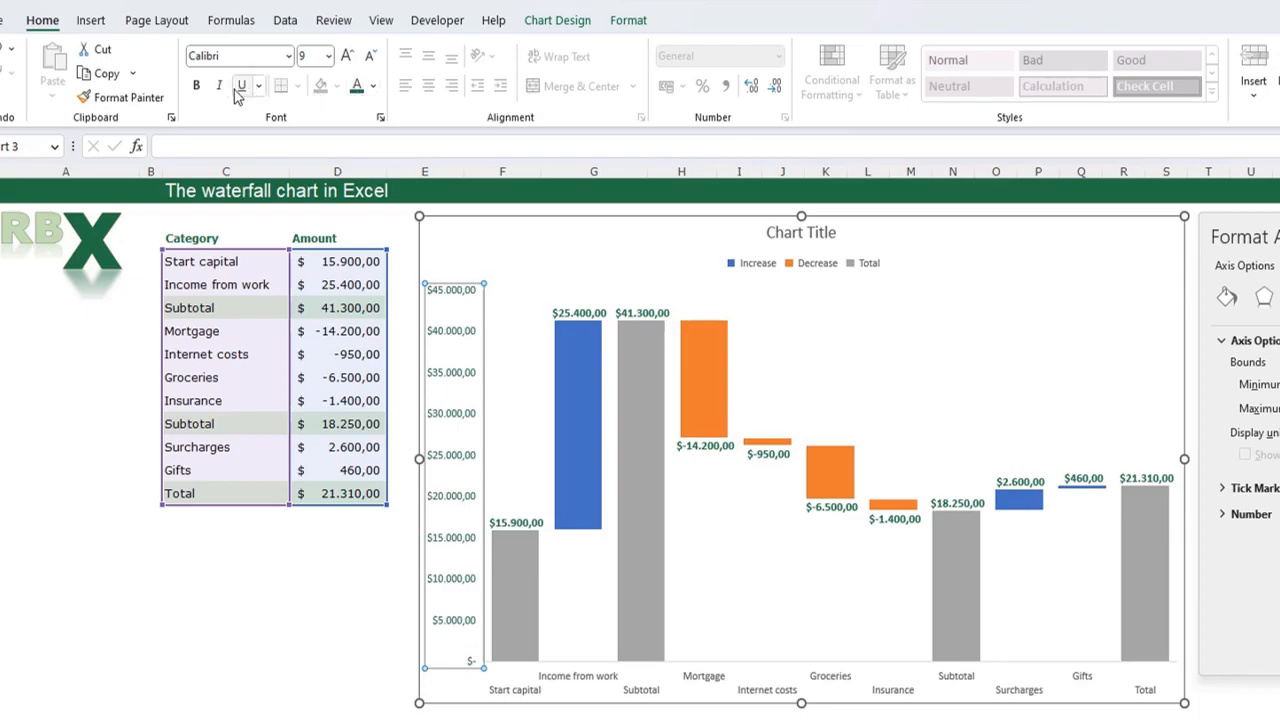
pyautogui.click(346, 56)
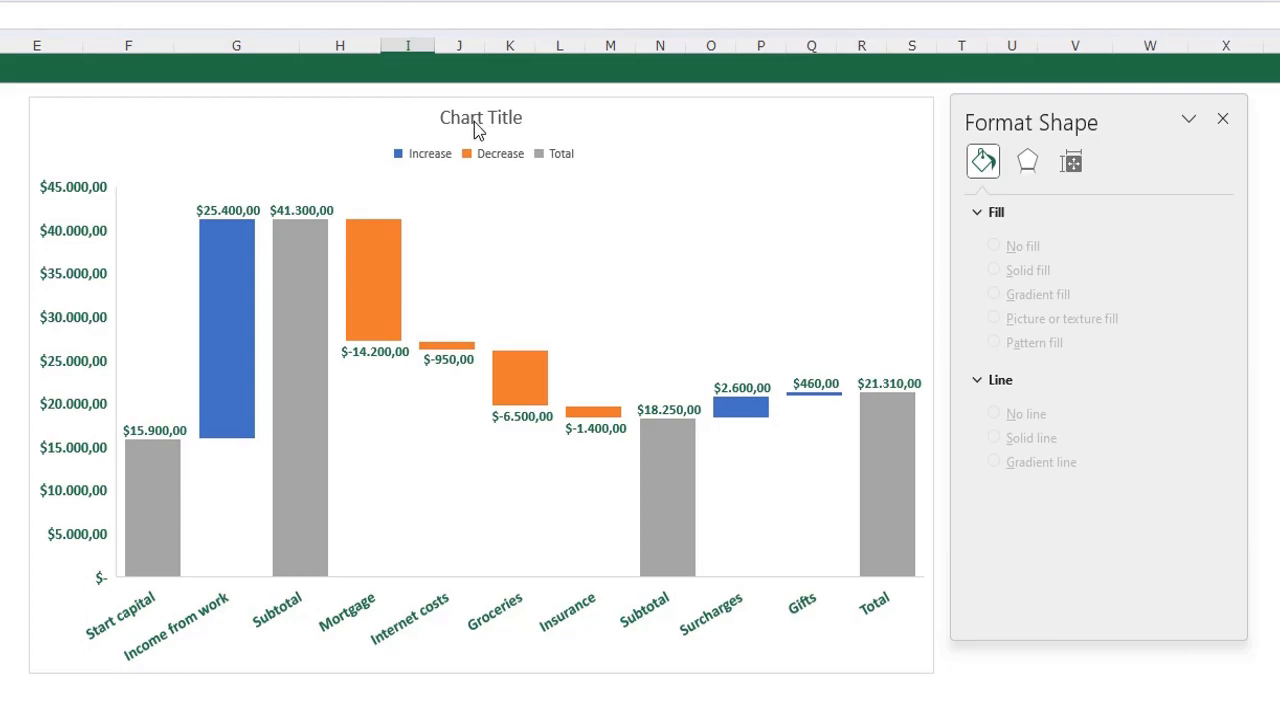
# Step: Change the chart title to 'Personal budgetting'
pyautogui.click(481, 117)
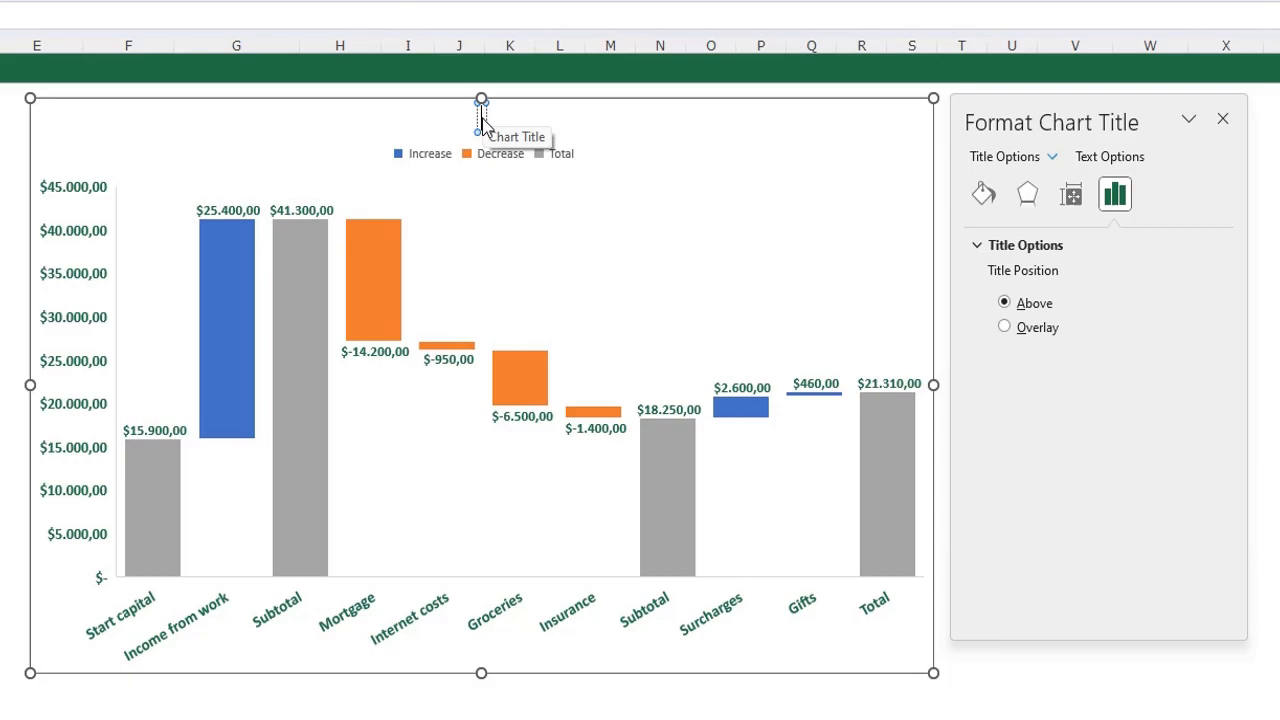
pyautogui.write('Personal budgetting')
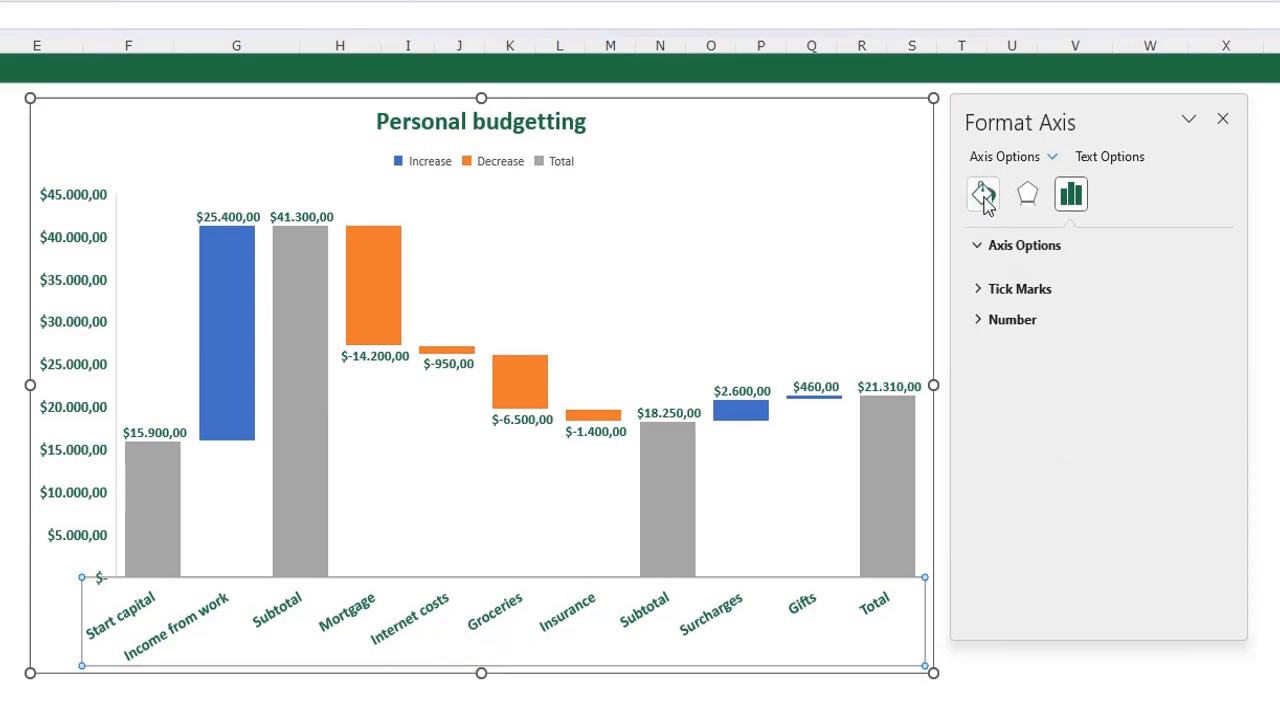
pyautogui.click(983, 194)
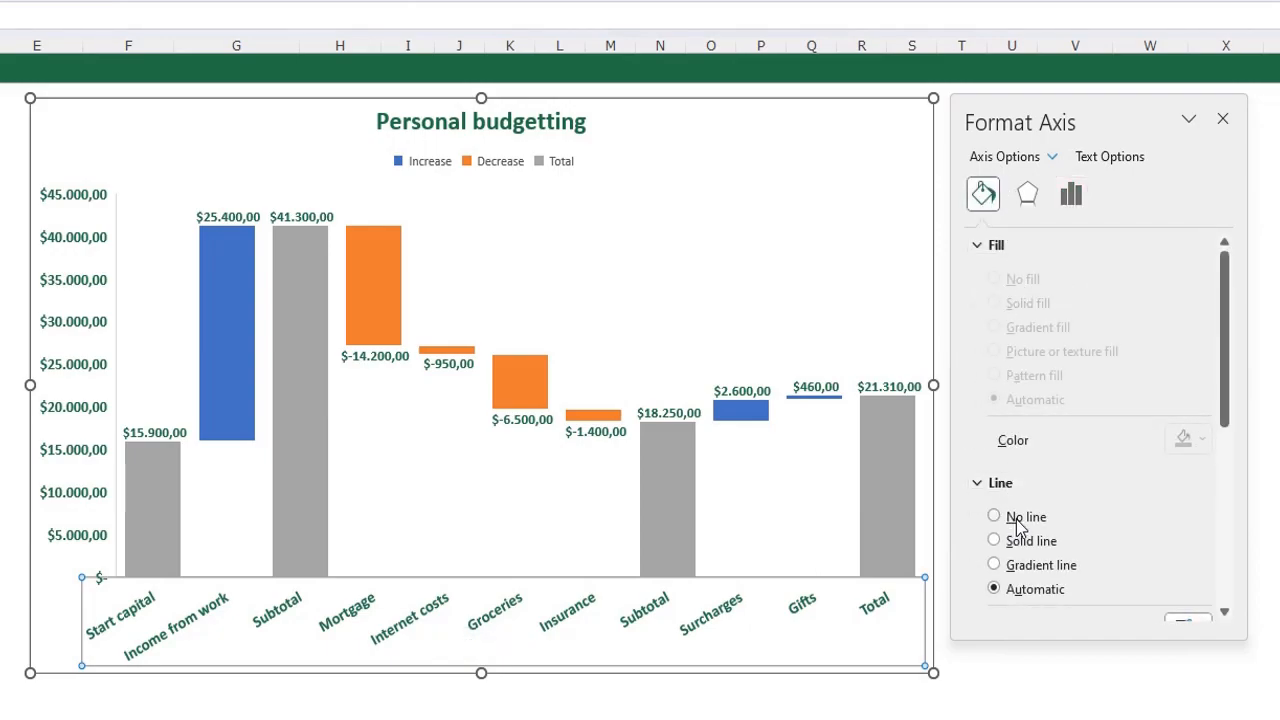
pyautogui.click(993, 516)
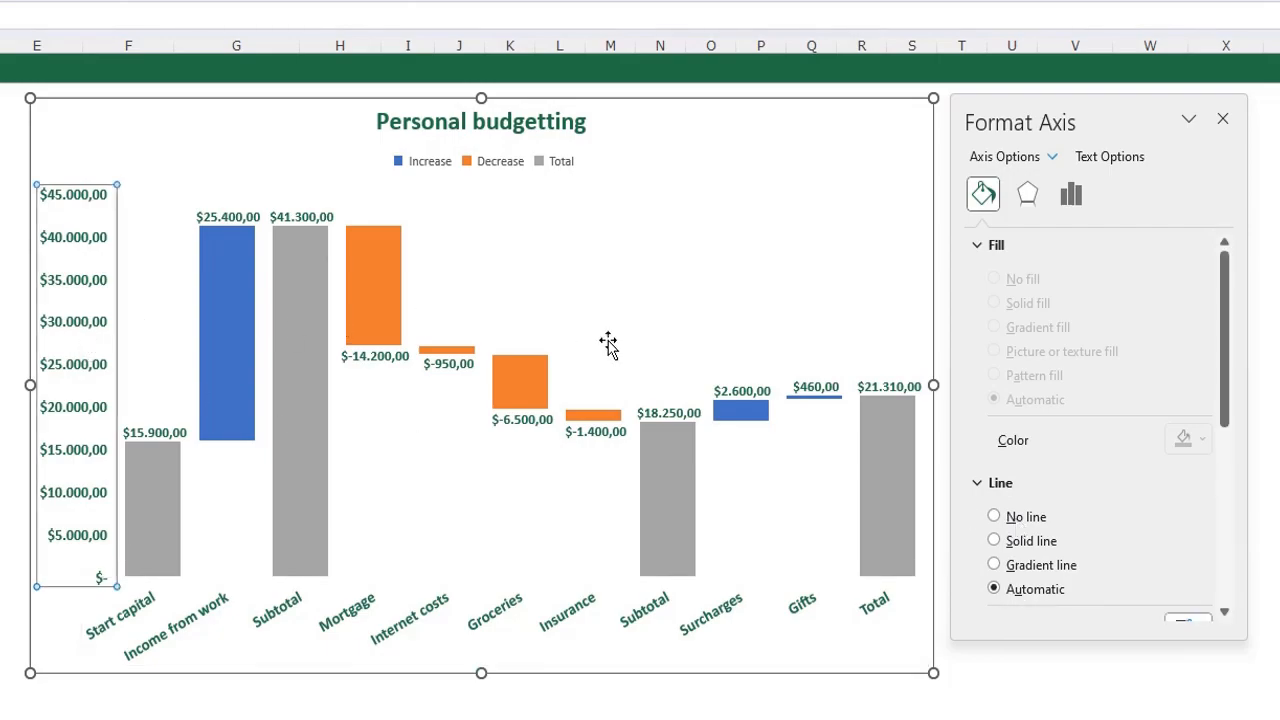
pyautogui.moveTo(1000, 527)
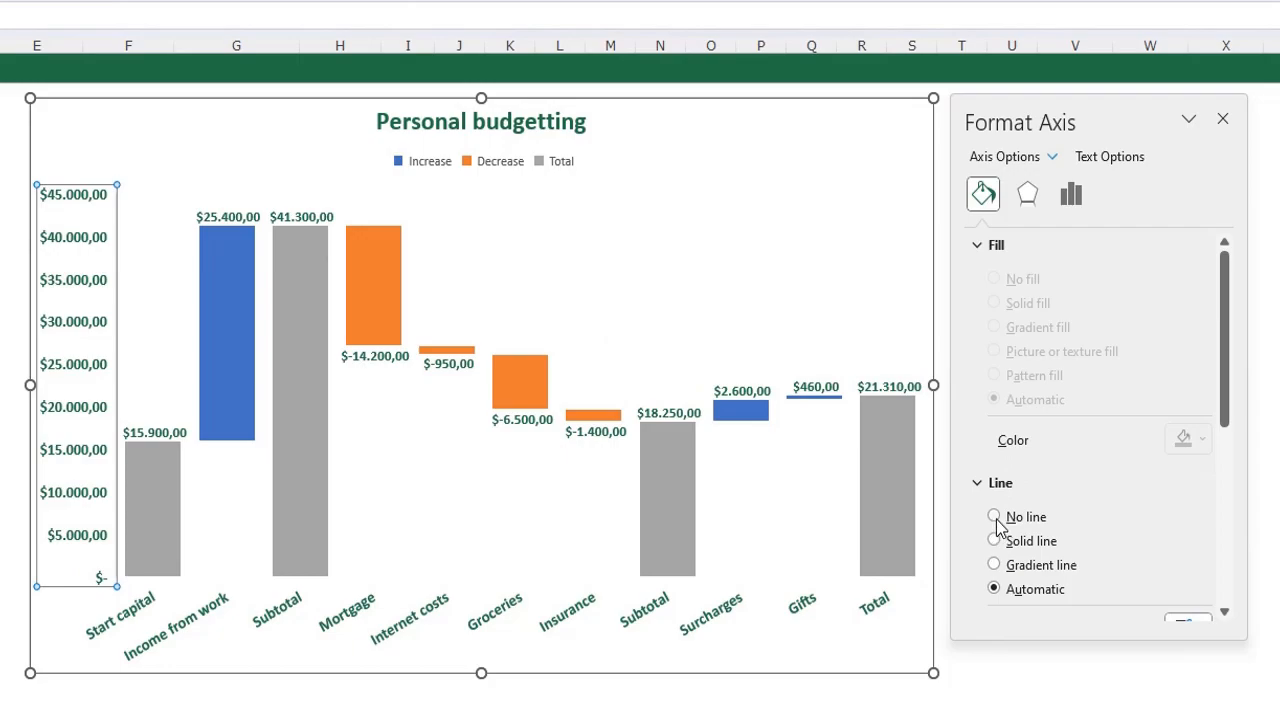
pyautogui.click(230, 530)
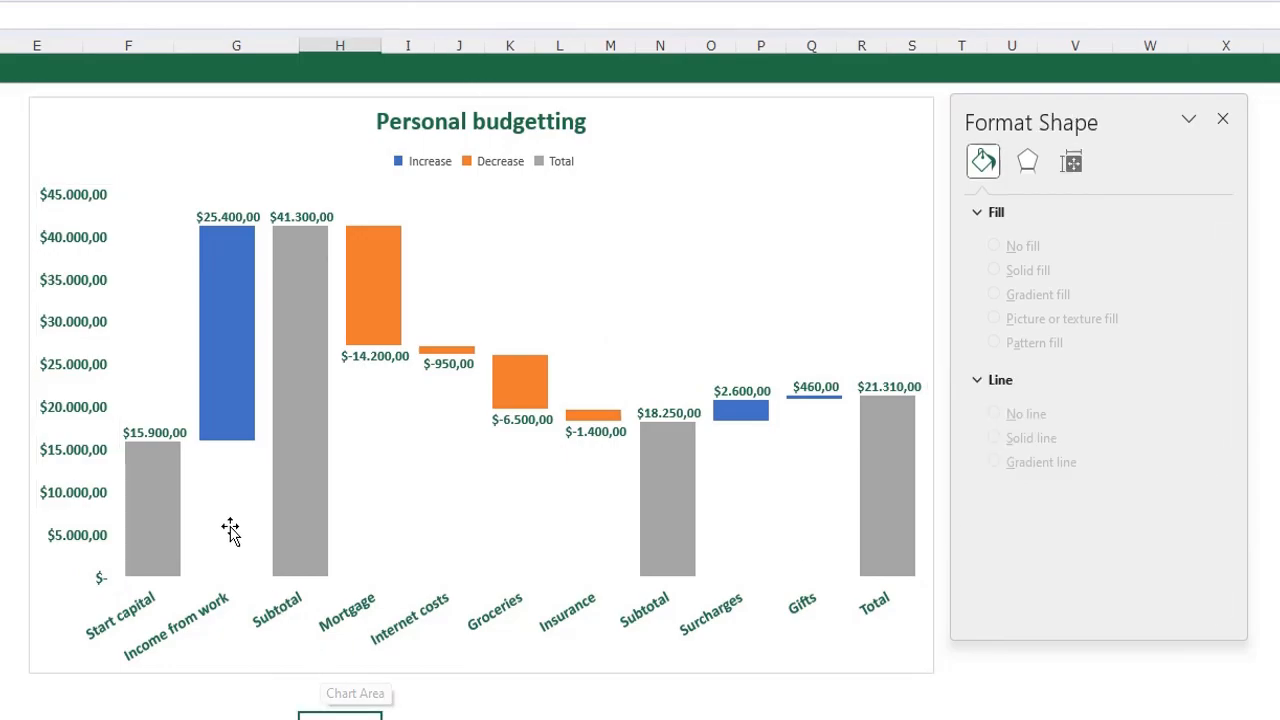
pyautogui.moveTo(49, 118)
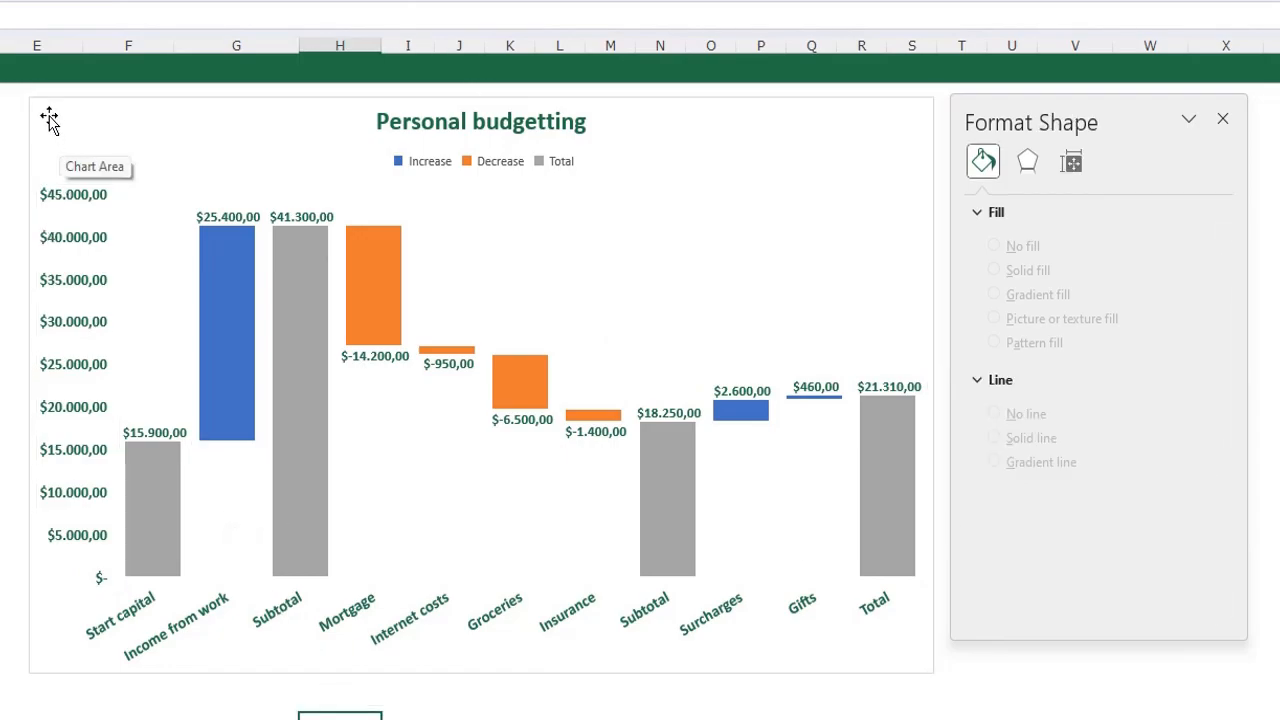
pyautogui.click(745, 198)
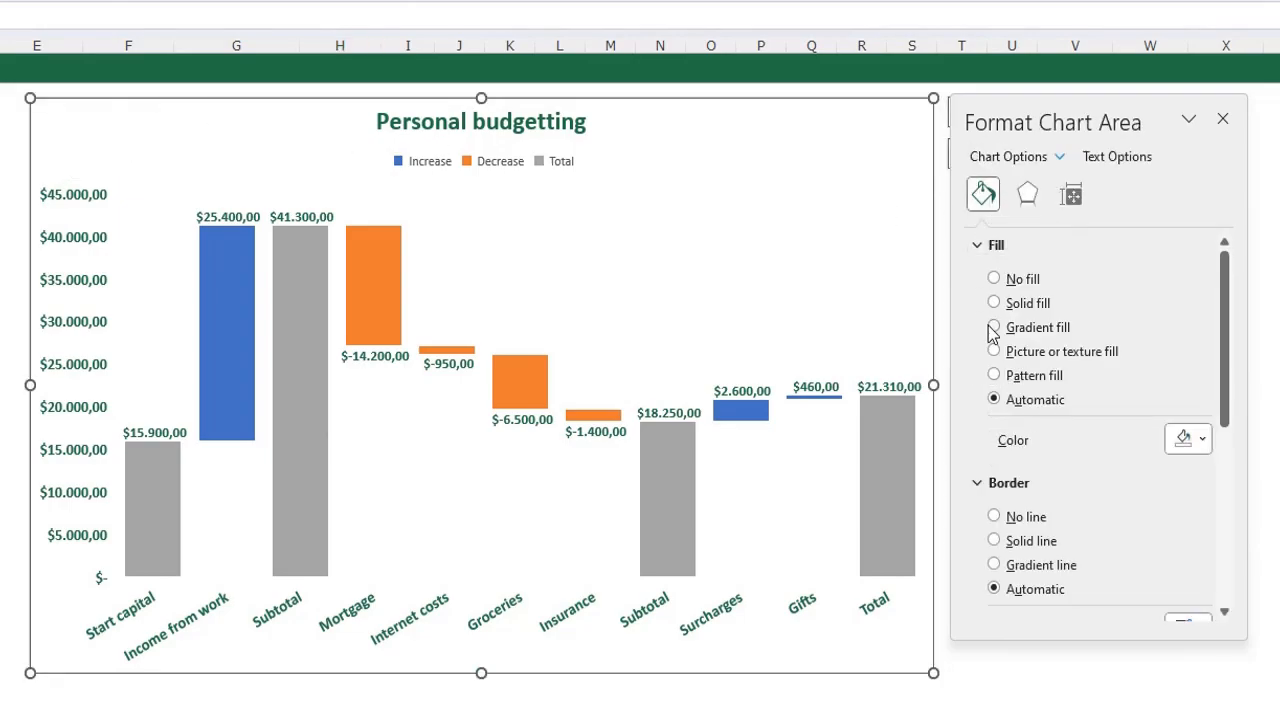
pyautogui.scroll(-3)
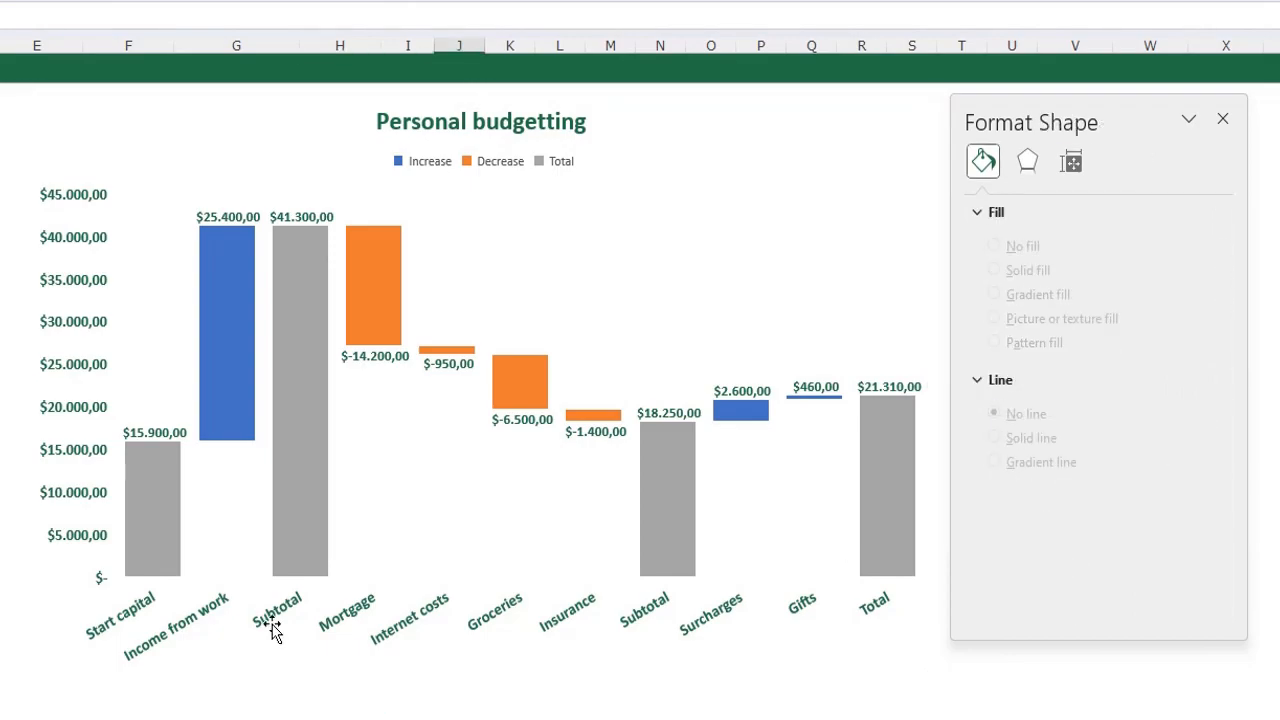
pyautogui.moveTo(258, 548)
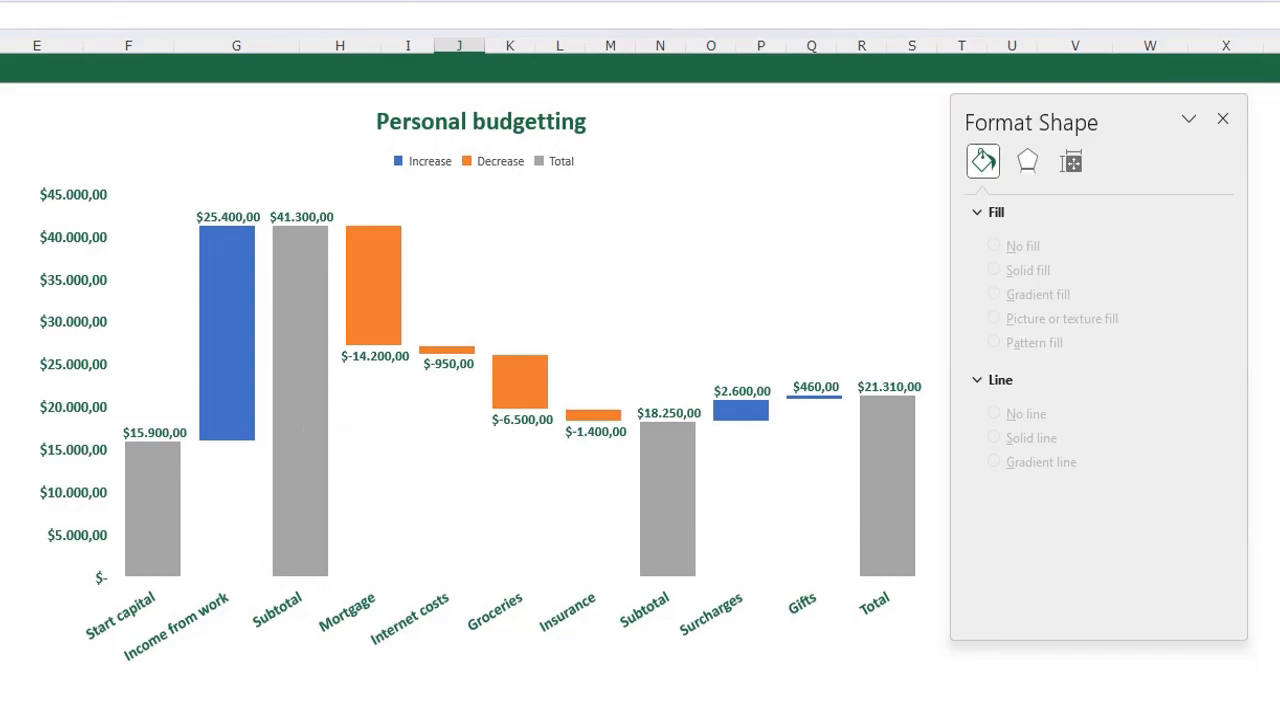
pyautogui.moveTo(228, 290)
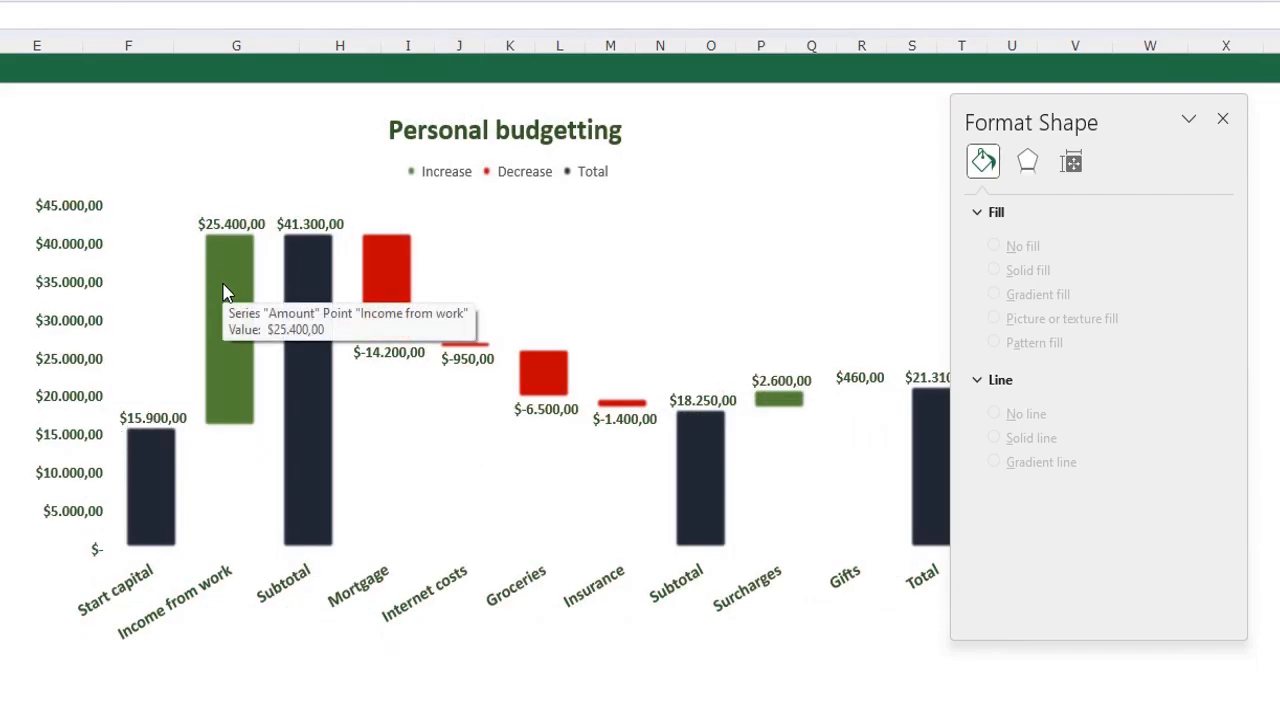
pyautogui.moveTo(373, 275)
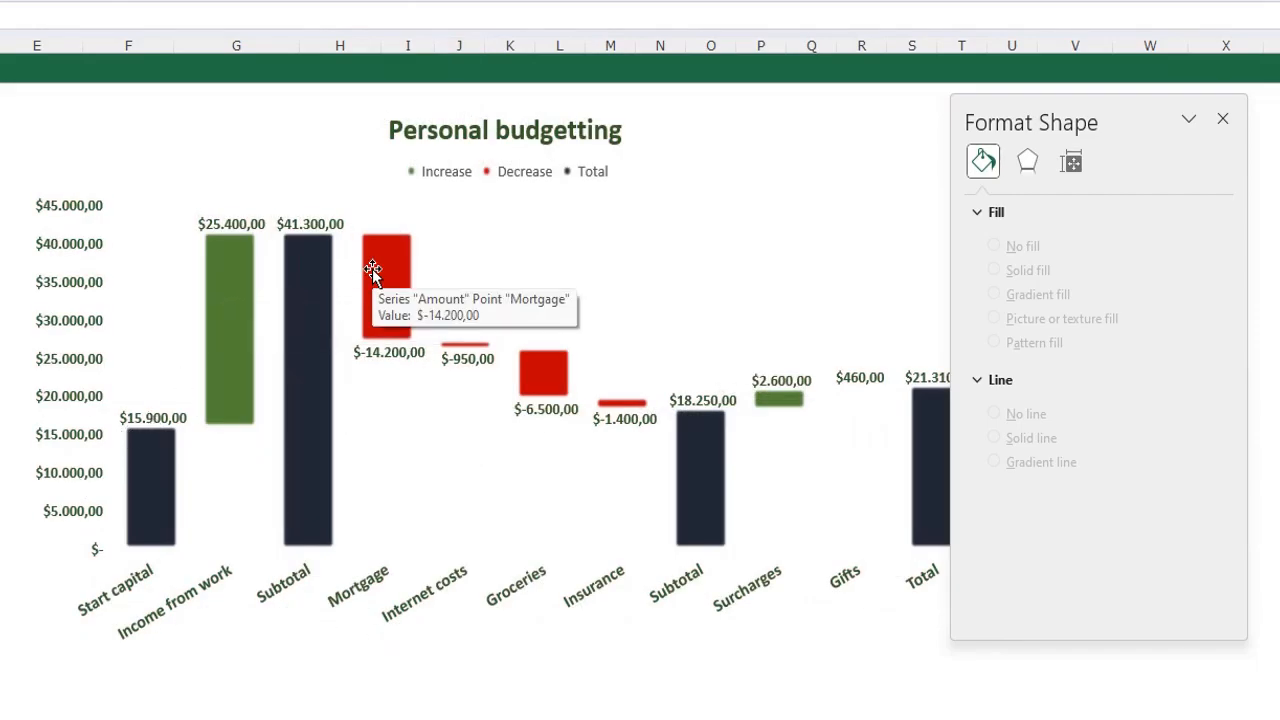
pyautogui.moveTo(315, 295)
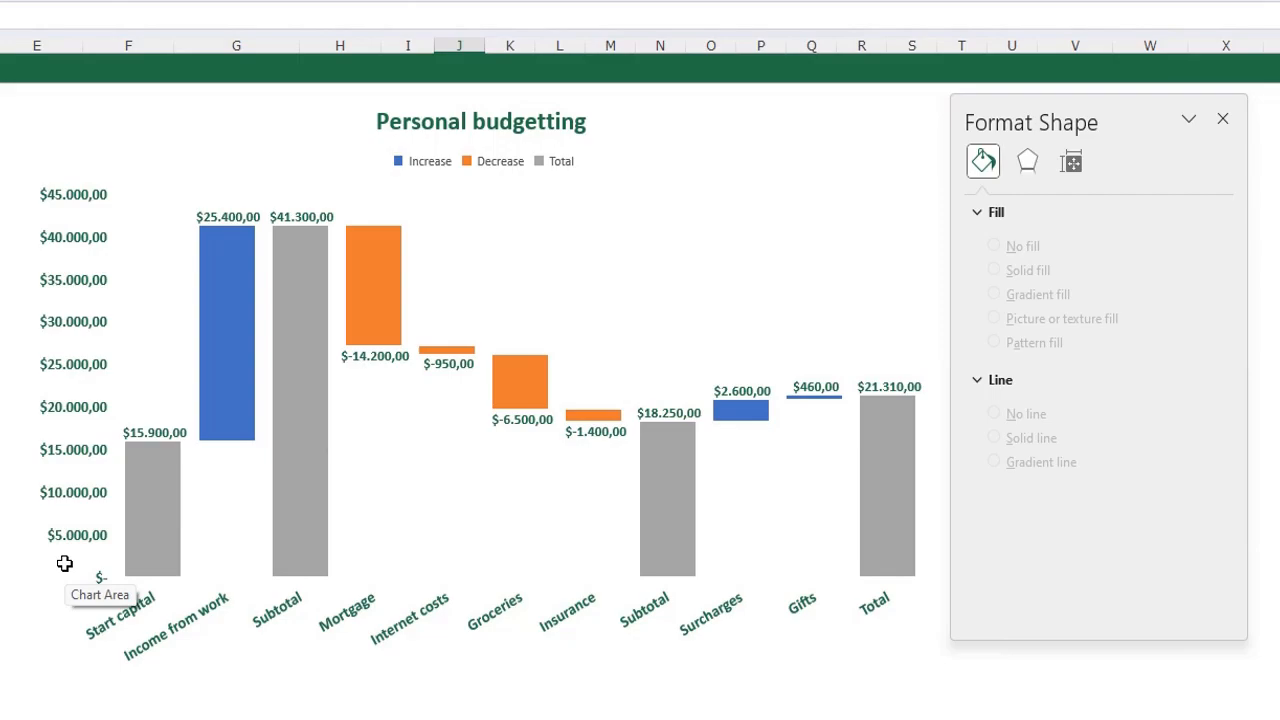
pyautogui.moveTo(76, 583)
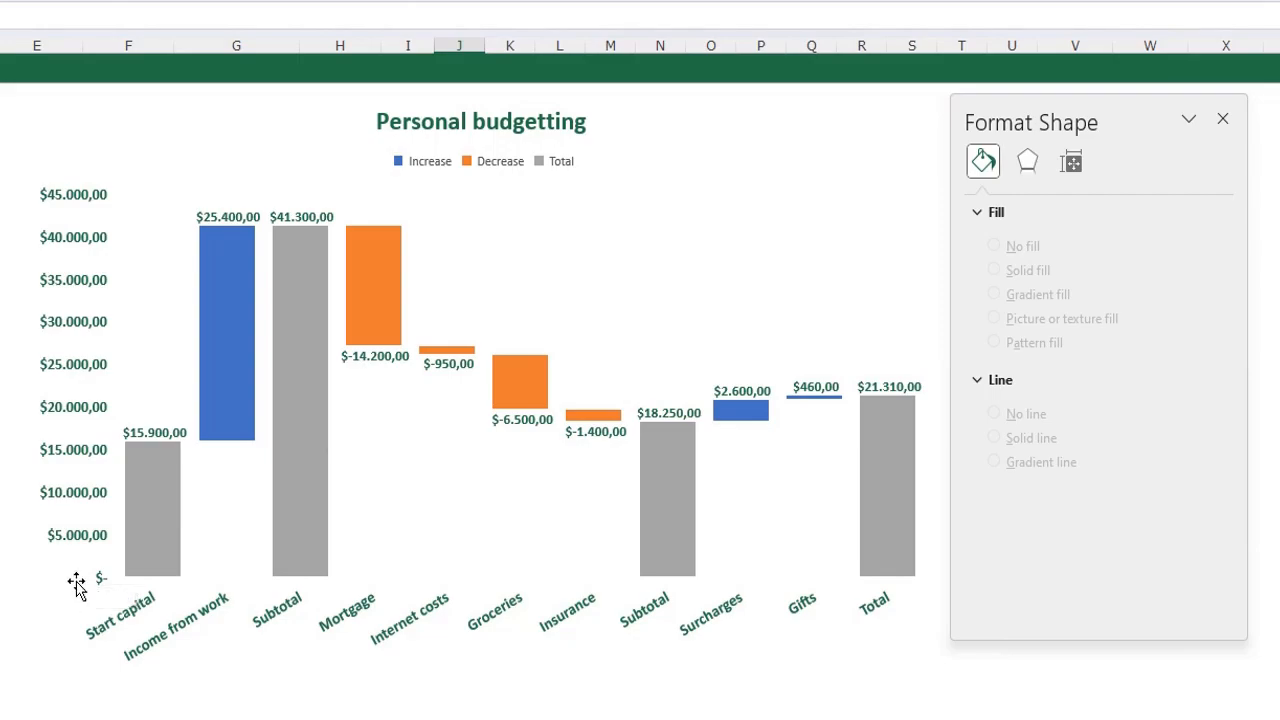
pyautogui.moveTo(247, 298)
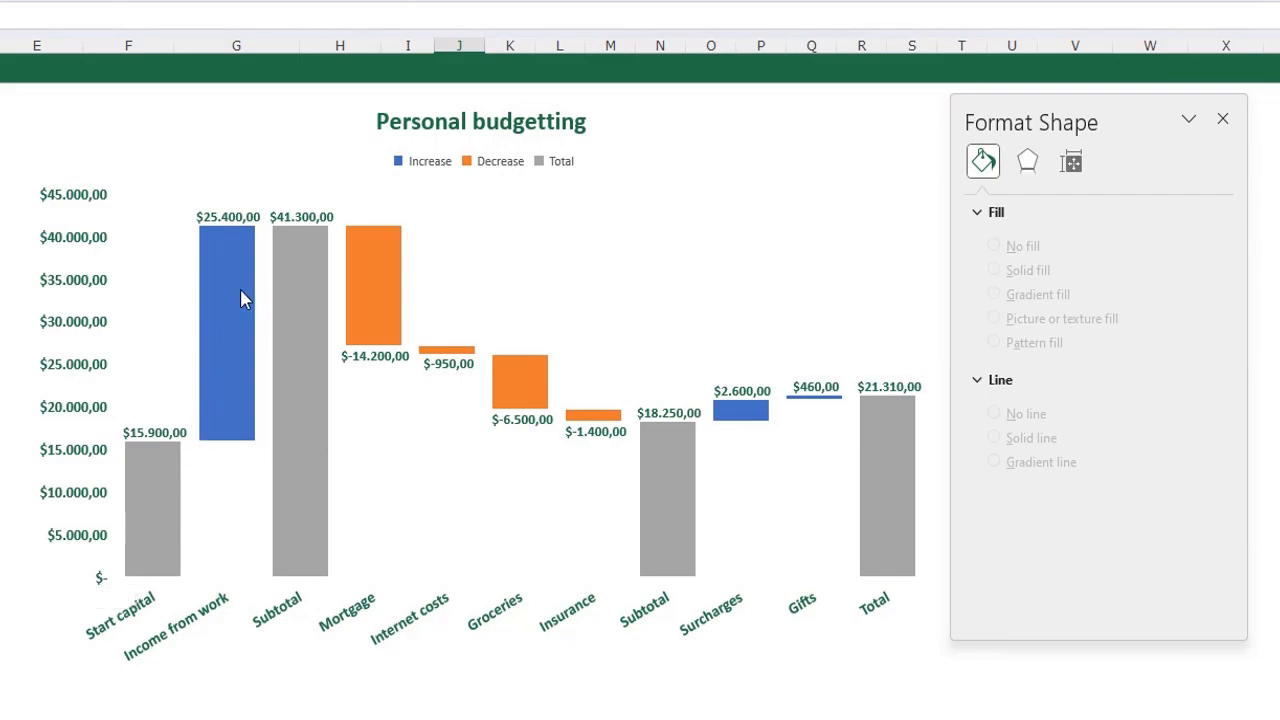
# Step: Try a solid red fill on the bars, then restore Automatic fill
pyautogui.click(228, 330)
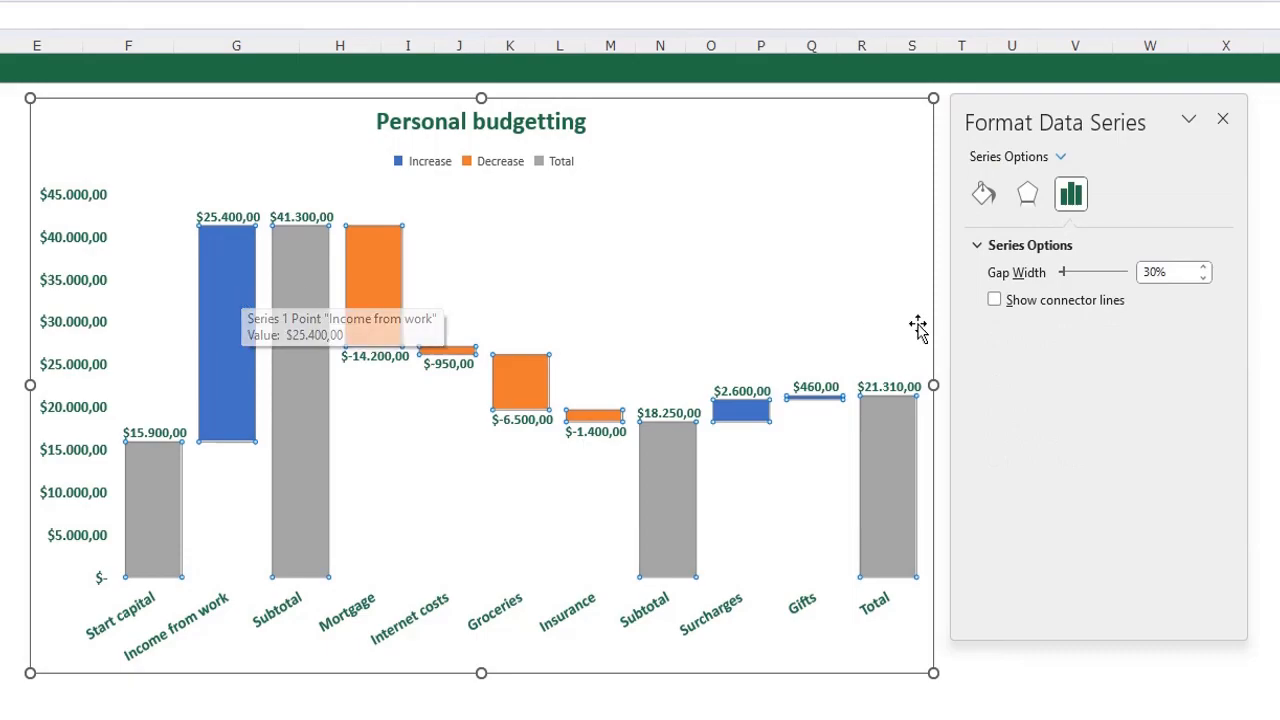
pyautogui.click(983, 193)
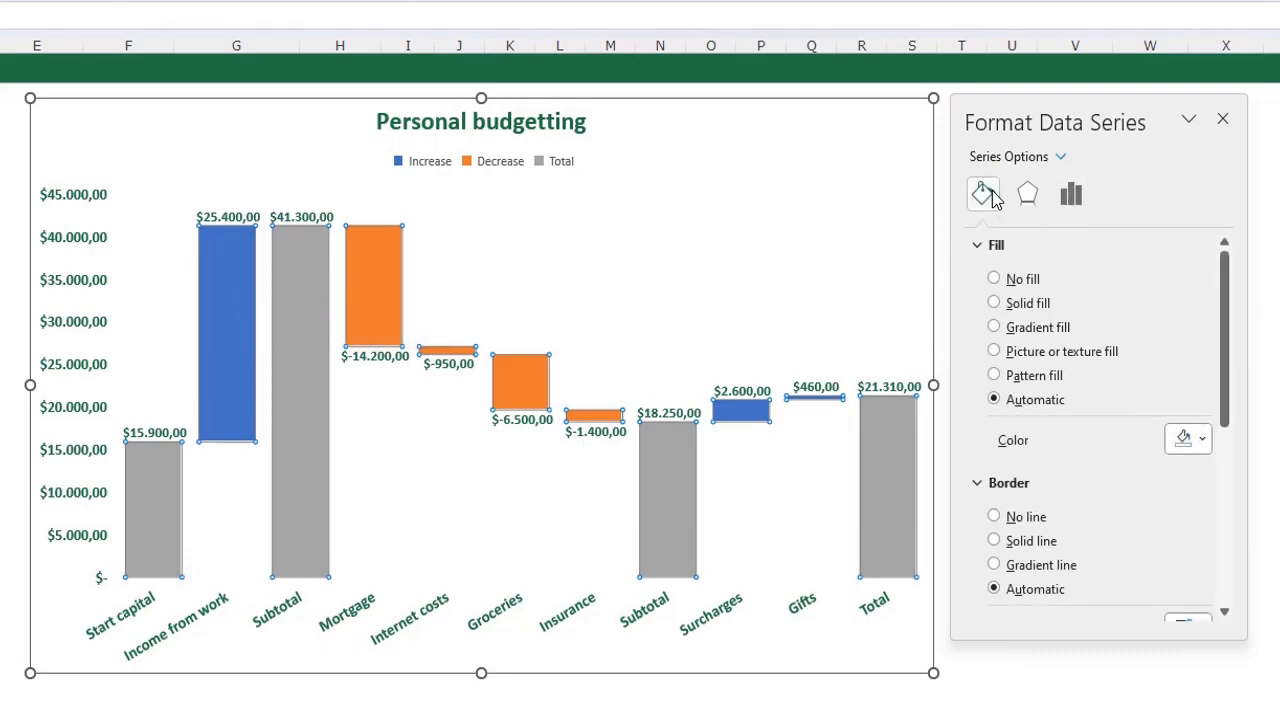
pyautogui.click(993, 303)
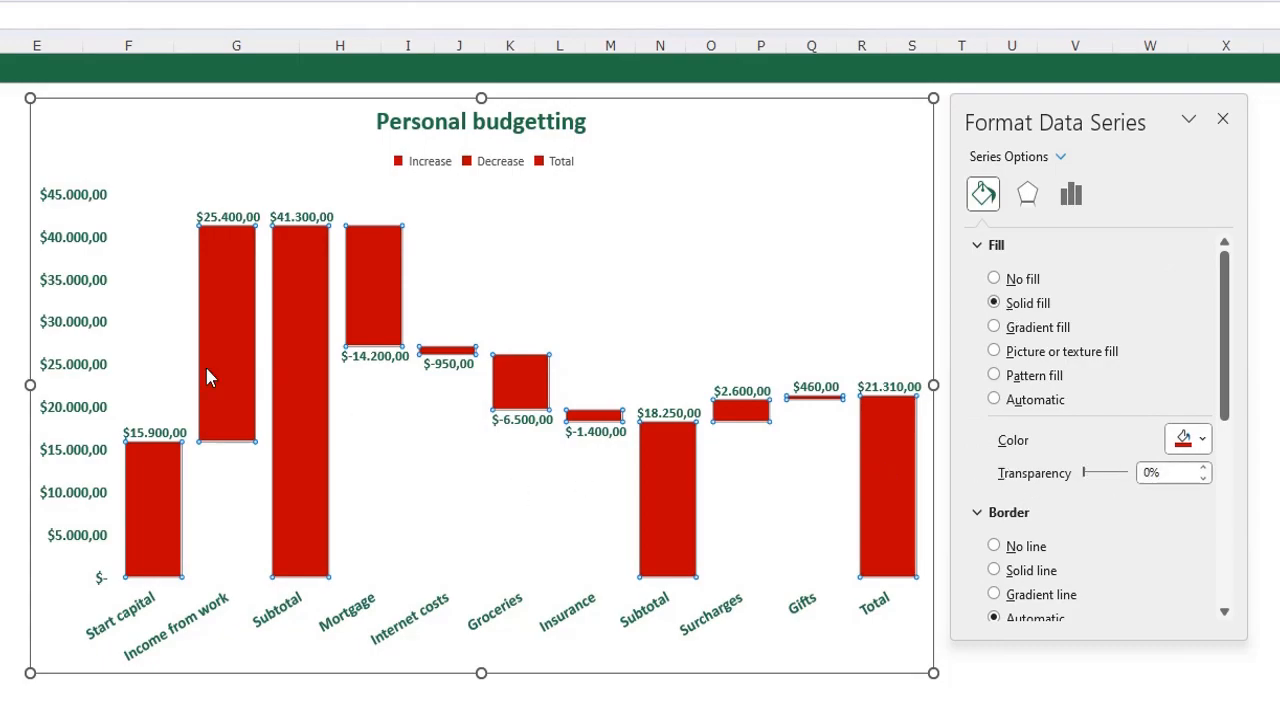
pyautogui.moveTo(365, 305)
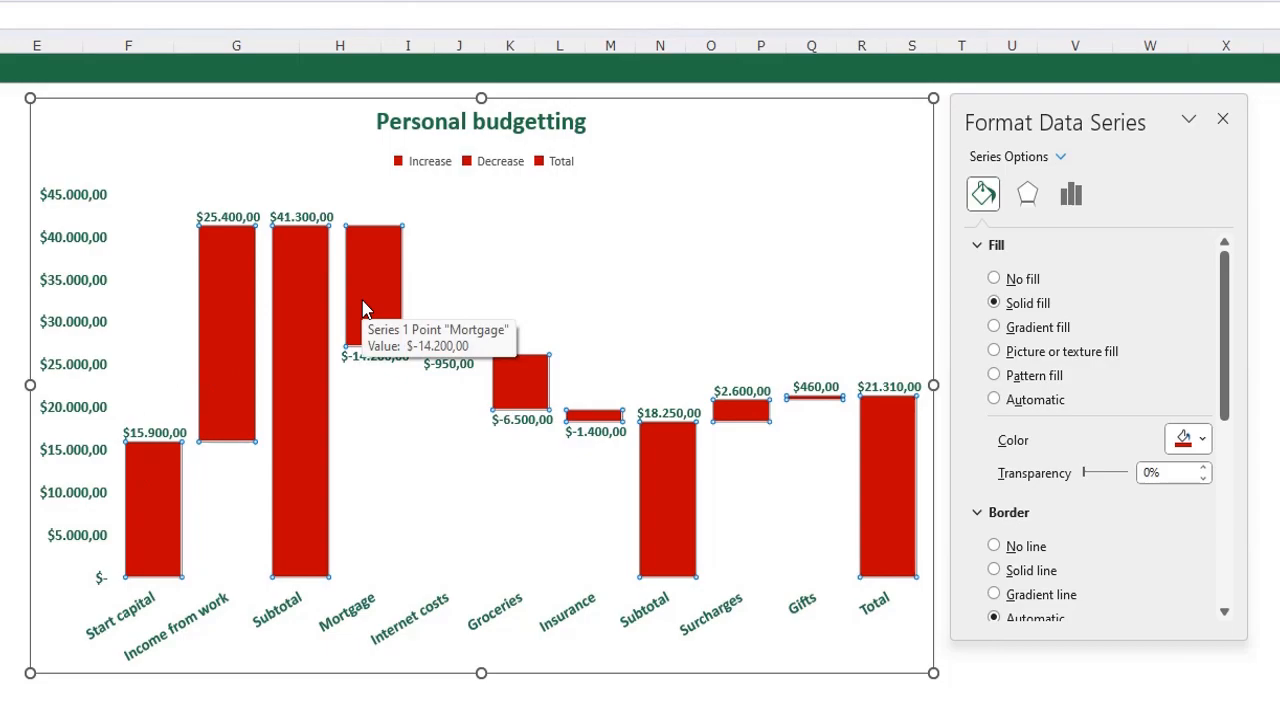
pyautogui.moveTo(510, 342)
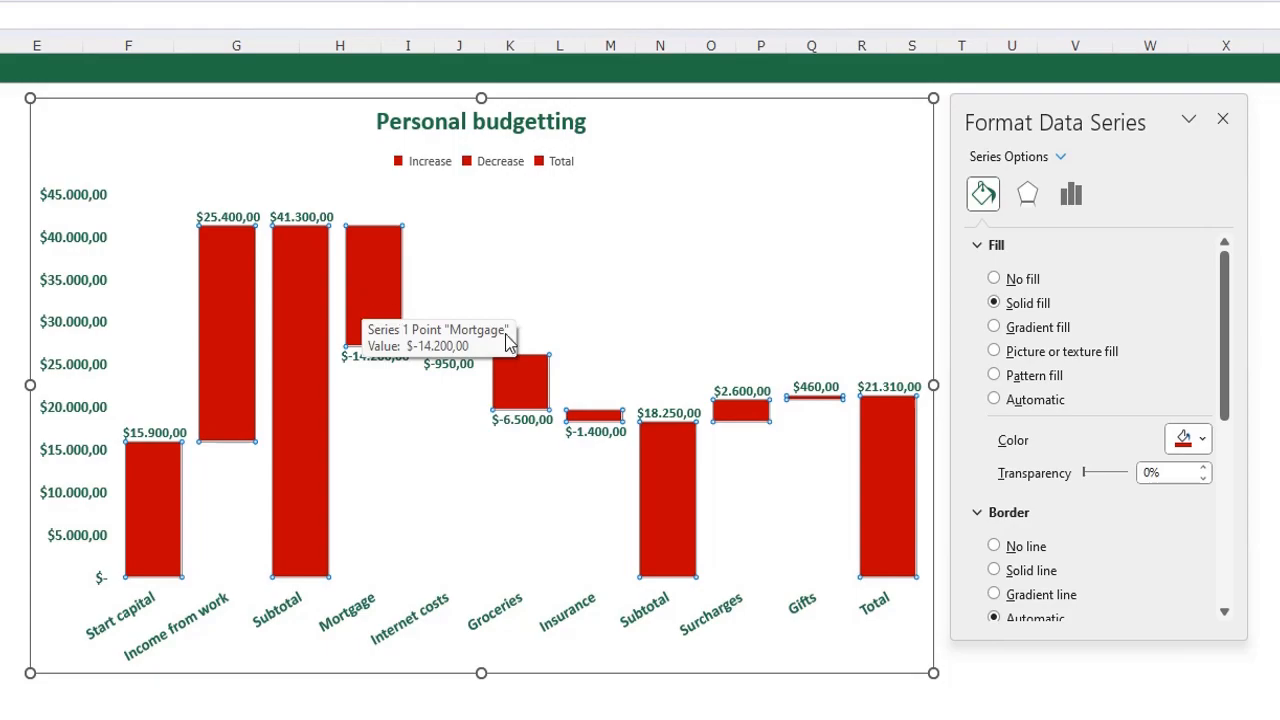
pyautogui.click(993, 399)
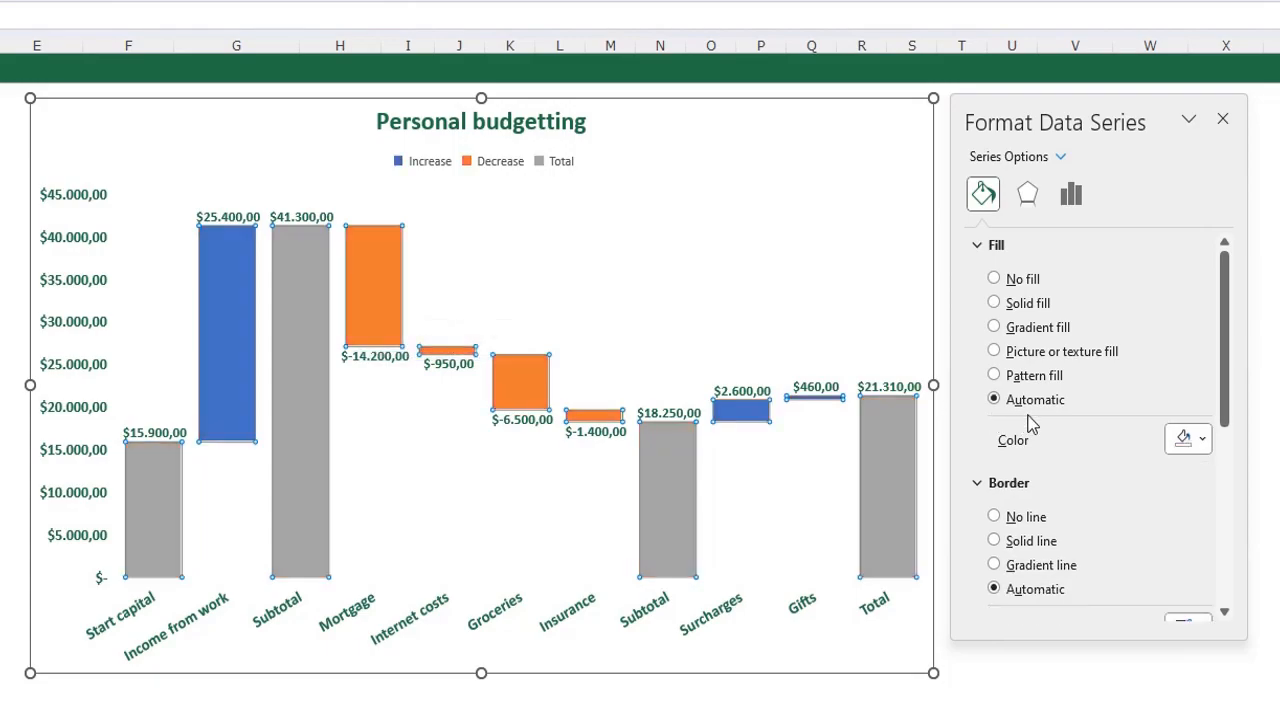
pyautogui.moveTo(707, 310)
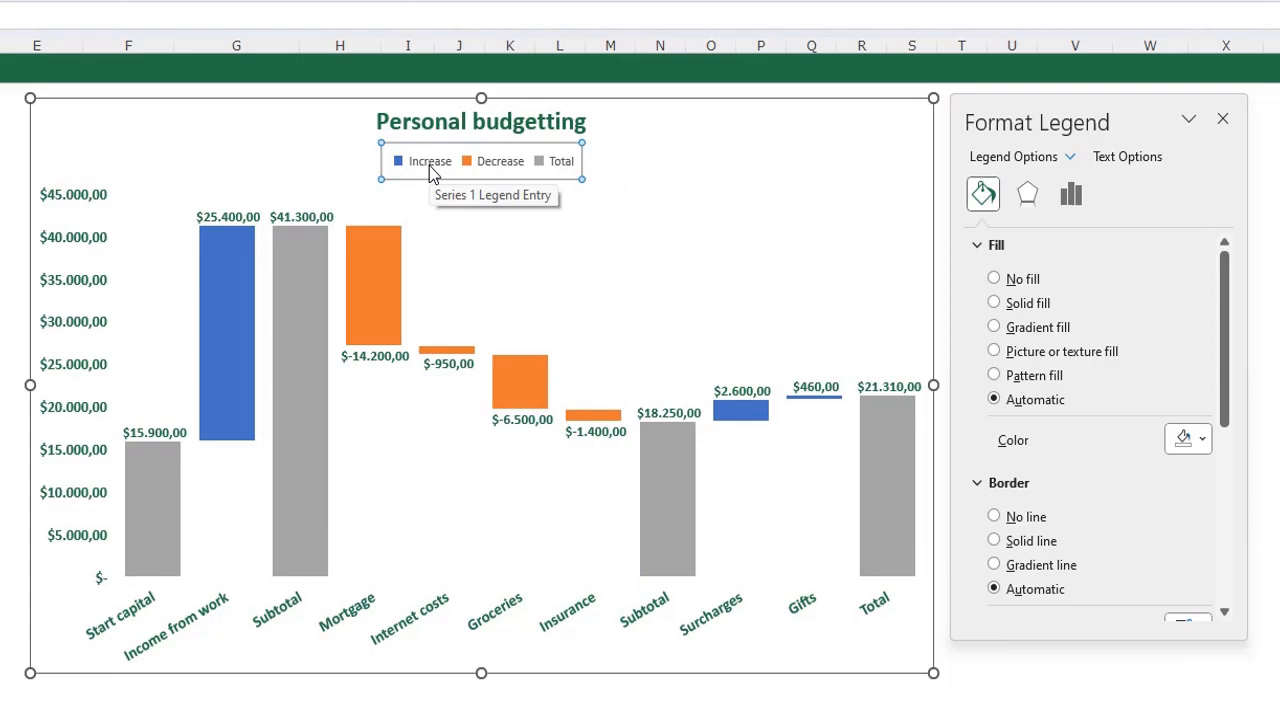
# Step: Fill Increase bars dark green, Decrease bars red and Total bars dark blue
pyautogui.click(429, 161)
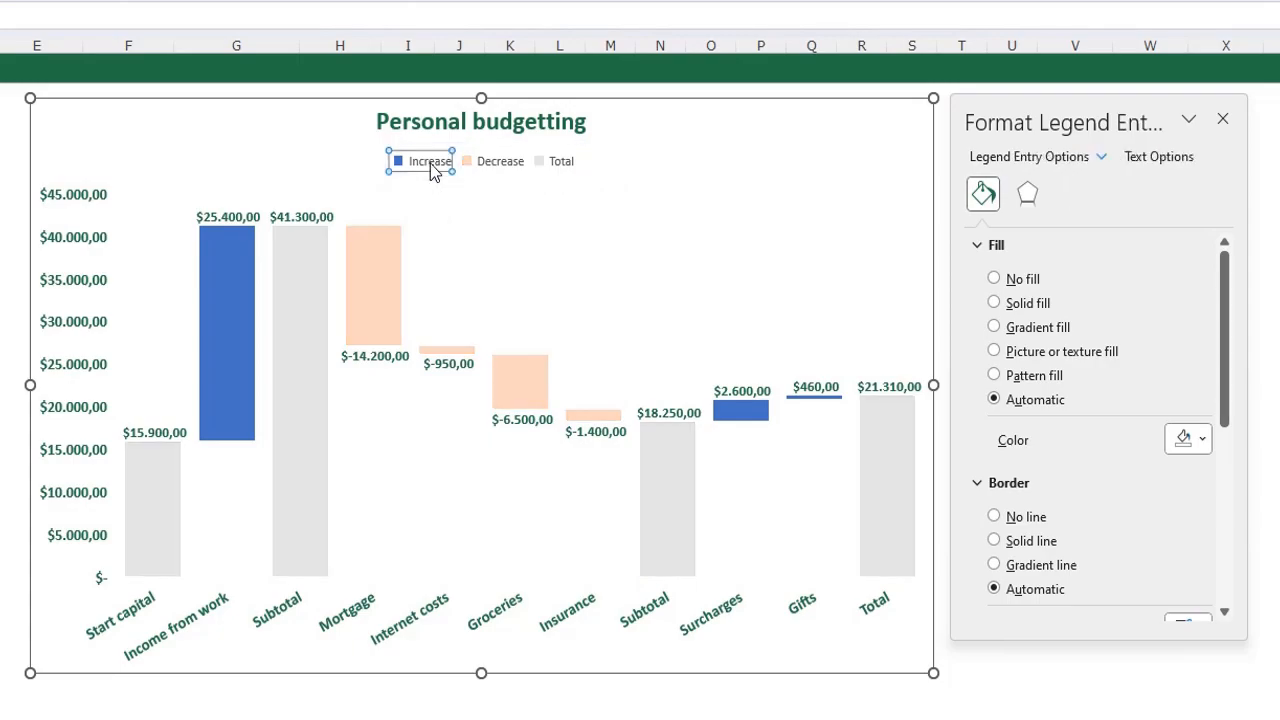
pyautogui.moveTo(420, 161)
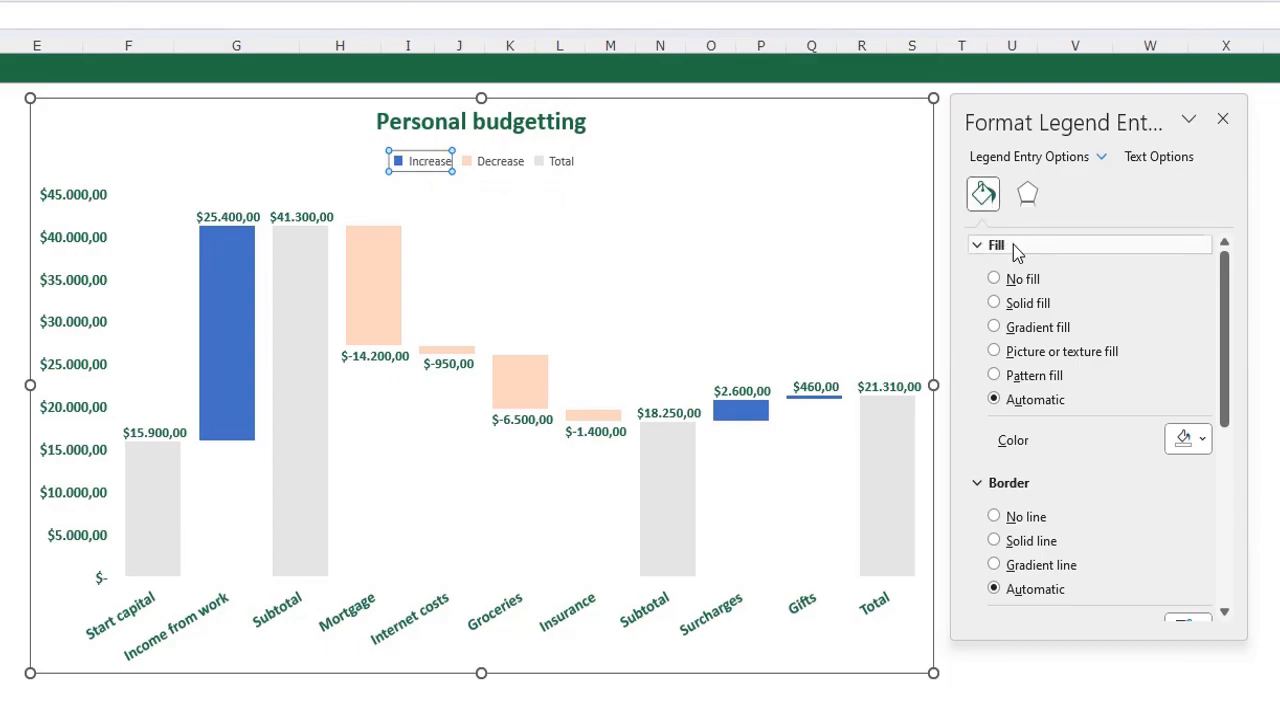
pyautogui.click(994, 302)
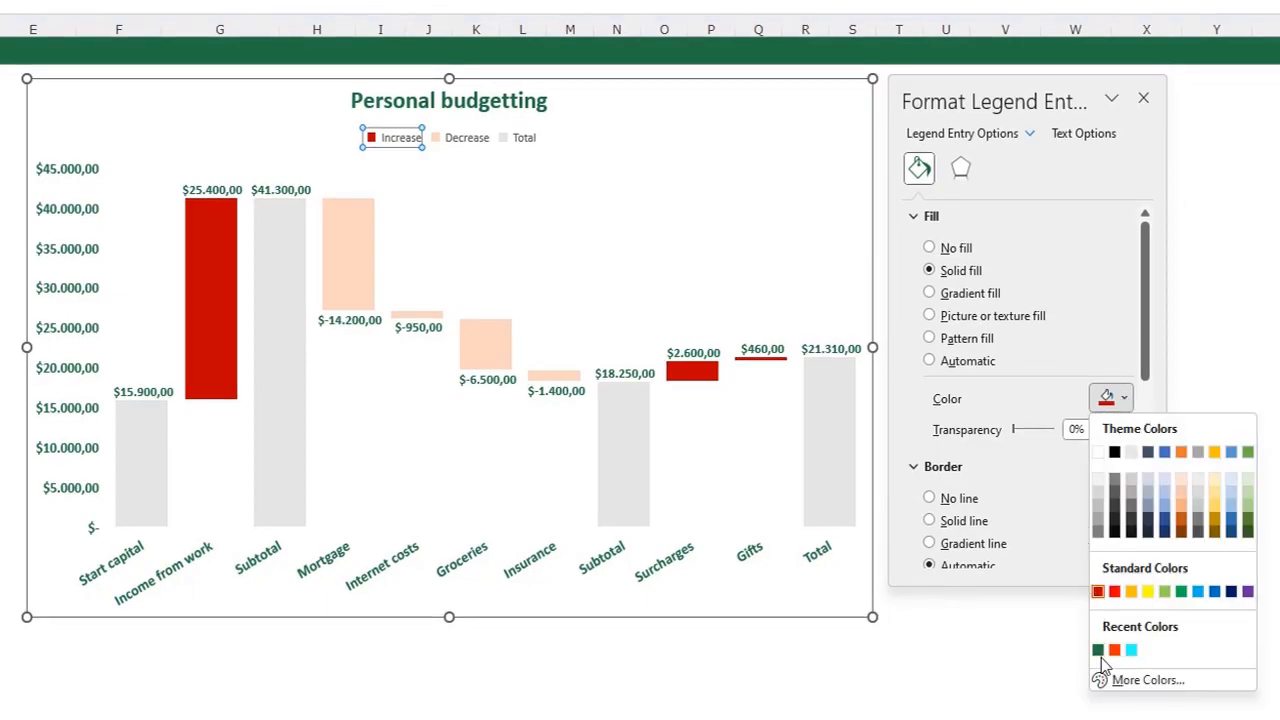
pyautogui.click(1098, 650)
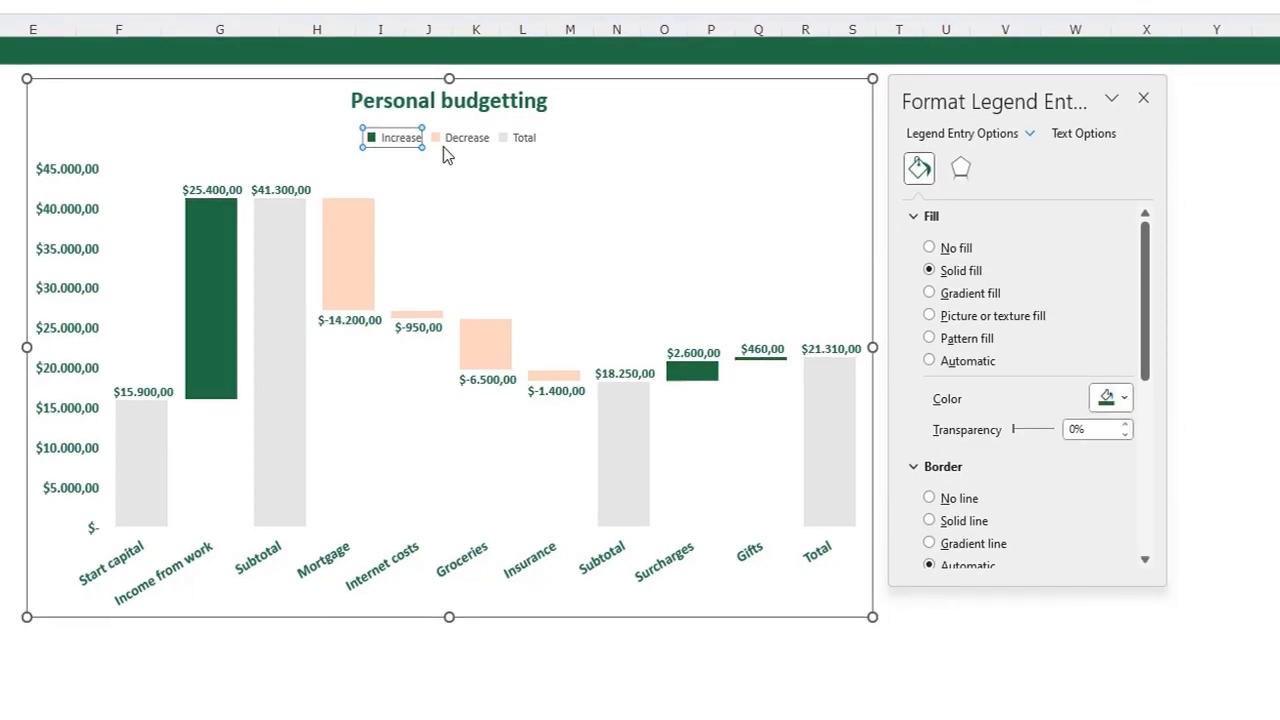
pyautogui.click(466, 137)
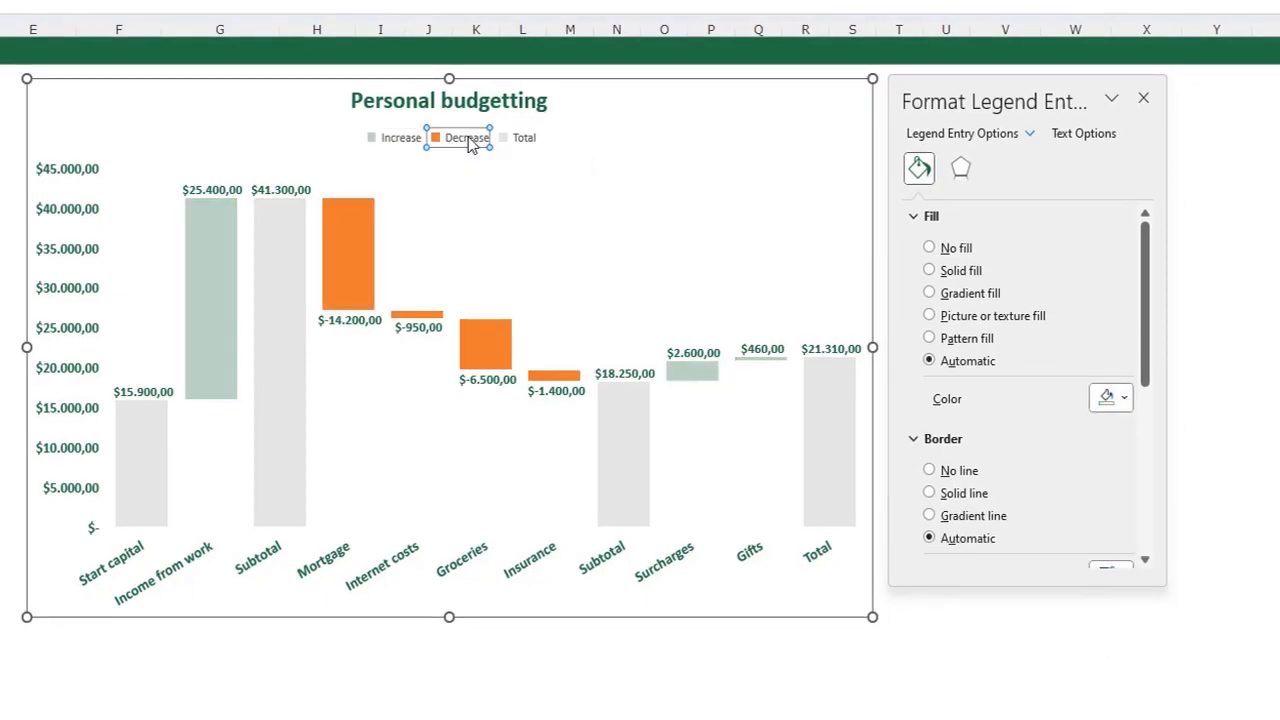
pyautogui.moveTo(460, 138)
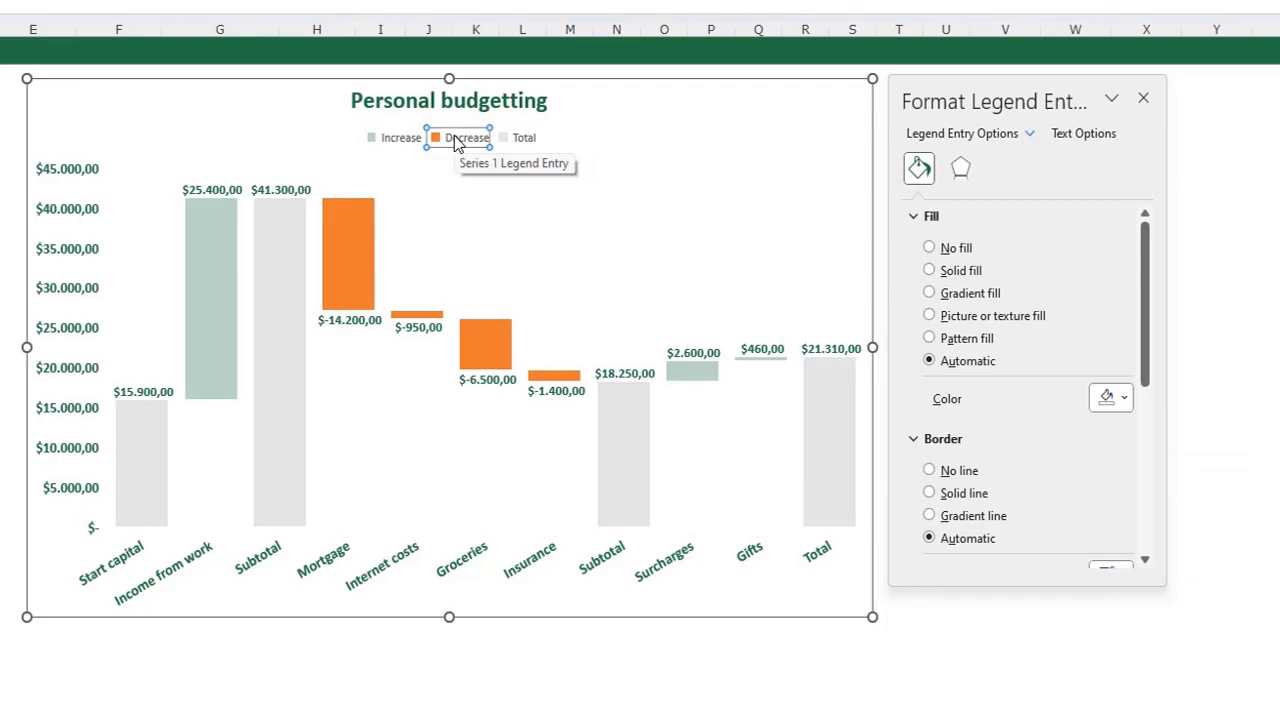
pyautogui.click(1122, 397)
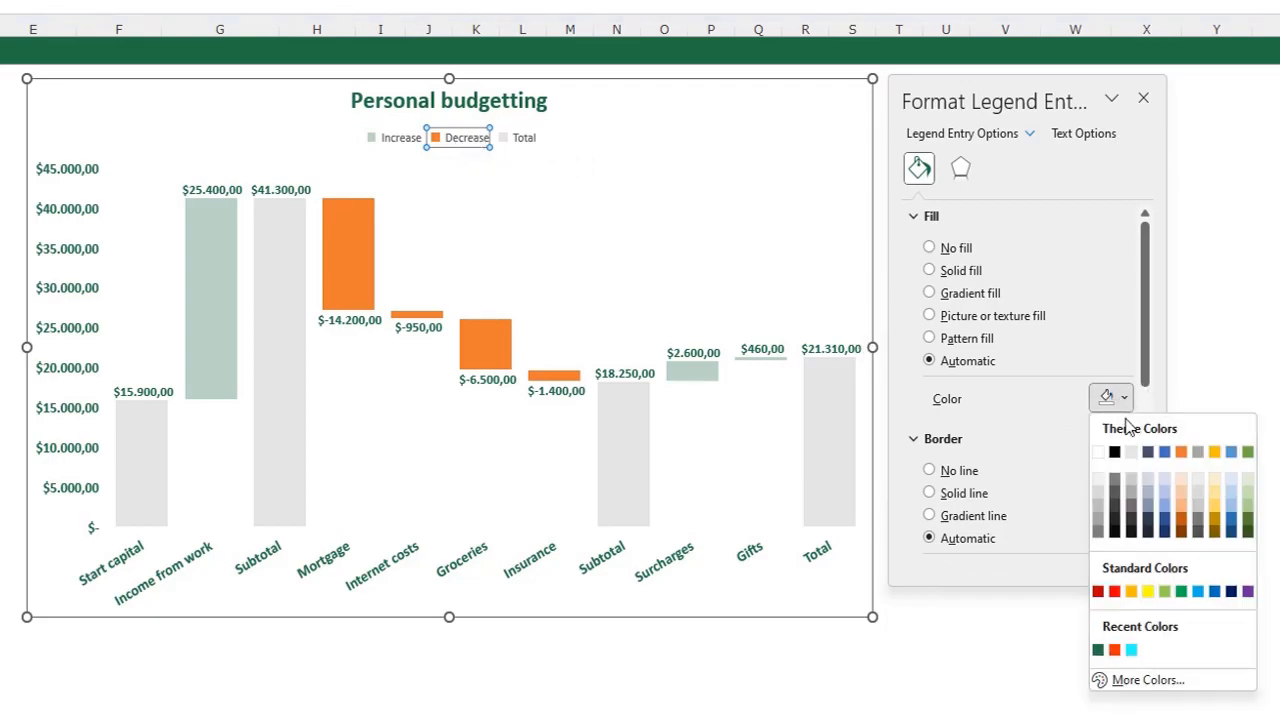
pyautogui.click(1098, 591)
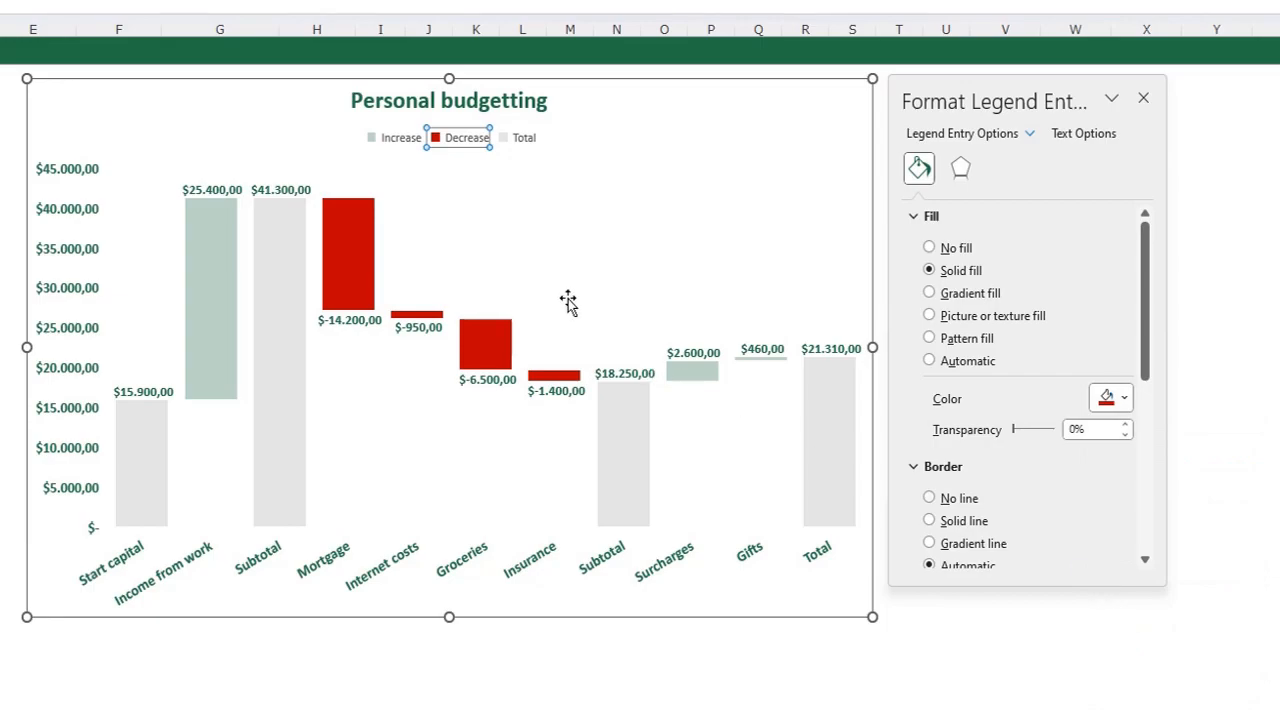
pyautogui.moveTo(520, 145)
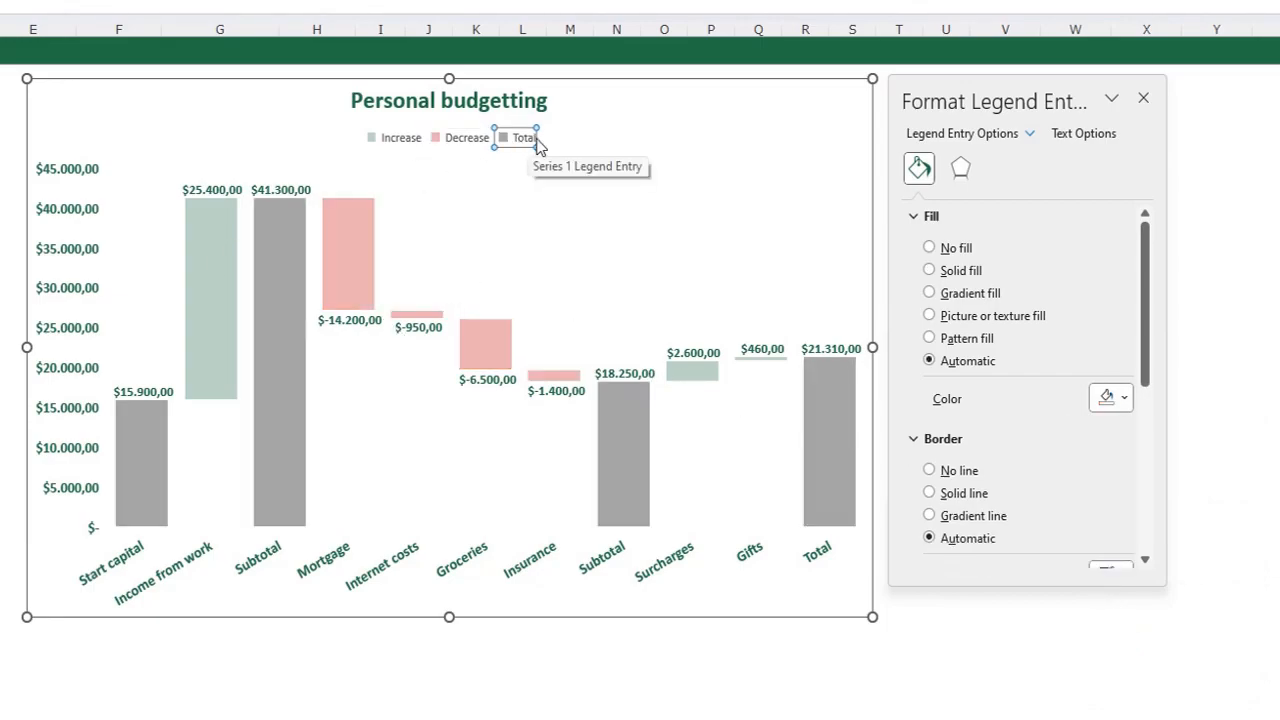
pyautogui.click(1123, 397)
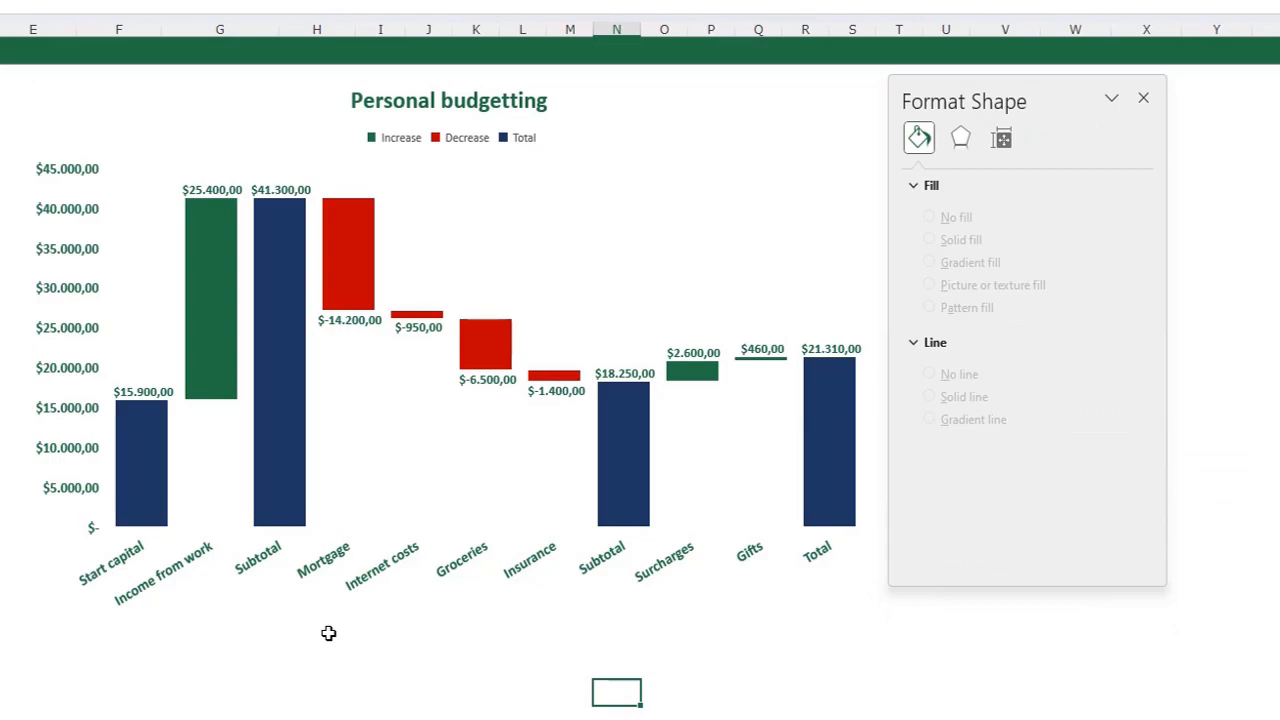
# Step: Apply a 2 pt Soft Edges effect to all waterfall bars
pyautogui.click(280, 260)
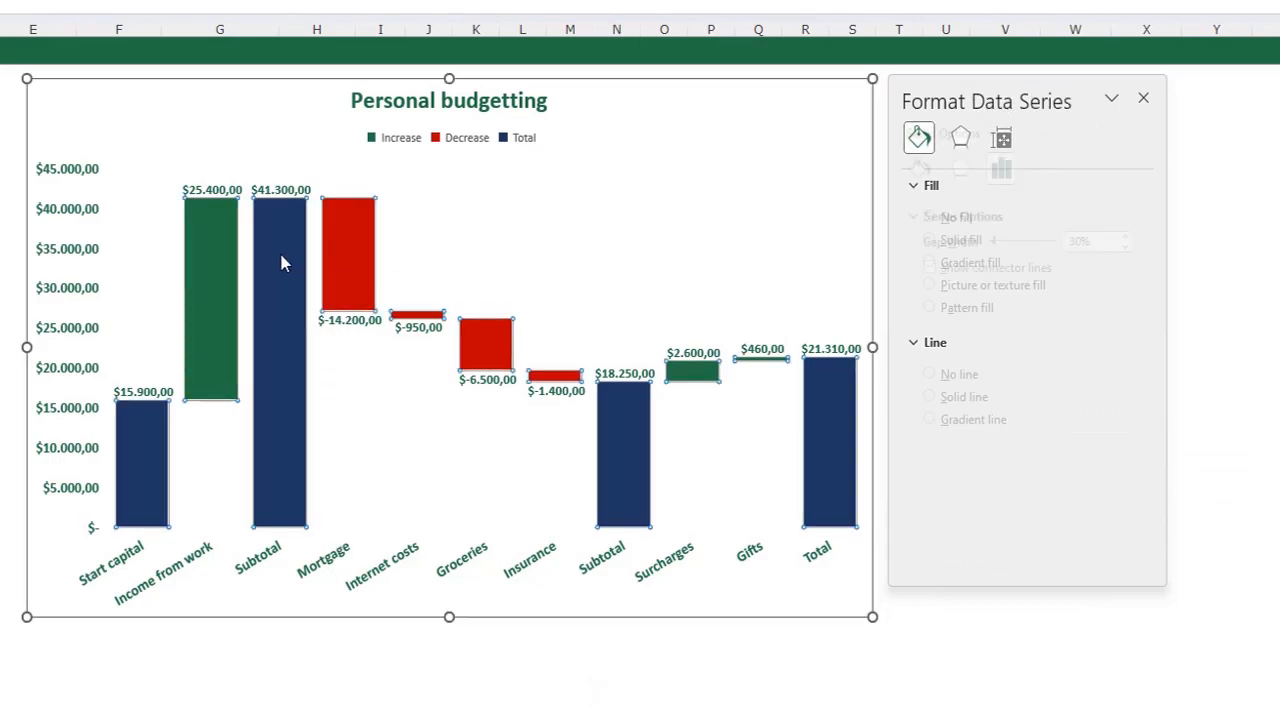
pyautogui.click(1001, 168)
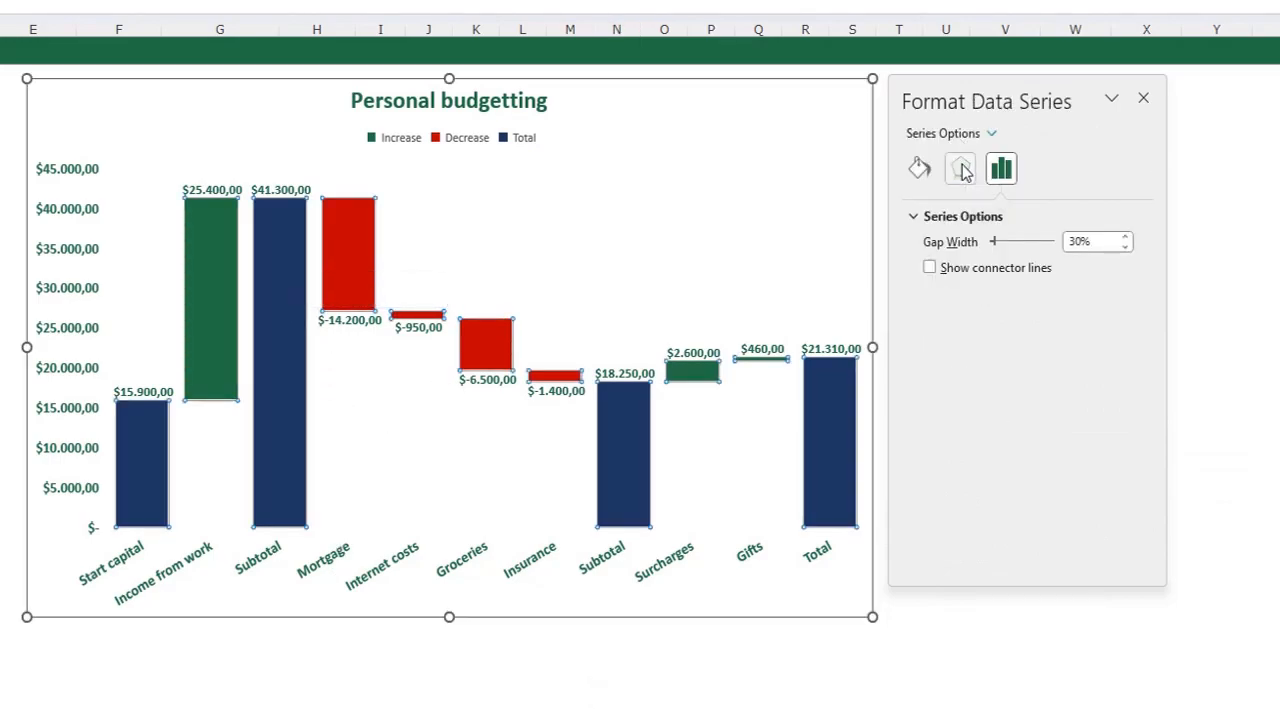
pyautogui.click(959, 168)
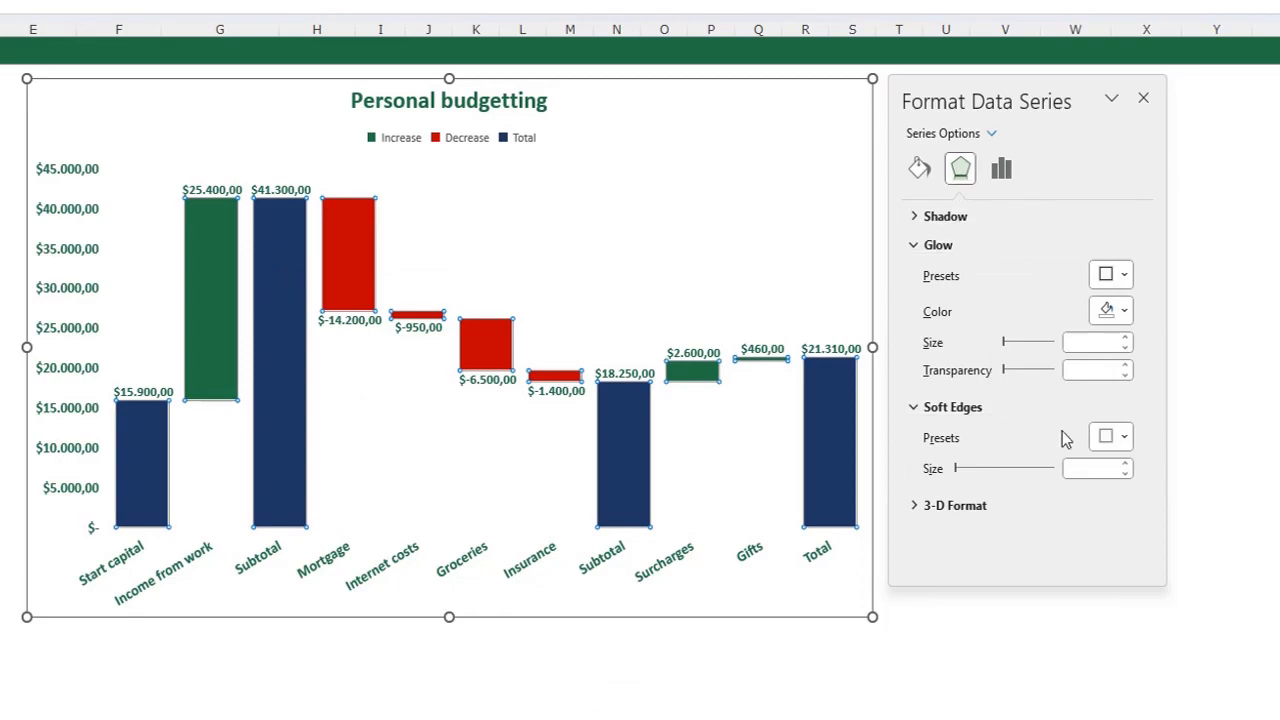
pyautogui.click(1110, 437)
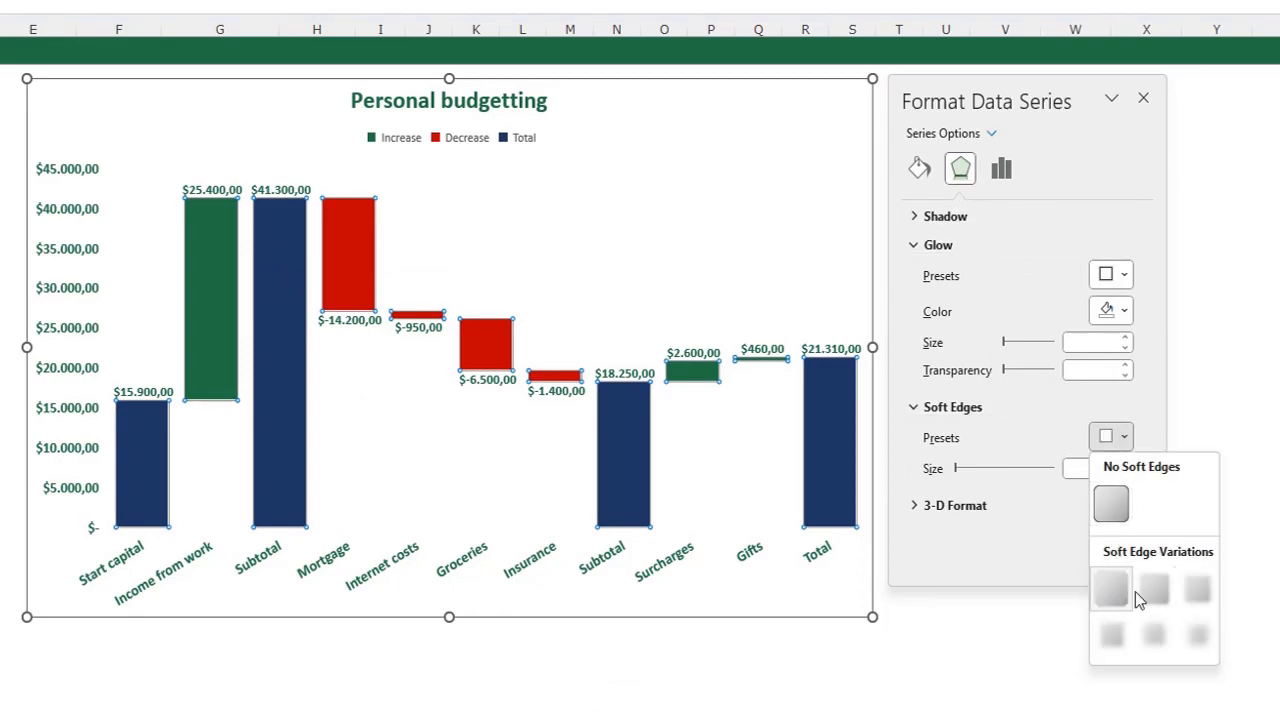
pyautogui.click(1111, 588)
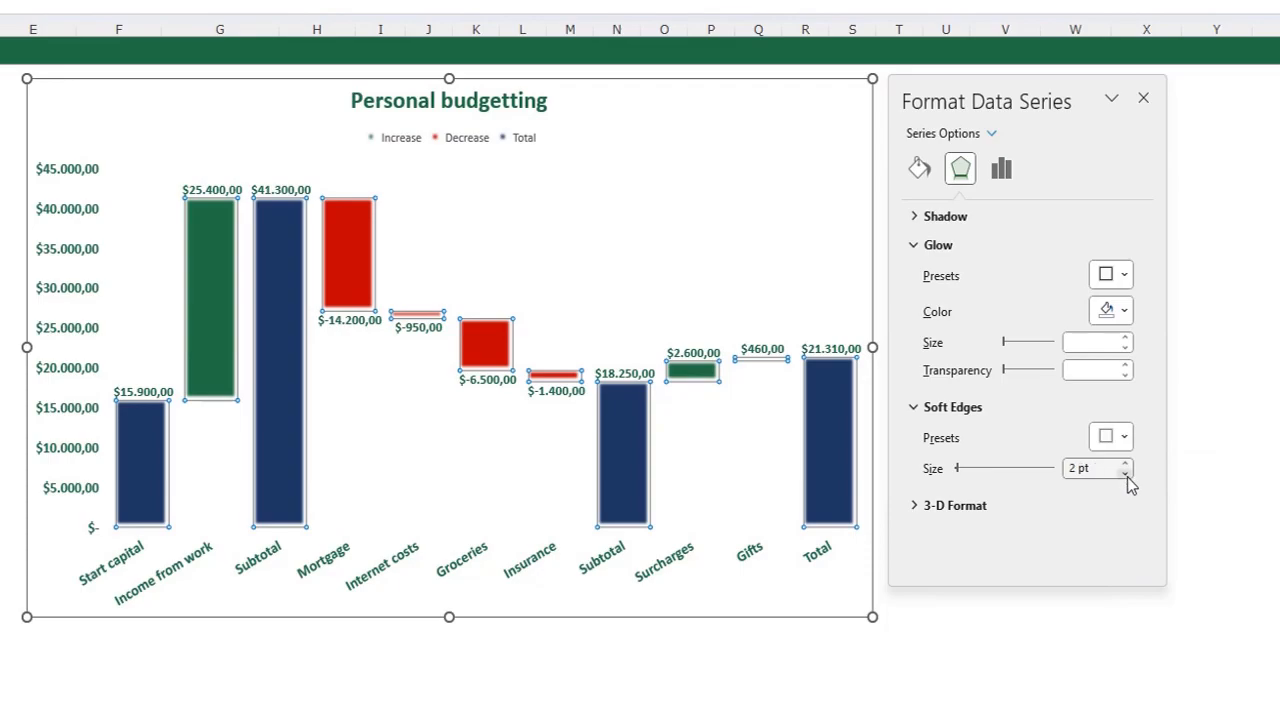